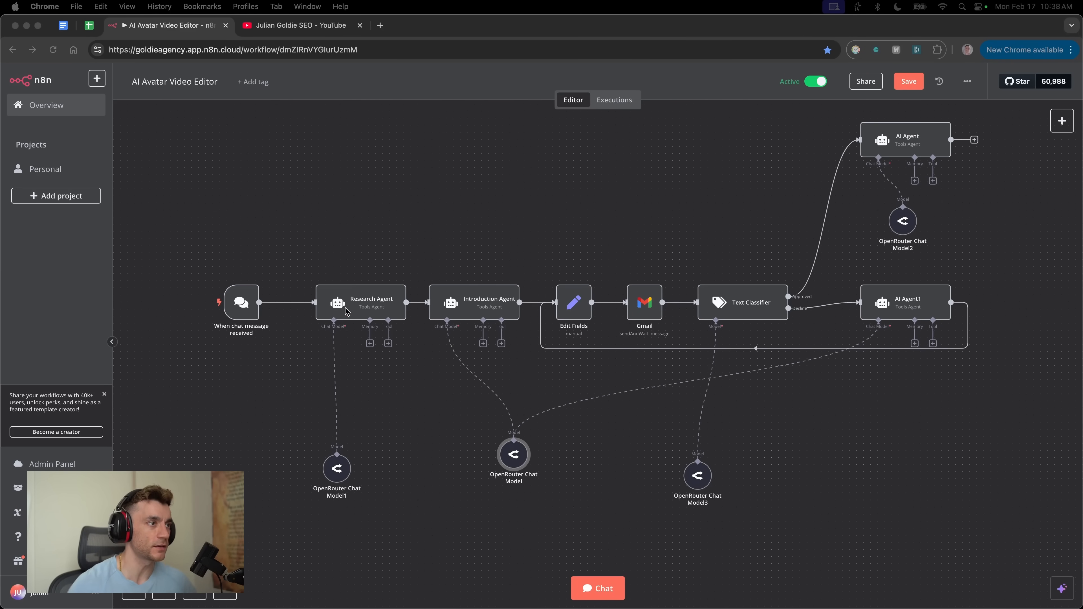
{"action": "mouse_move", "coordinate": [294, 289]}
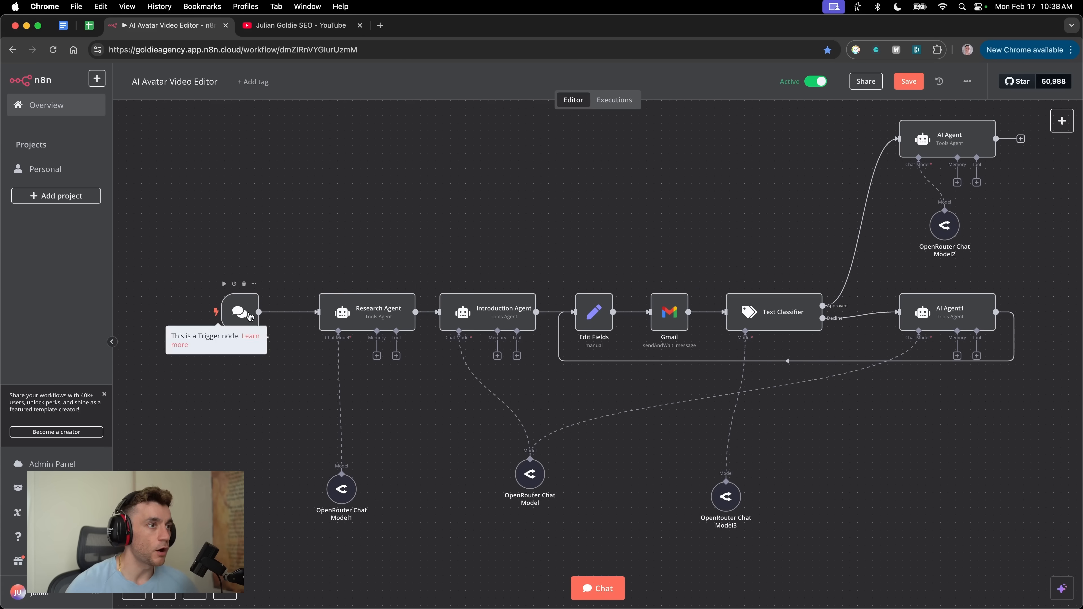
{"action": "mouse_move", "coordinate": [475, 284]}
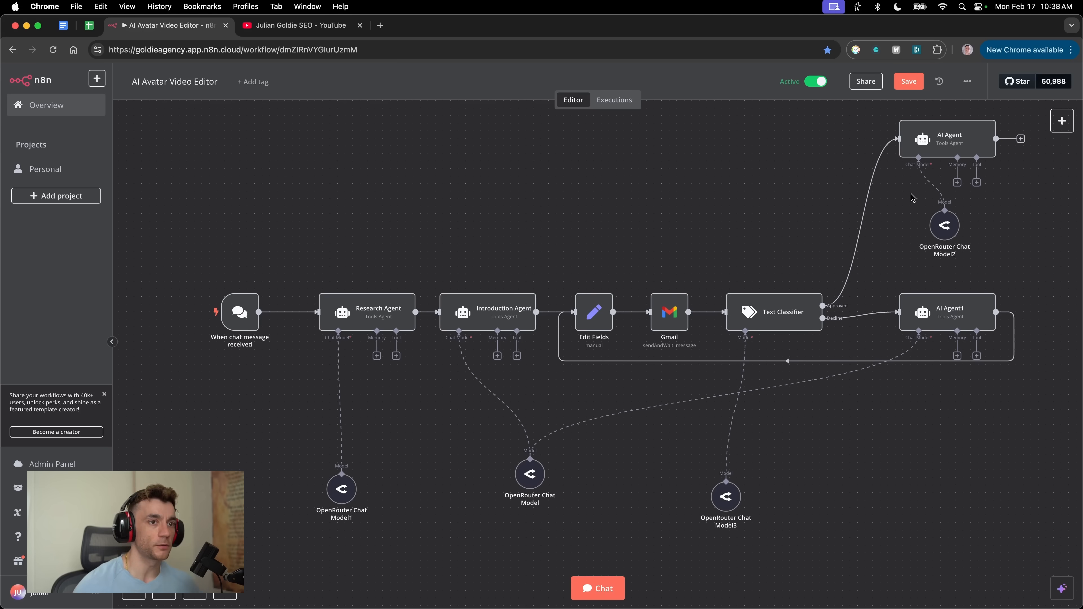
{"action": "mouse_move", "coordinate": [756, 322]}
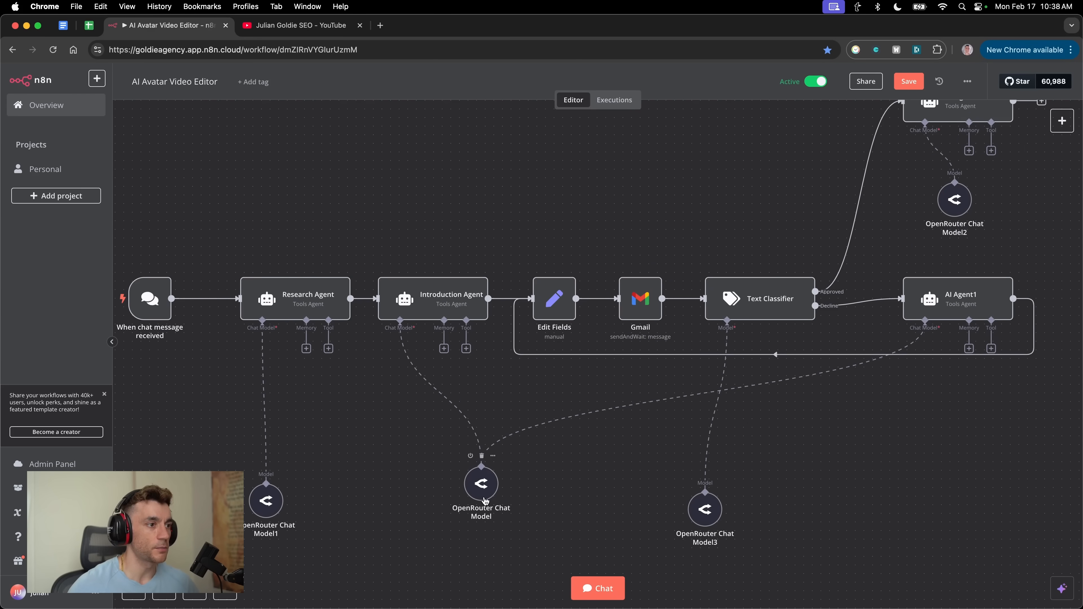
Check the chat model, rename AI Agent1 to Rewriting Agent and review the full workflow.
{"action": "double_click", "coordinate": [480, 484]}
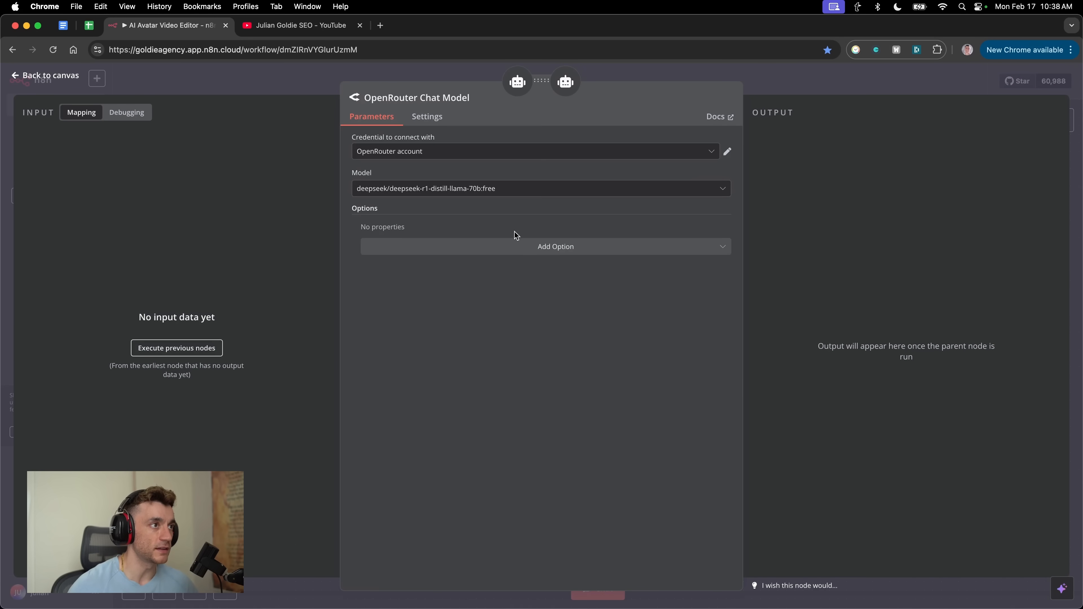
{"action": "mouse_move", "coordinate": [490, 178]}
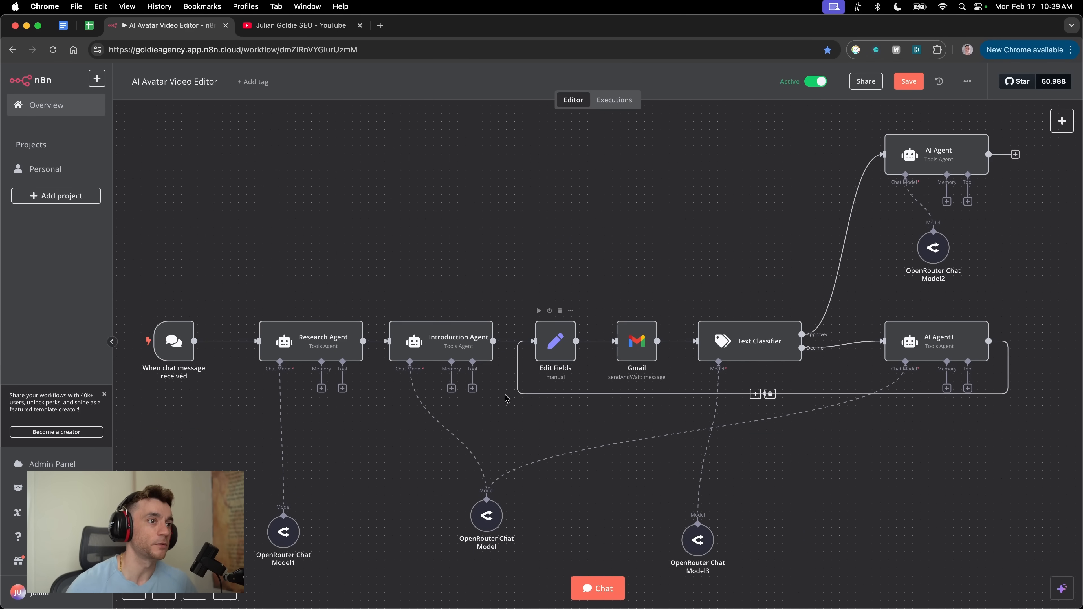
{"action": "mouse_move", "coordinate": [648, 351]}
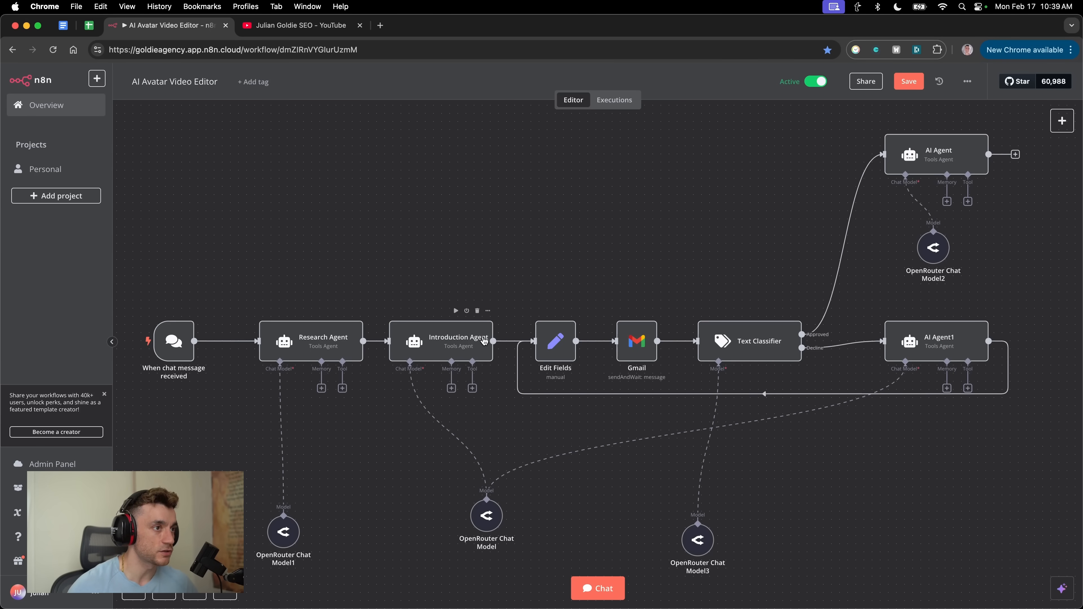
{"action": "double_click", "coordinate": [449, 341]}
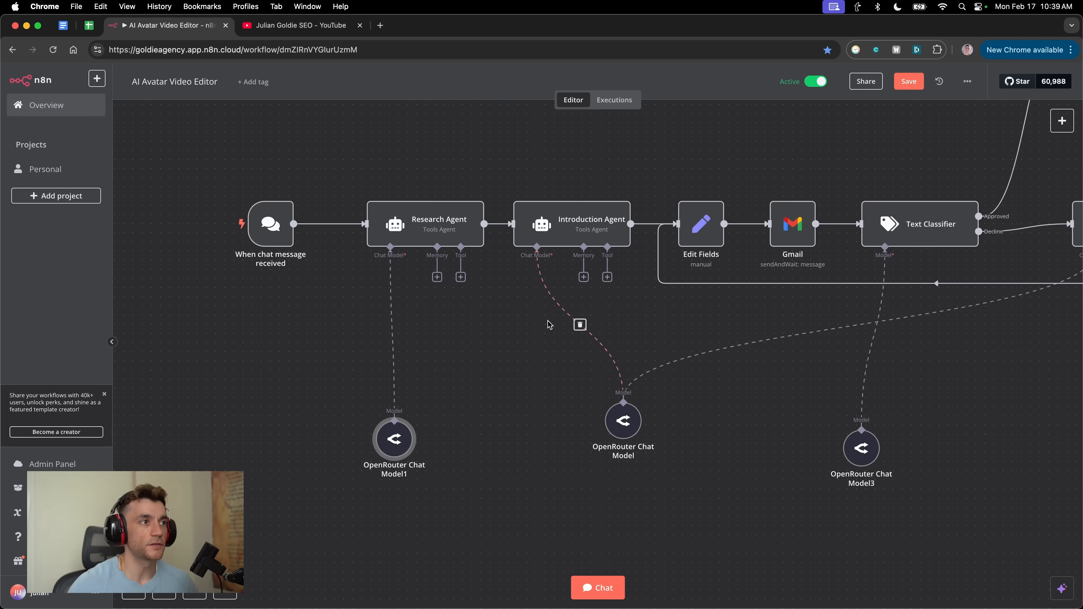
{"action": "left_click_drag", "start_coordinate": [549, 325], "coordinate": [428, 444]}
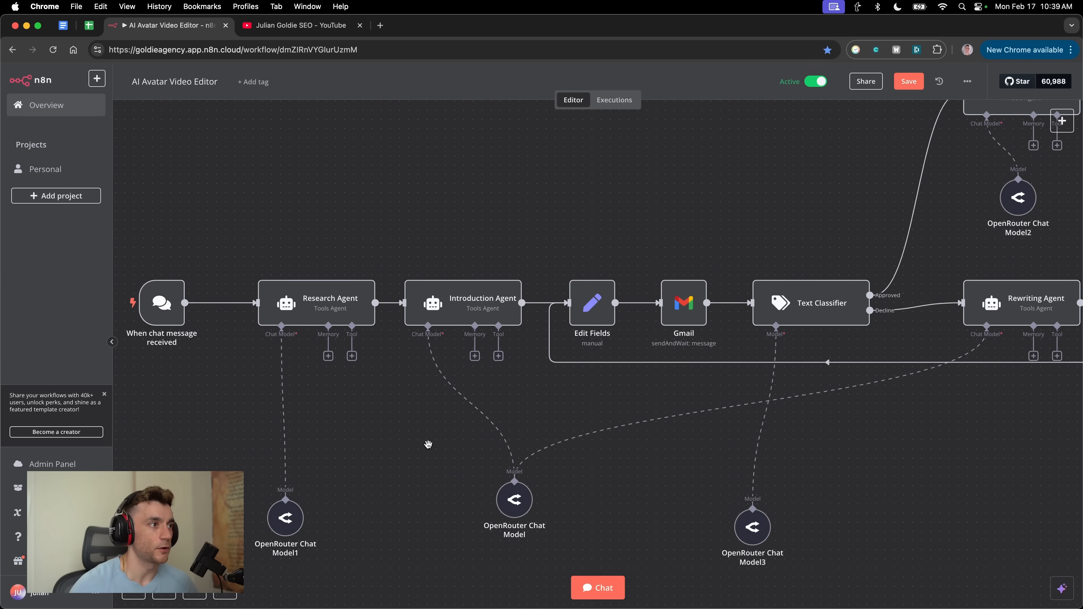
{"action": "mouse_move", "coordinate": [411, 260]}
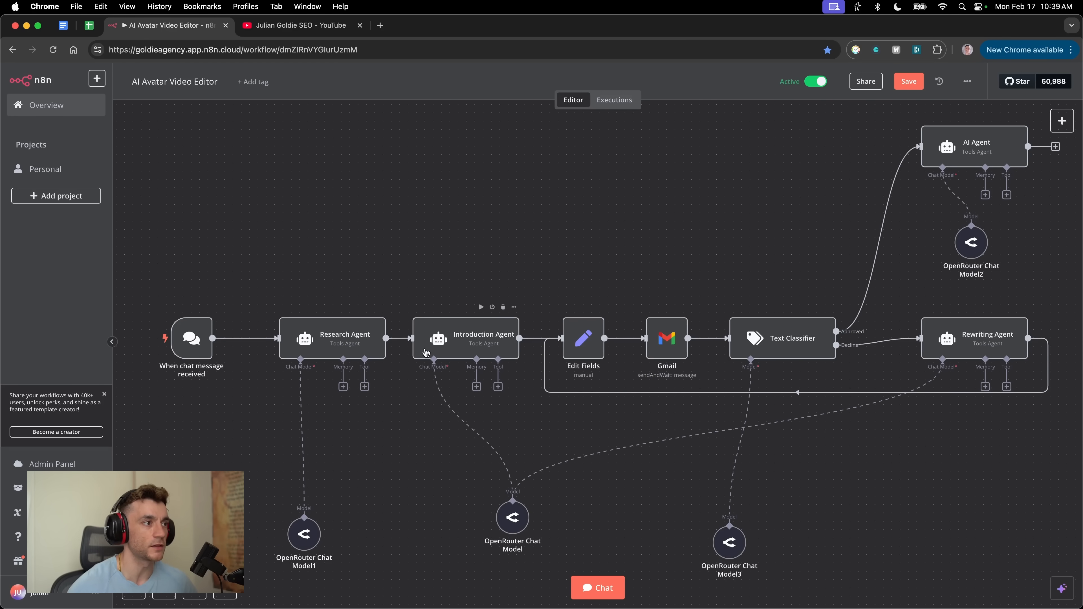
{"action": "mouse_move", "coordinate": [358, 272]}
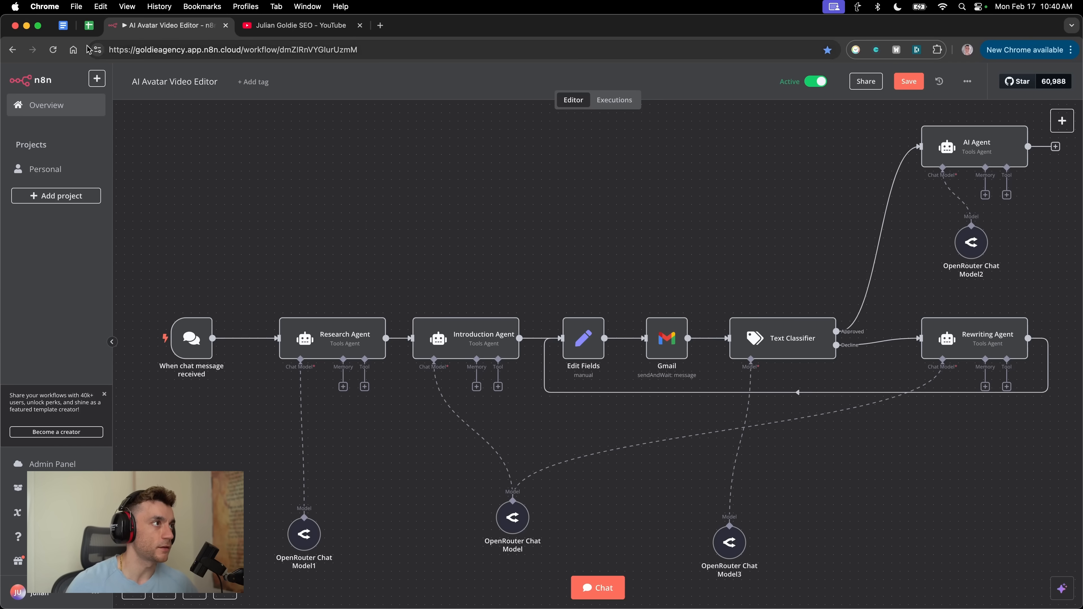
{"action": "left_click", "coordinate": [300, 25]}
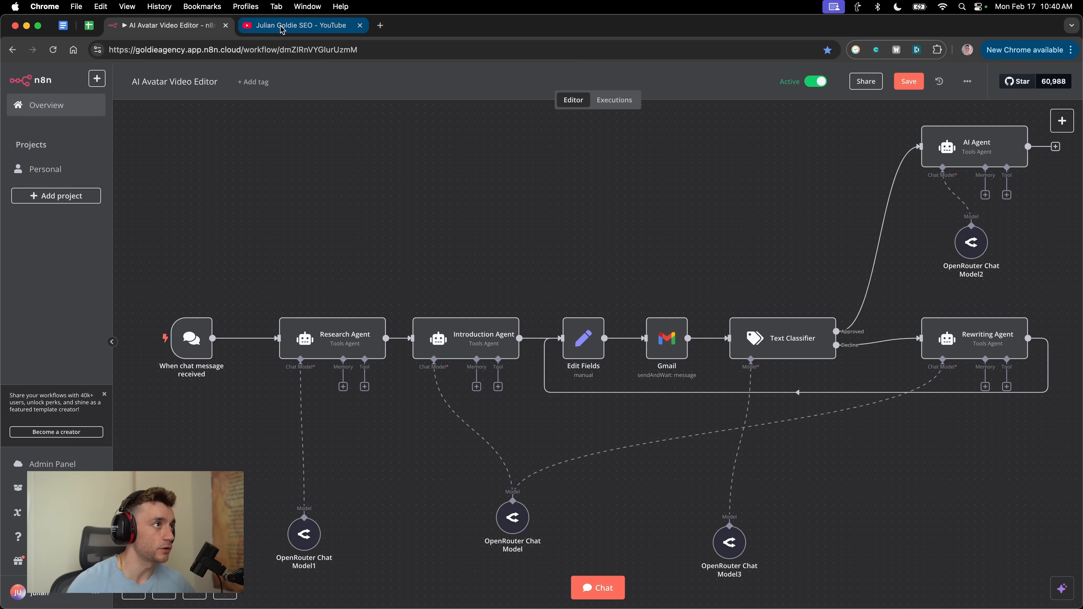
Show the Julian Goldie SEO channel's Videos page listing recent uploads.
{"action": "left_click", "coordinate": [301, 25]}
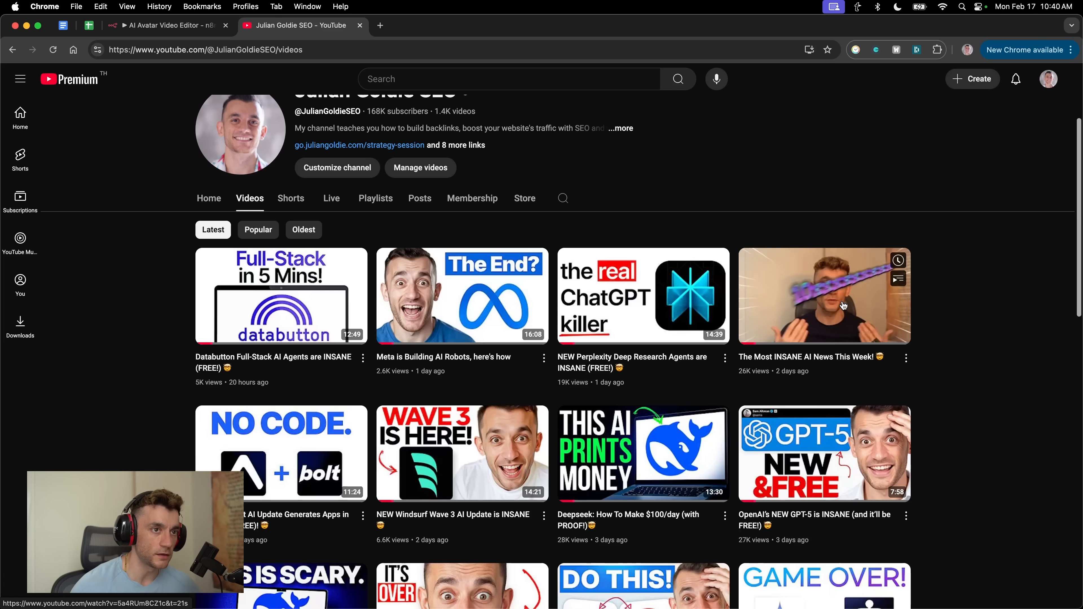
{"action": "mouse_move", "coordinate": [824, 295]}
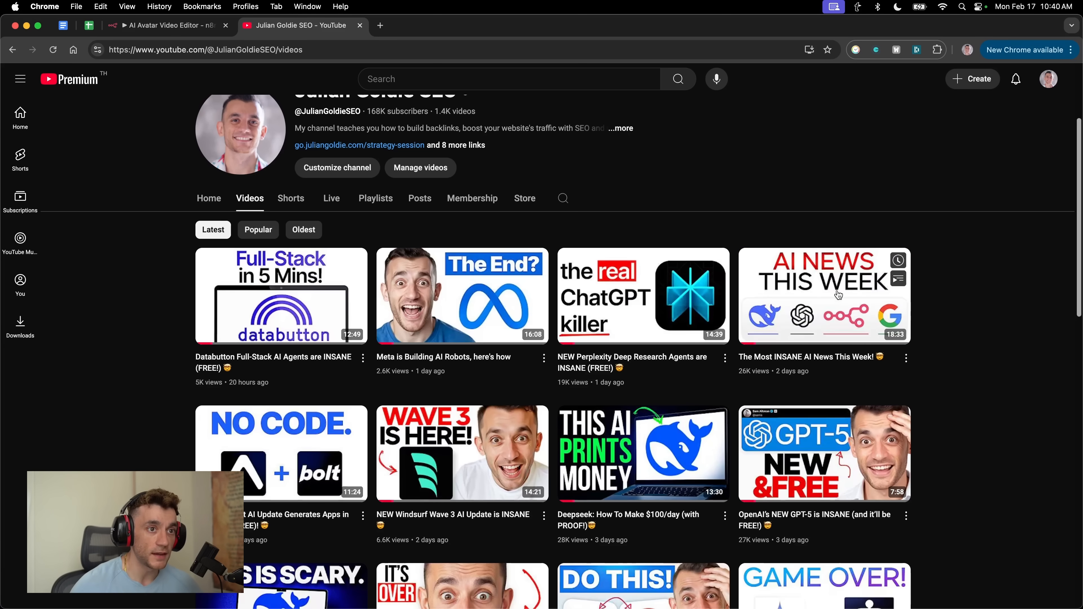
{"action": "mouse_move", "coordinate": [808, 390]}
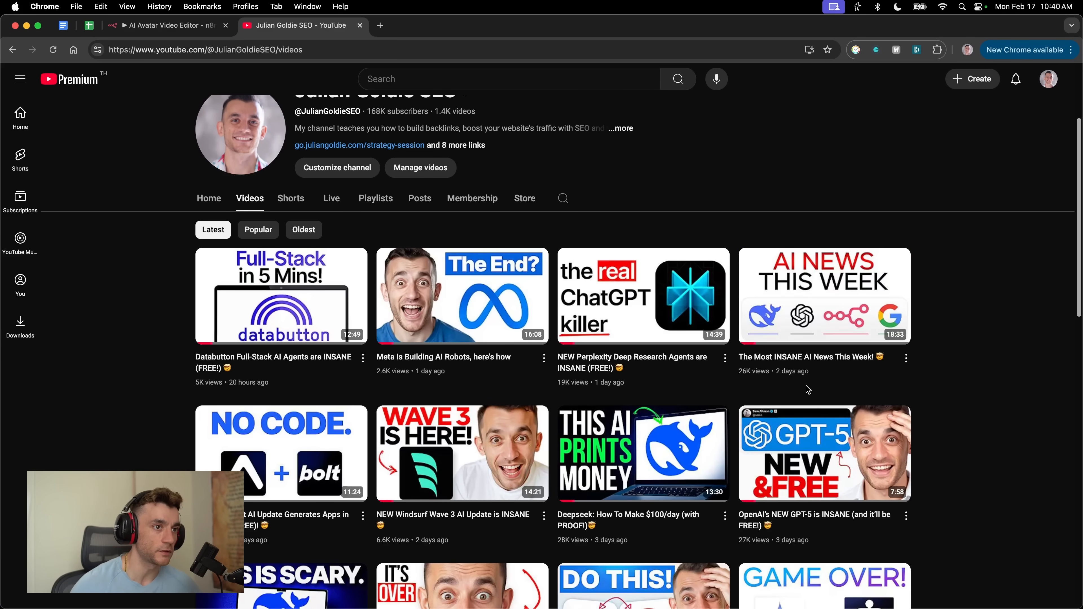
Return to the AI Avatar Video Editor workflow and show its test chat panel.
{"action": "left_click", "coordinate": [166, 25]}
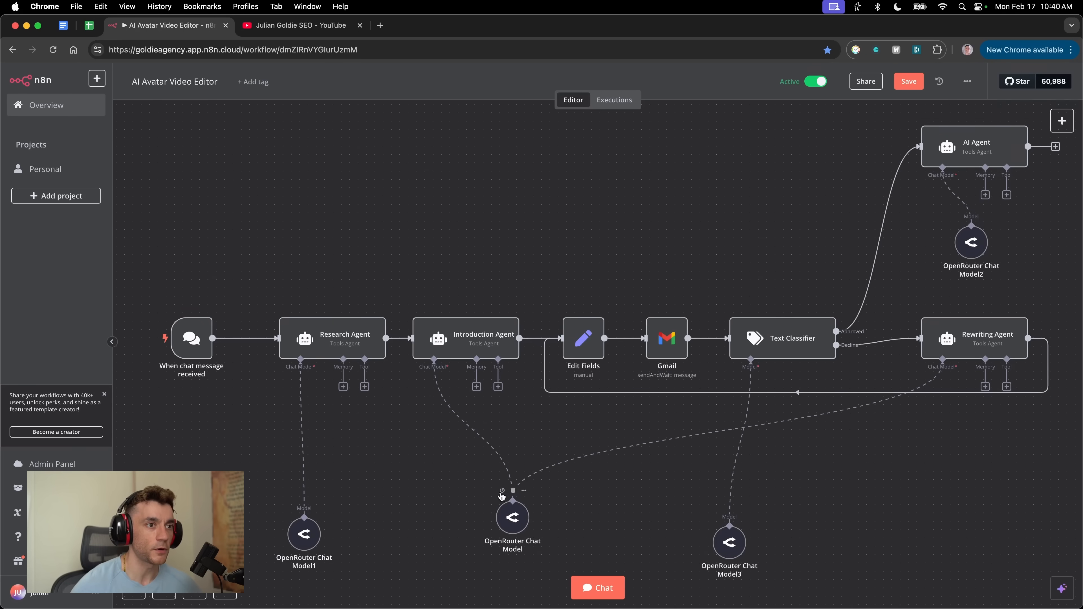
{"action": "scroll", "scroll_direction": "down", "scroll_amount": 3}
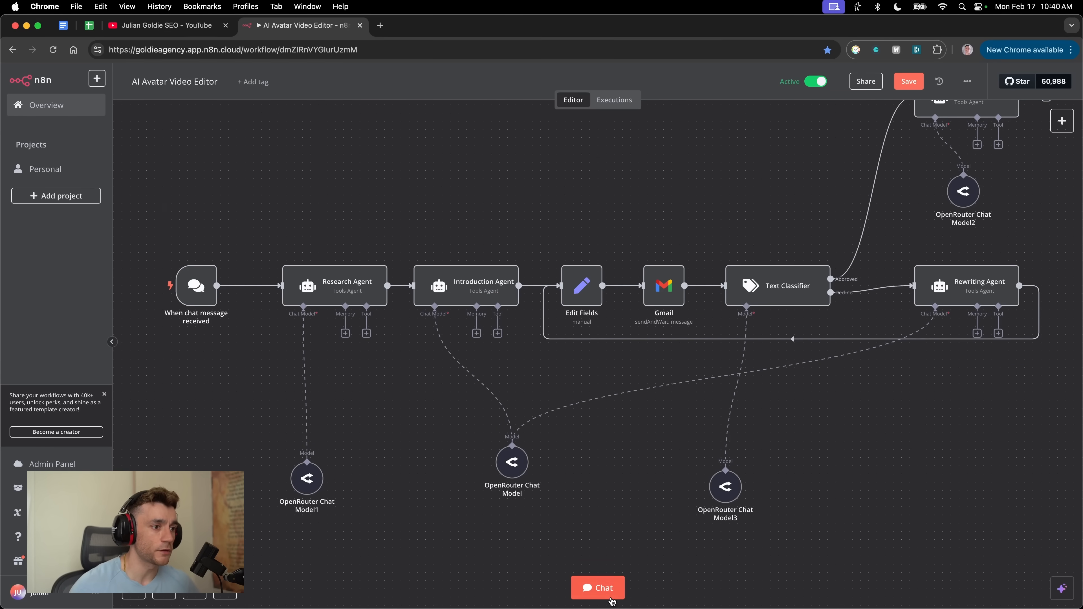
{"action": "left_click", "coordinate": [596, 587]}
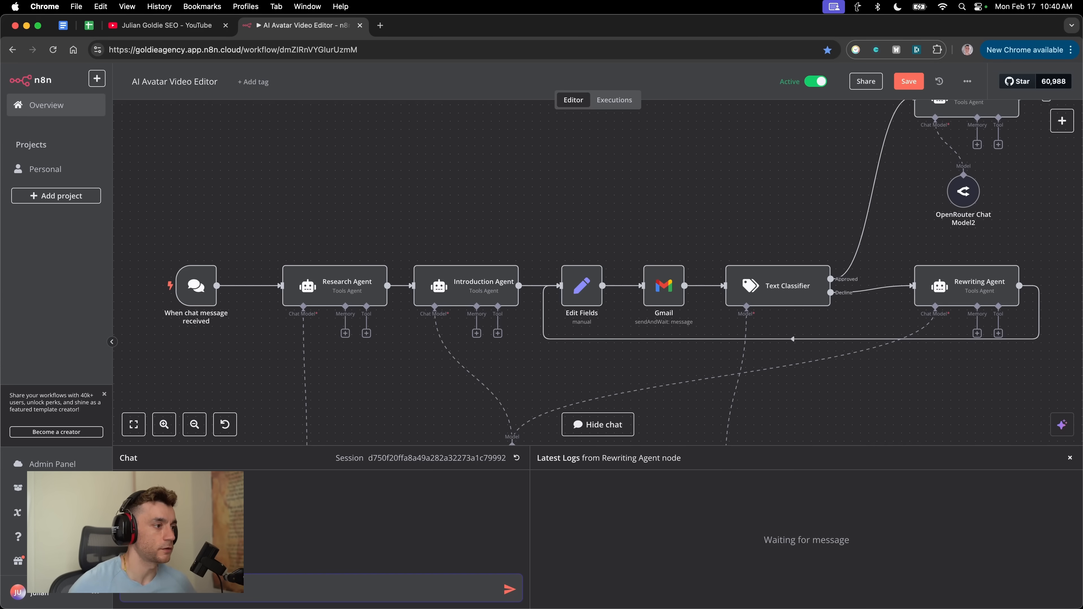
Send a test chat message about new AI Meta robots to run the workflow.
{"action": "left_click", "coordinate": [508, 589]}
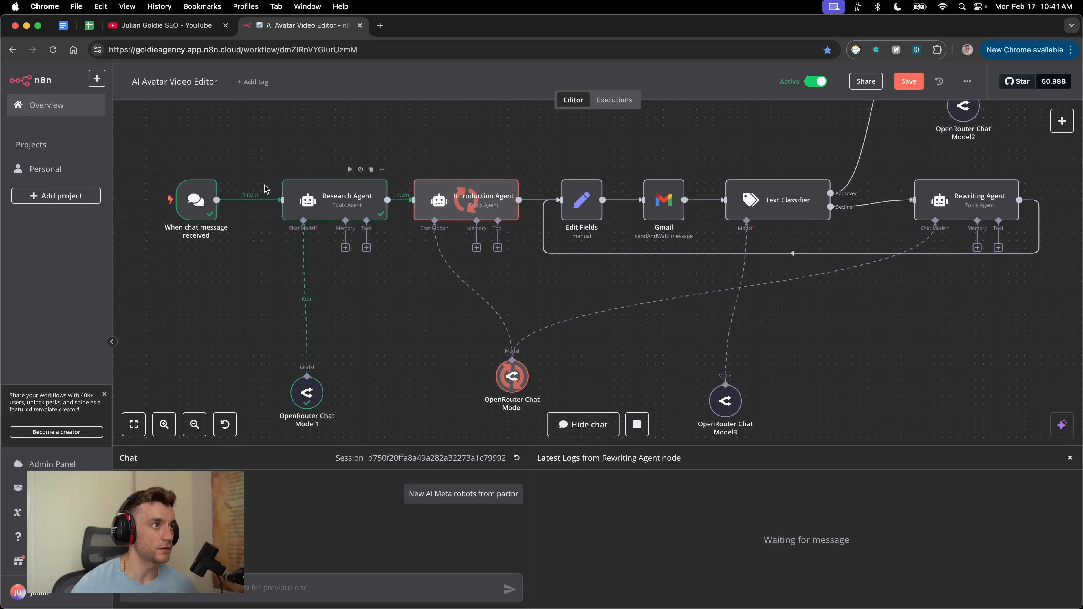
{"action": "mouse_move", "coordinate": [339, 221]}
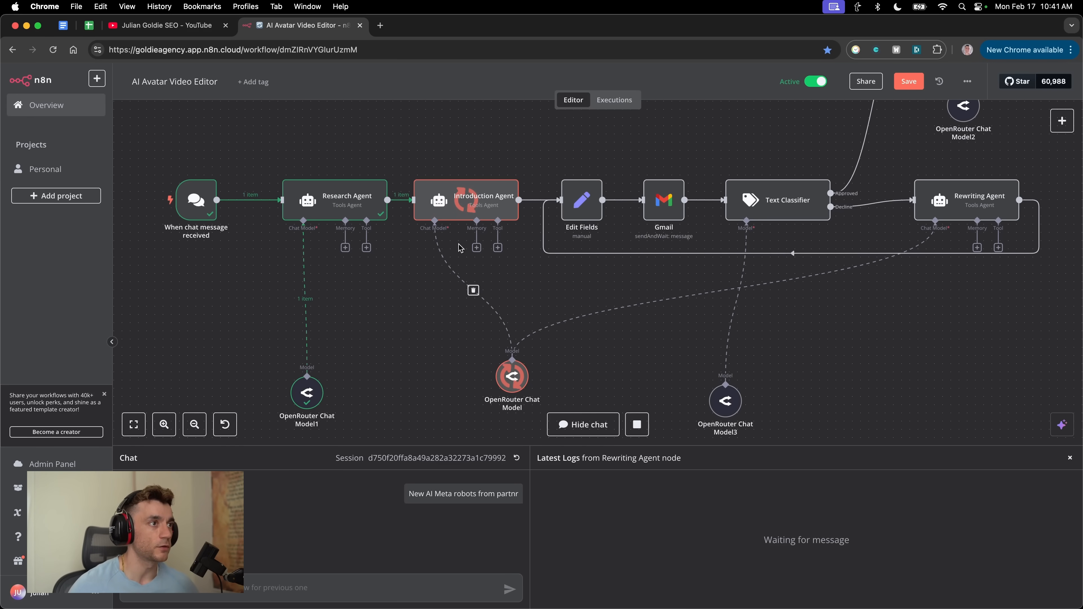
{"action": "mouse_move", "coordinate": [488, 189]}
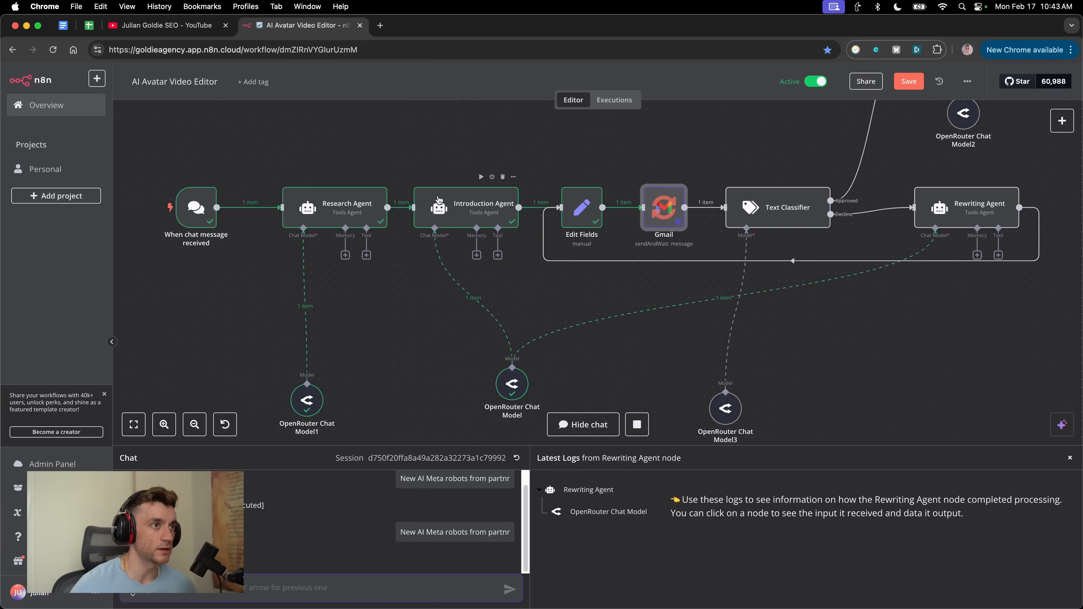
{"action": "mouse_move", "coordinate": [596, 223]}
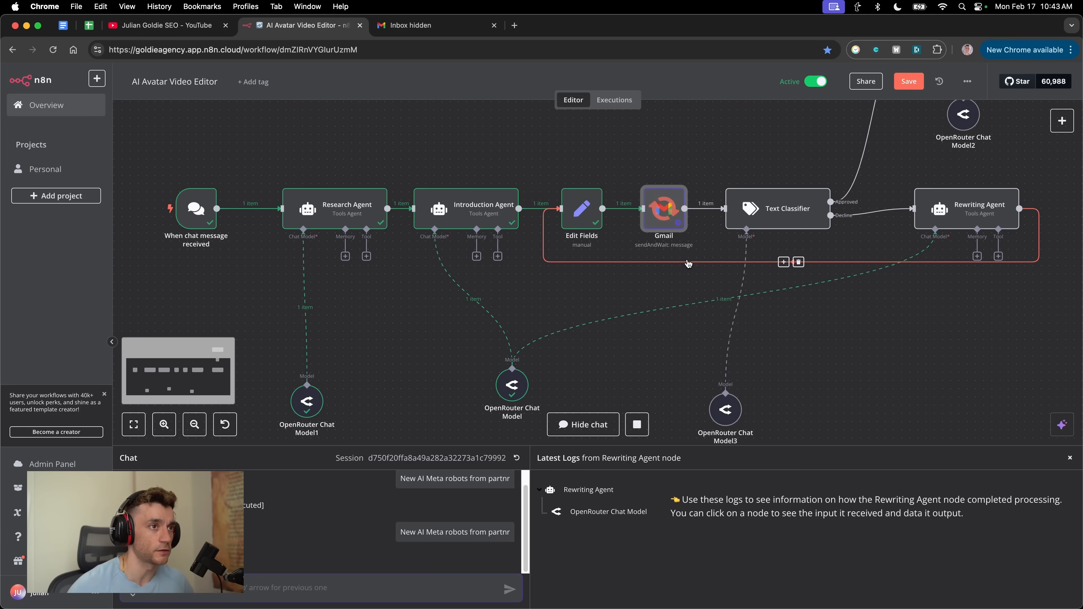
{"action": "mouse_move", "coordinate": [662, 209]}
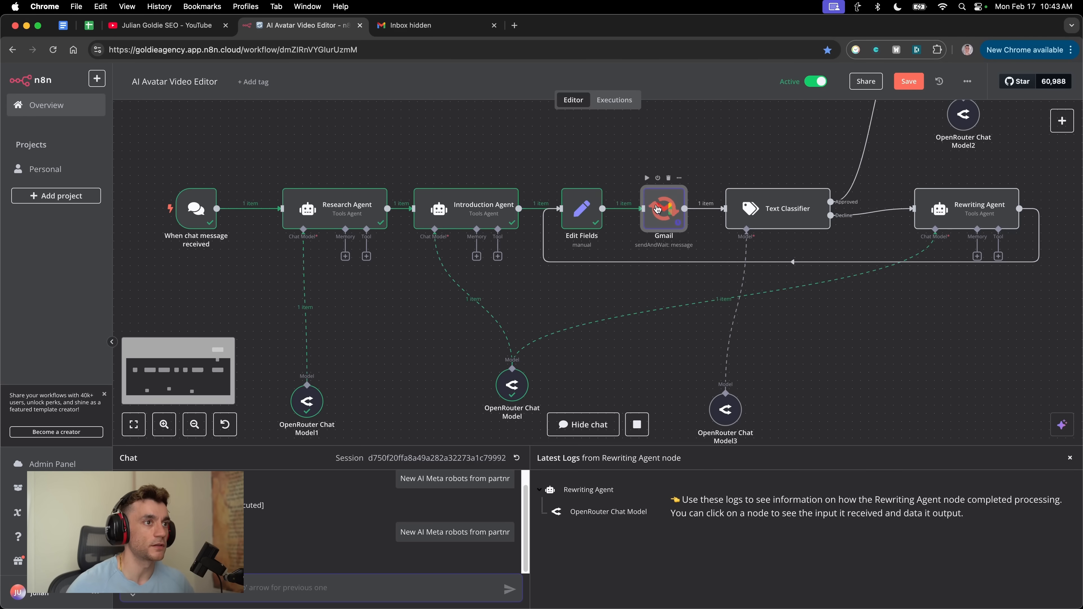
Review the Approval Required email's PARTNR draft and reach the n8n response form.
{"action": "left_click", "coordinate": [435, 26]}
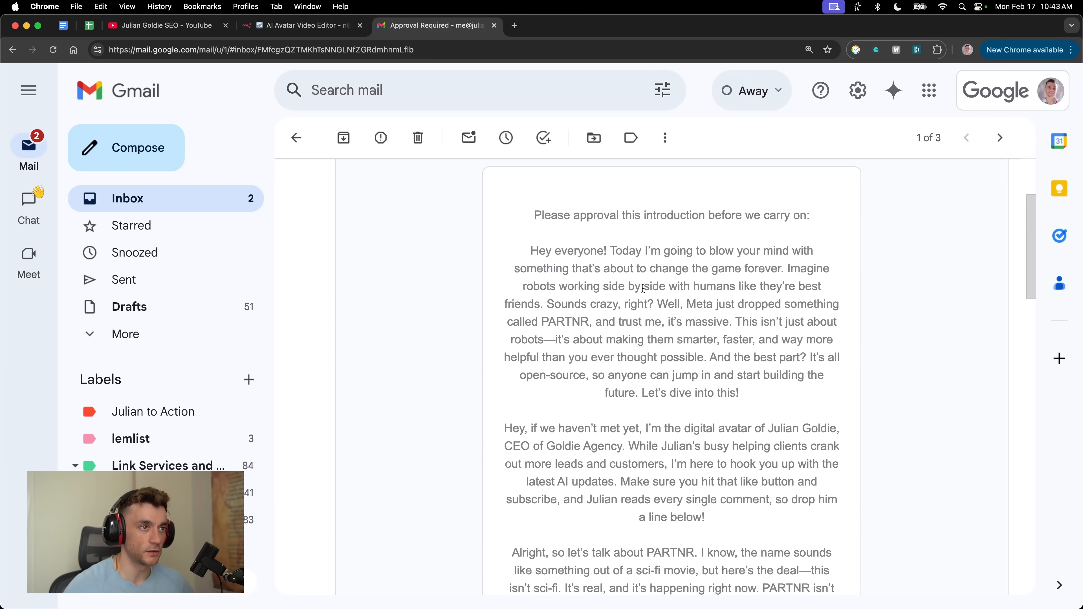
{"action": "left_click_drag", "start_coordinate": [657, 304], "coordinate": [738, 392]}
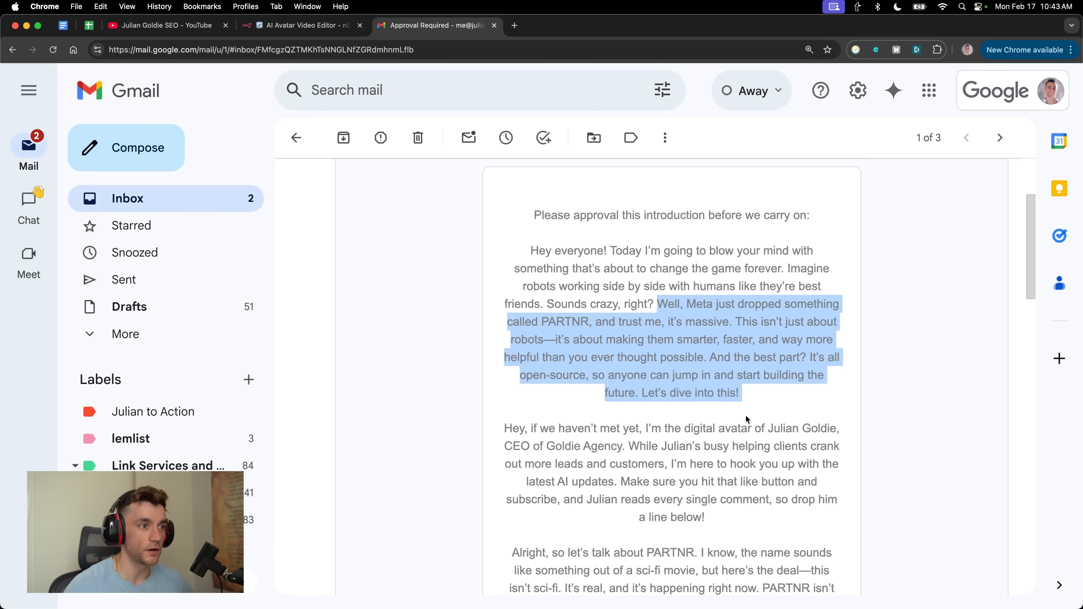
{"action": "scroll", "scroll_direction": "down", "scroll_amount": 3}
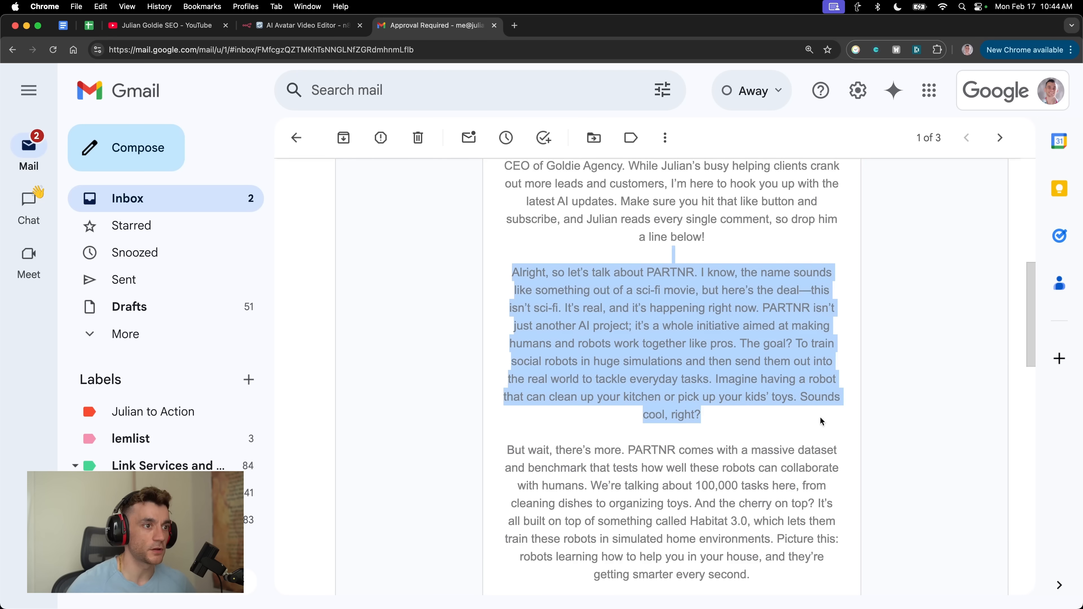
{"action": "left_click", "coordinate": [513, 25]}
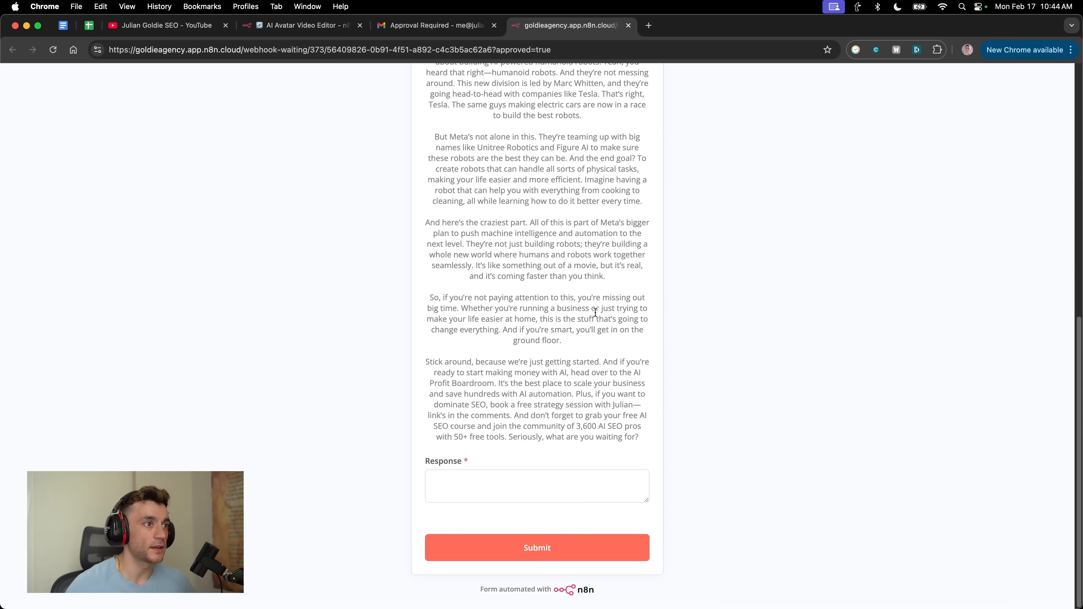
{"action": "left_click", "coordinate": [536, 486]}
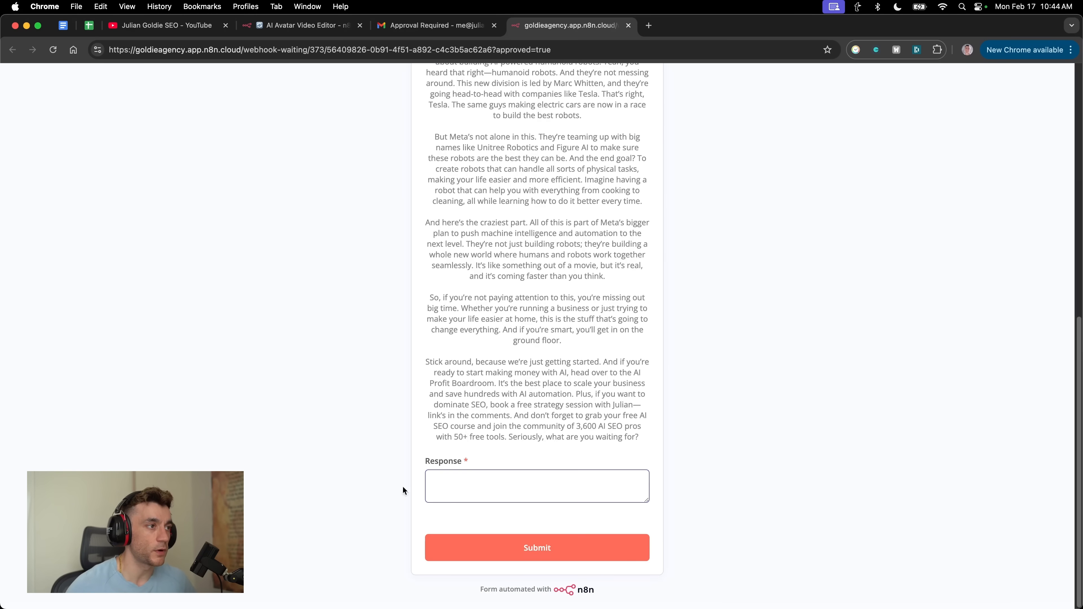
{"action": "left_click", "coordinate": [300, 26]}
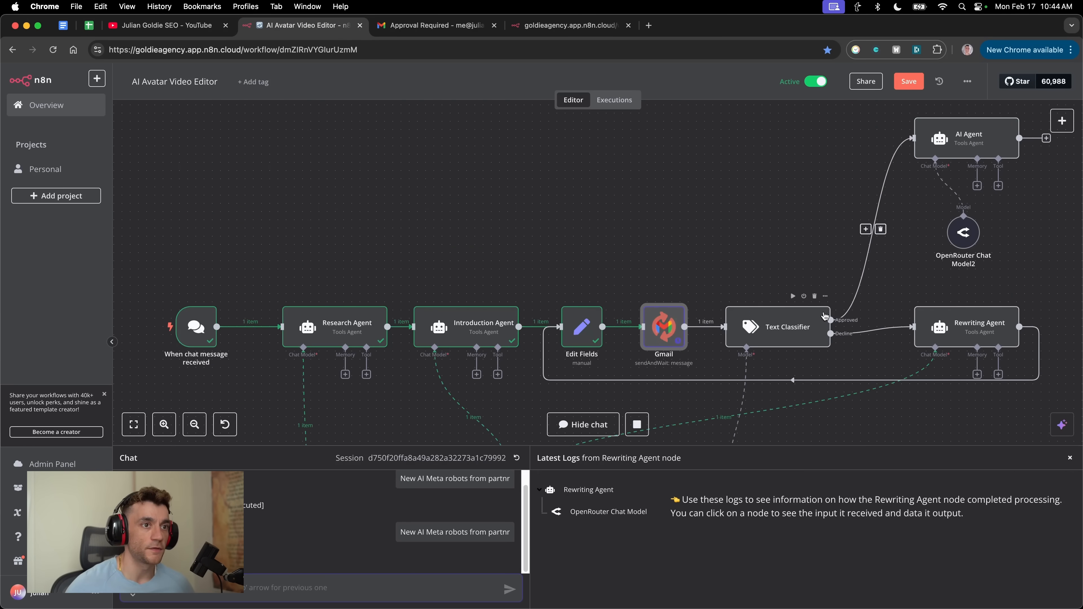
{"action": "mouse_move", "coordinate": [803, 192]}
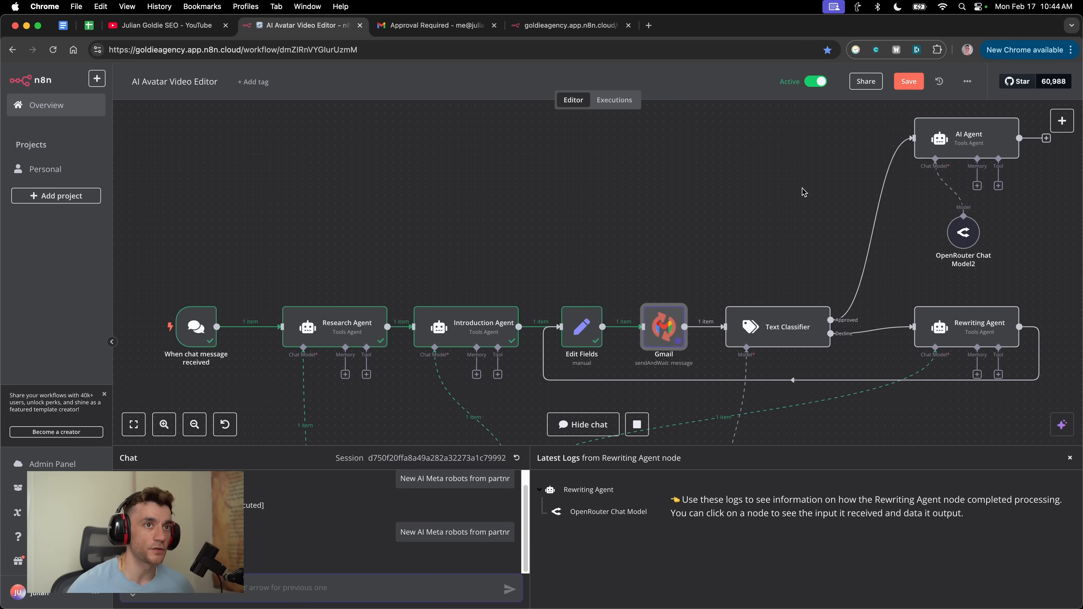
{"action": "mouse_move", "coordinate": [810, 335]}
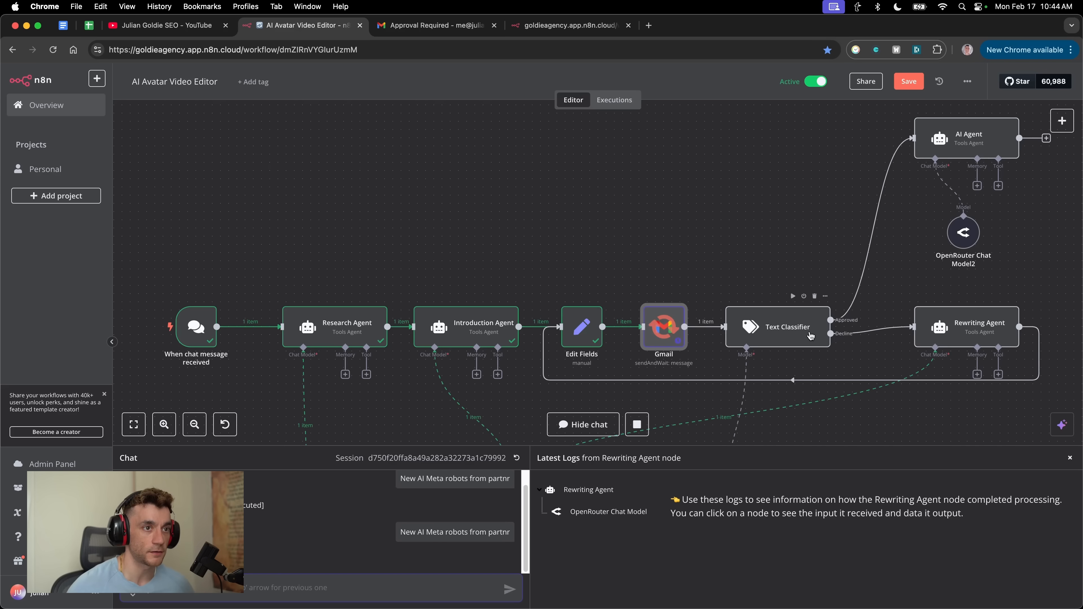
{"action": "mouse_move", "coordinate": [984, 318]}
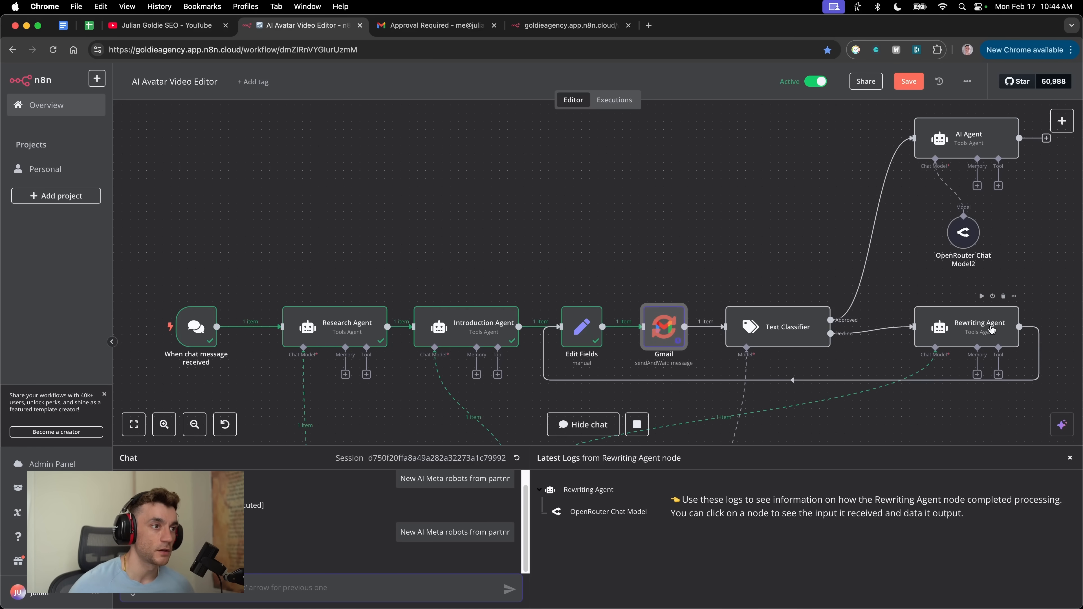
{"action": "left_click", "coordinate": [435, 25]}
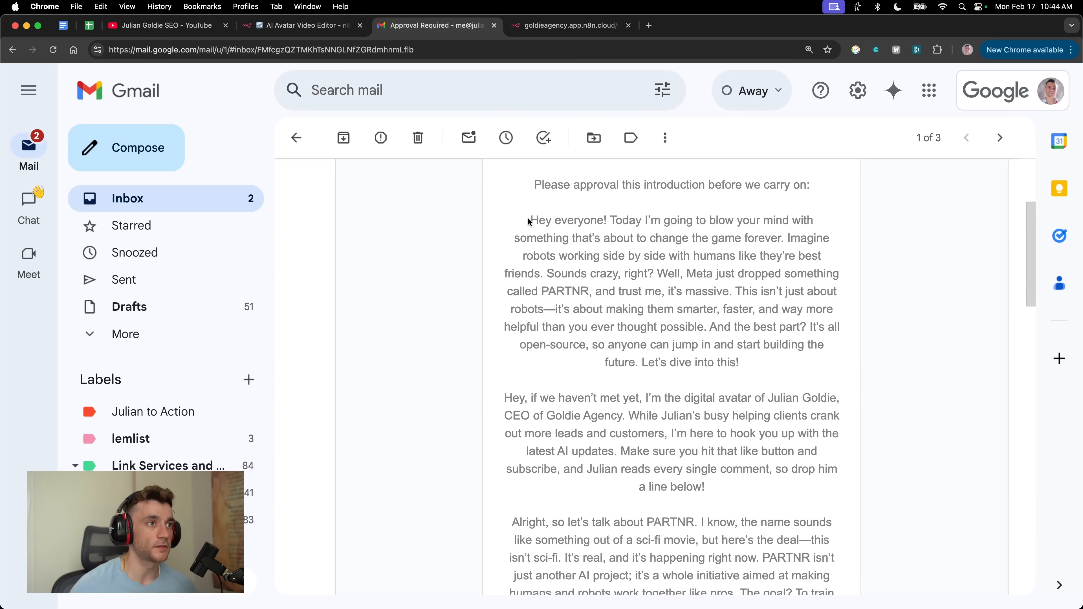
Highlight the opening PARTNR introduction paragraph in the approval email.
{"action": "left_click_drag", "start_coordinate": [529, 221], "coordinate": [711, 238]}
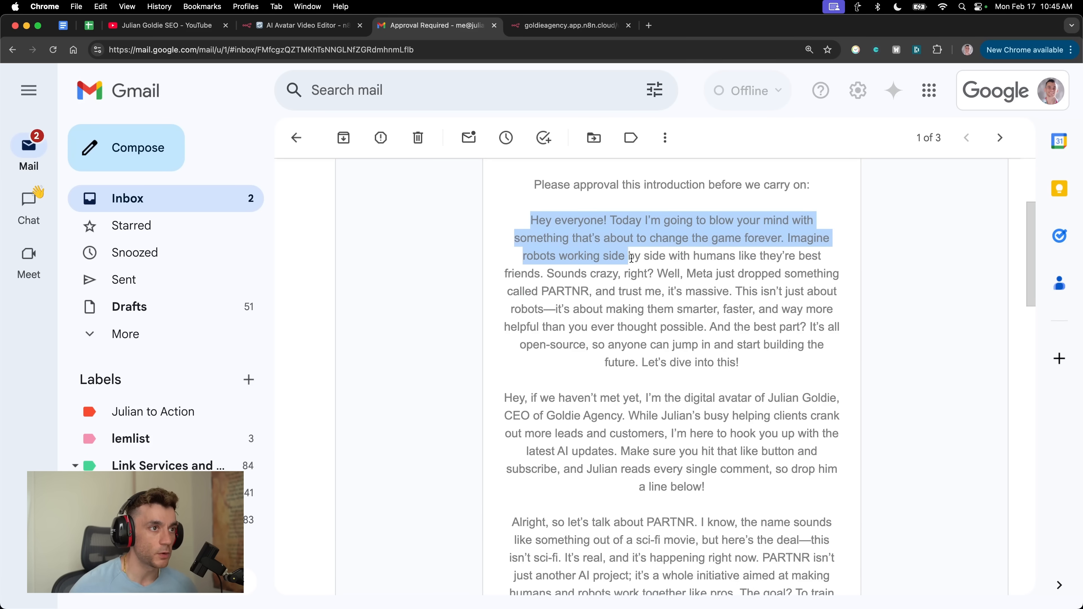
{"action": "left_click_drag", "start_coordinate": [629, 256], "coordinate": [604, 274]}
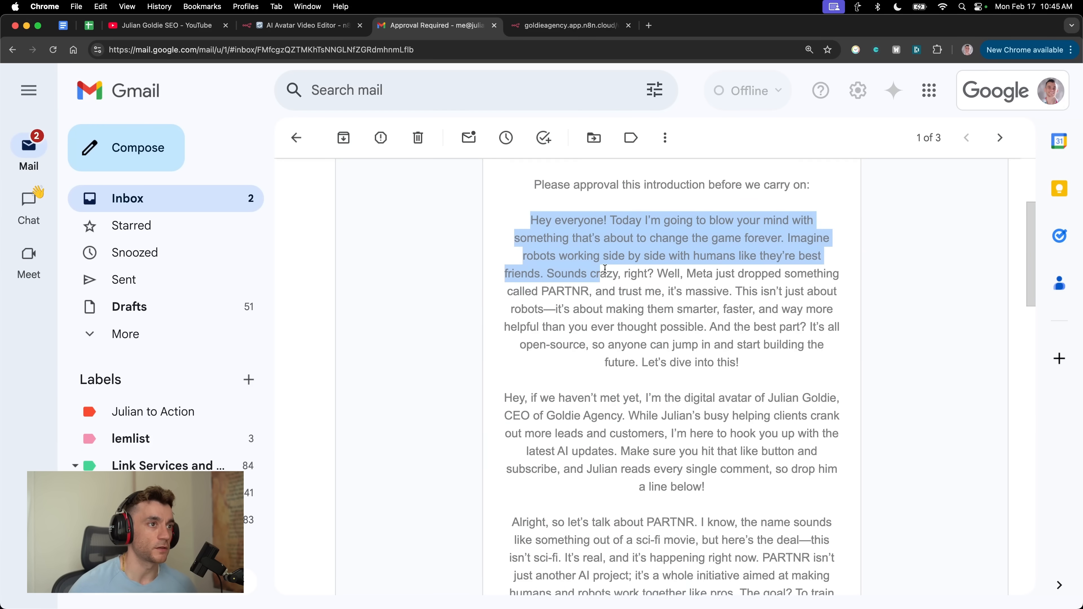
{"action": "left_click_drag", "start_coordinate": [604, 269], "coordinate": [628, 288]}
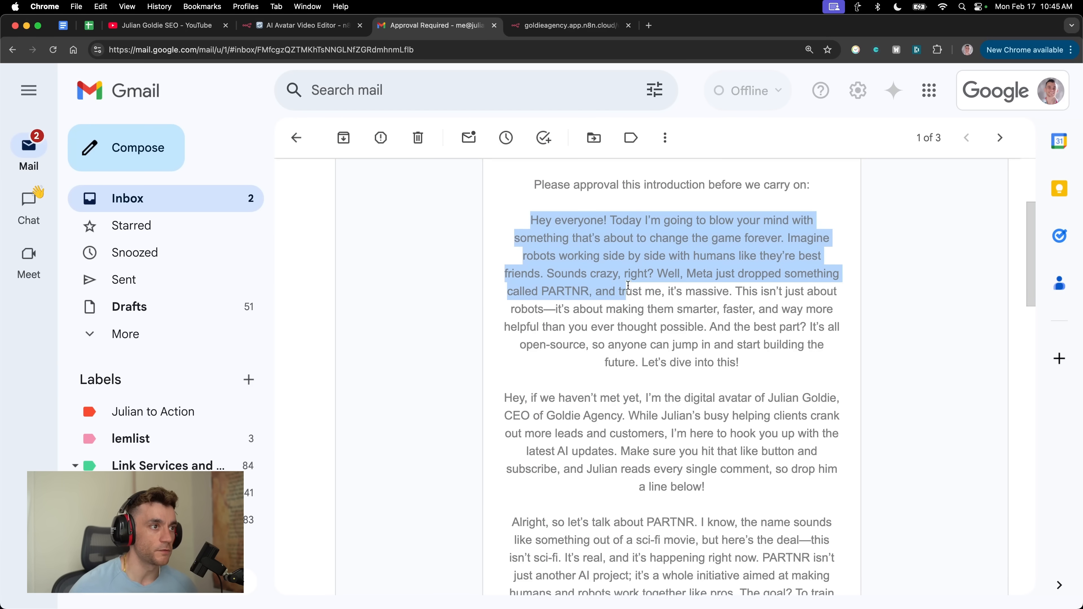
{"action": "left_click_drag", "start_coordinate": [619, 291], "coordinate": [628, 309]}
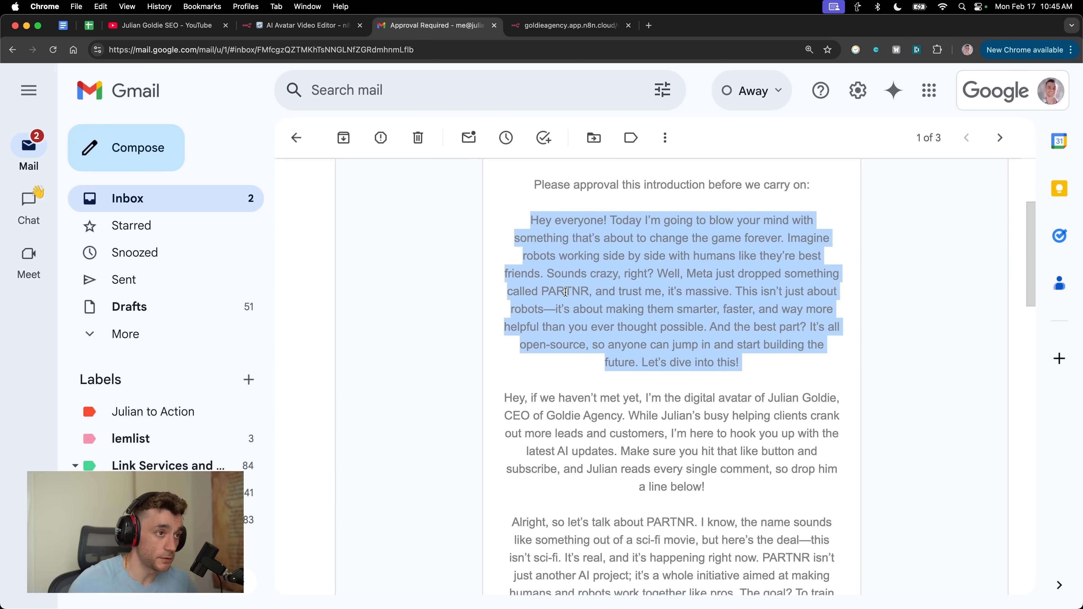
{"action": "left_click", "coordinate": [704, 26]}
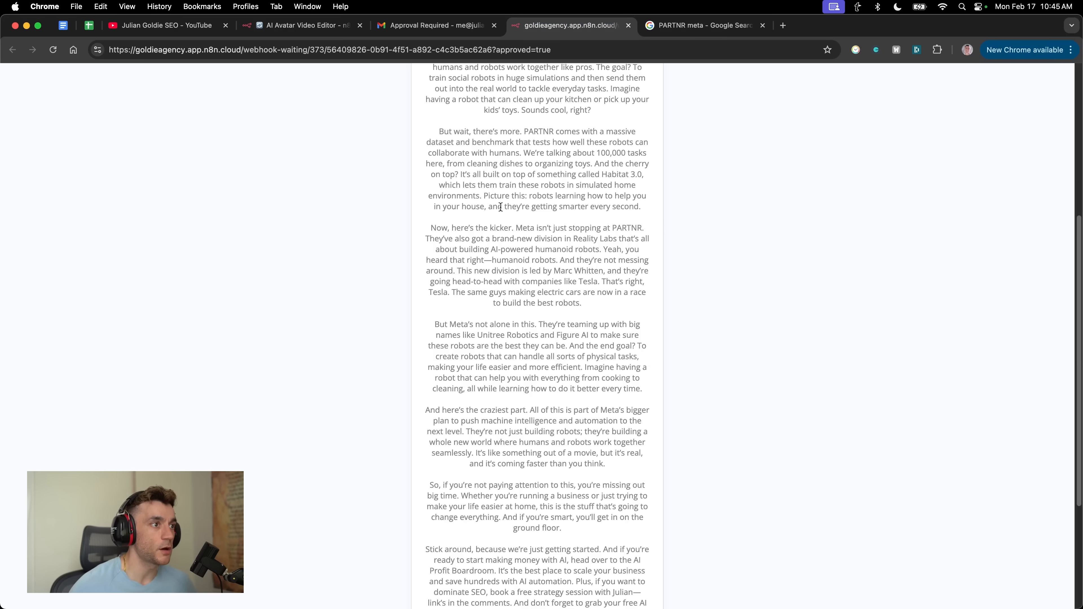
Show the OpenRouter Chat Model1 node's settings in the workflow editor.
{"action": "left_click", "coordinate": [297, 26]}
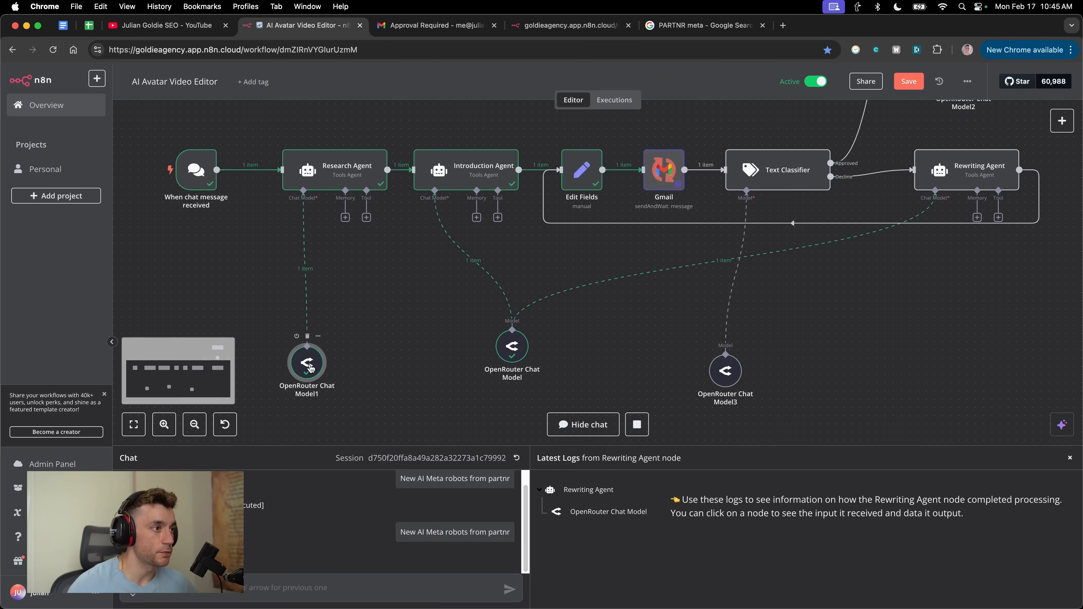
{"action": "double_click", "coordinate": [305, 363]}
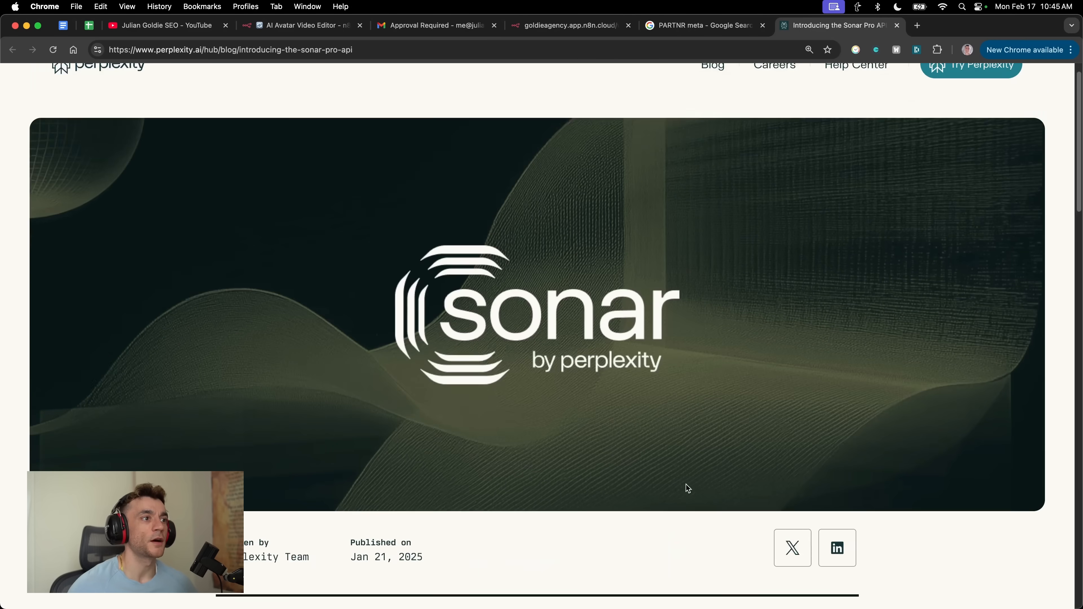
{"action": "scroll", "scroll_direction": "down", "scroll_amount": 3}
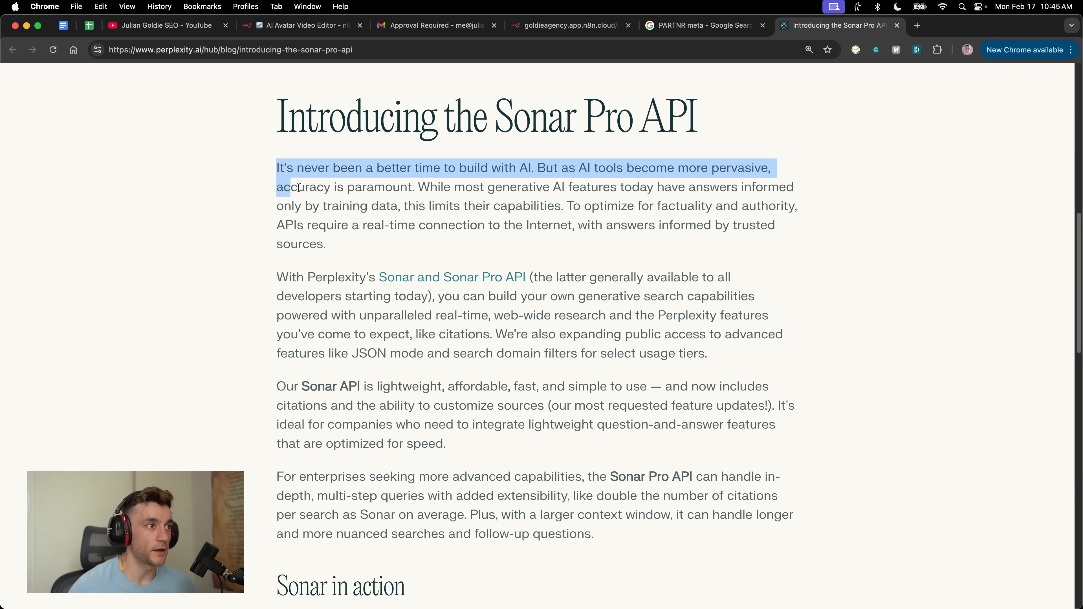
{"action": "left_click_drag", "start_coordinate": [438, 295], "coordinate": [718, 296]}
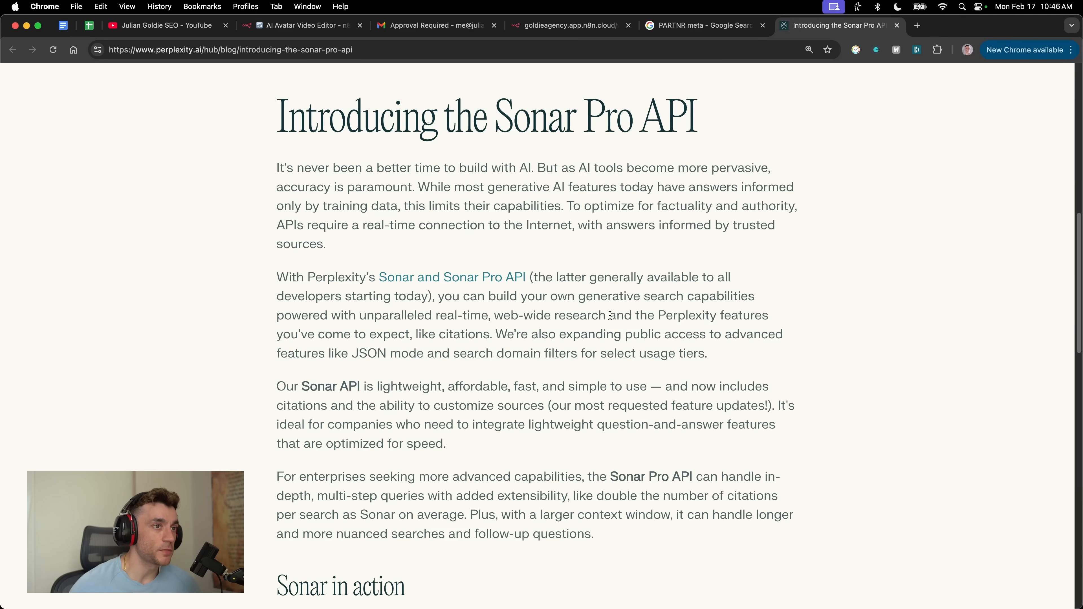
{"action": "left_click_drag", "start_coordinate": [276, 385], "coordinate": [447, 441]}
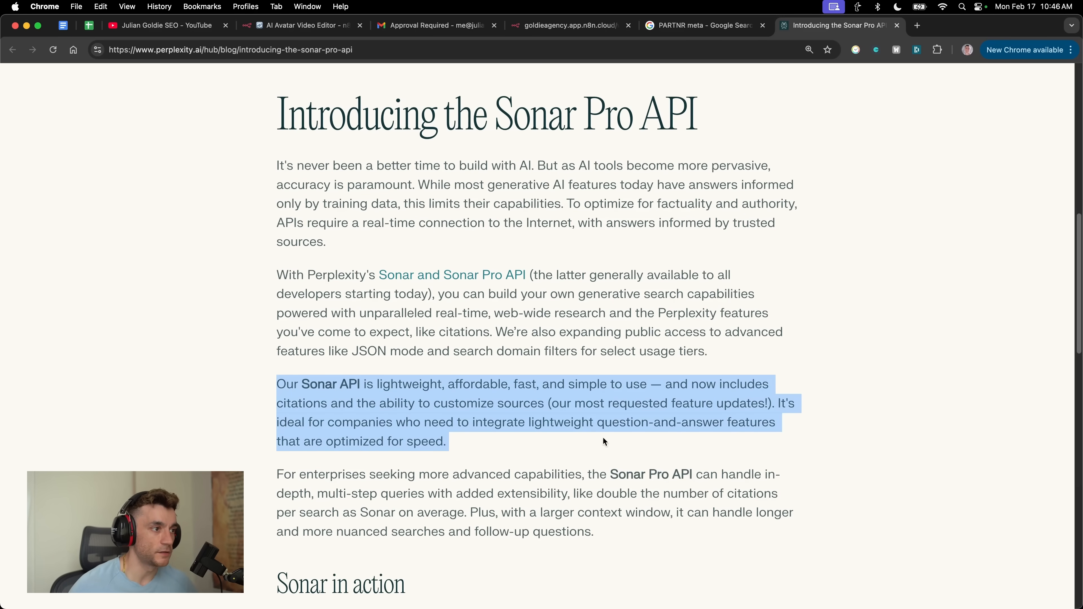
{"action": "scroll", "scroll_direction": "down", "scroll_amount": 3}
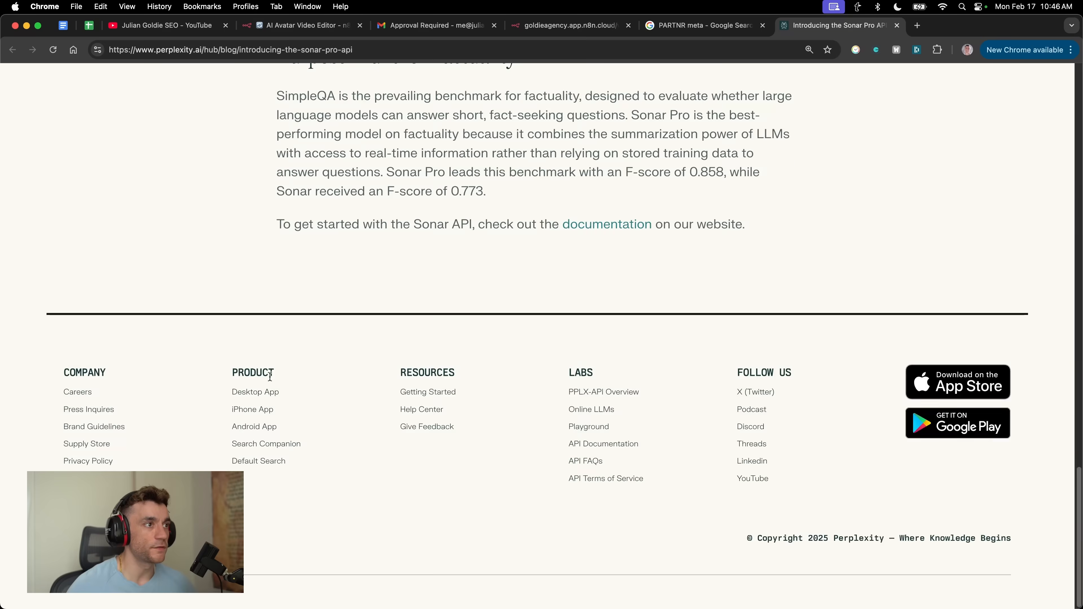
Return to the OpenRouter Chat Model1 settings using the perplexity/sonar model.
{"action": "scroll", "scroll_direction": "up", "scroll_amount": 3}
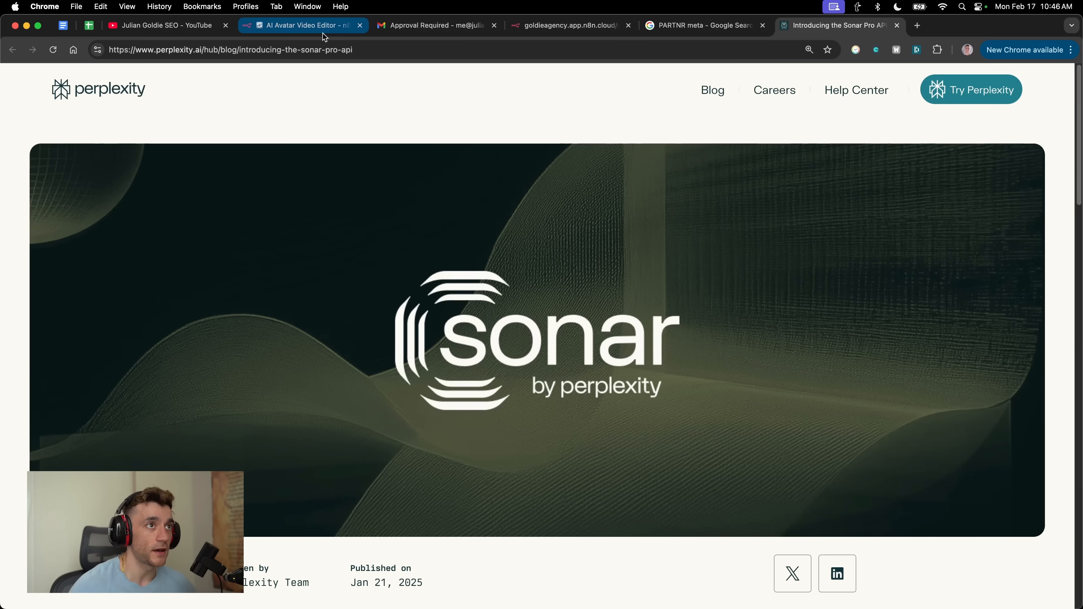
{"action": "left_click", "coordinate": [302, 25]}
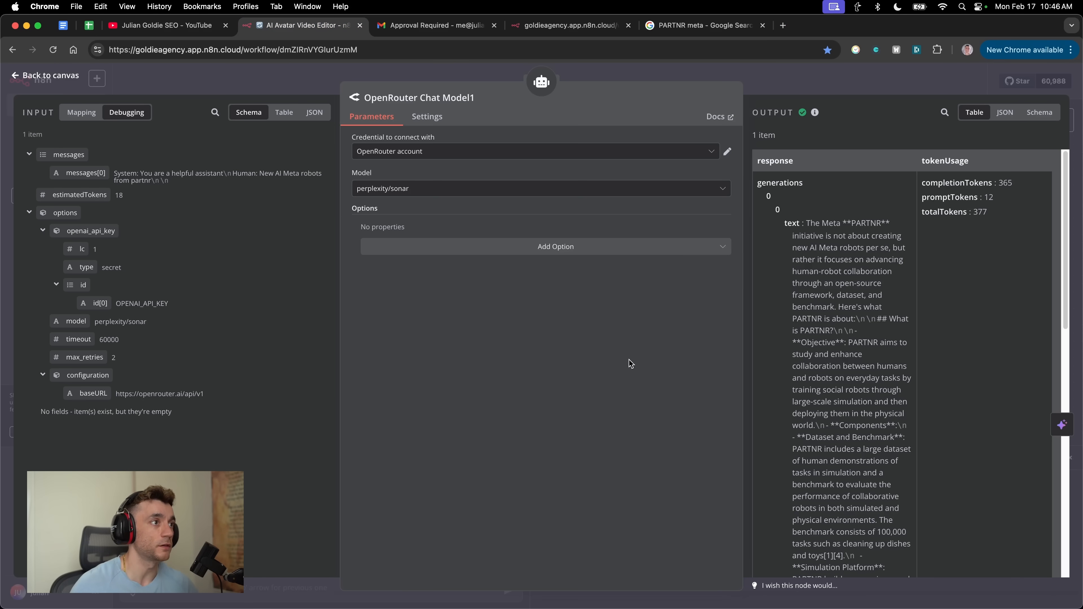
{"action": "left_click", "coordinate": [44, 75]}
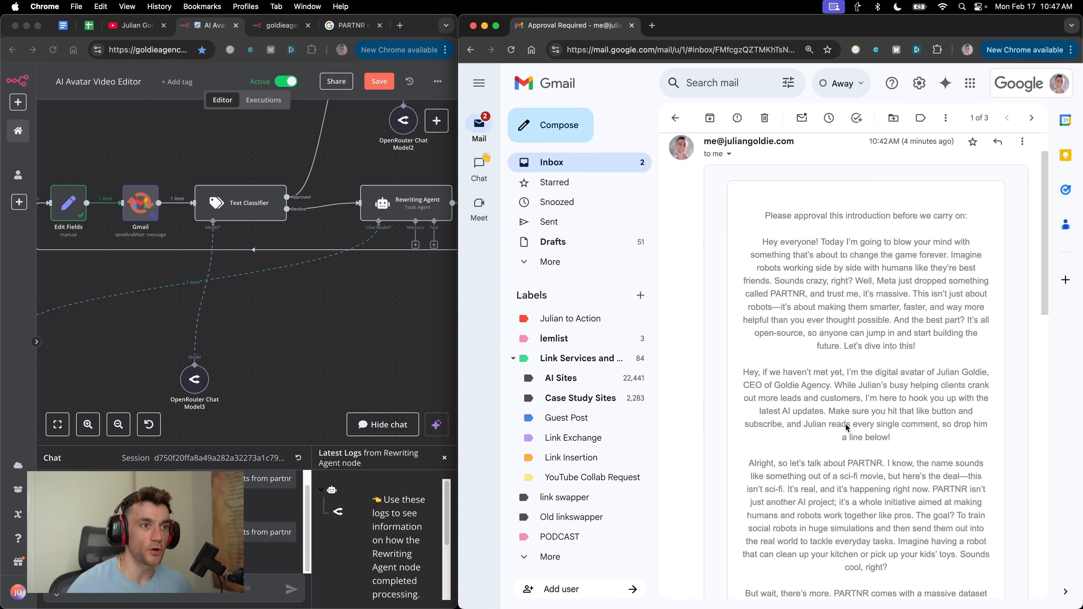
Submit Approved as the response on the introduction approval form.
{"action": "left_click", "coordinate": [785, 26]}
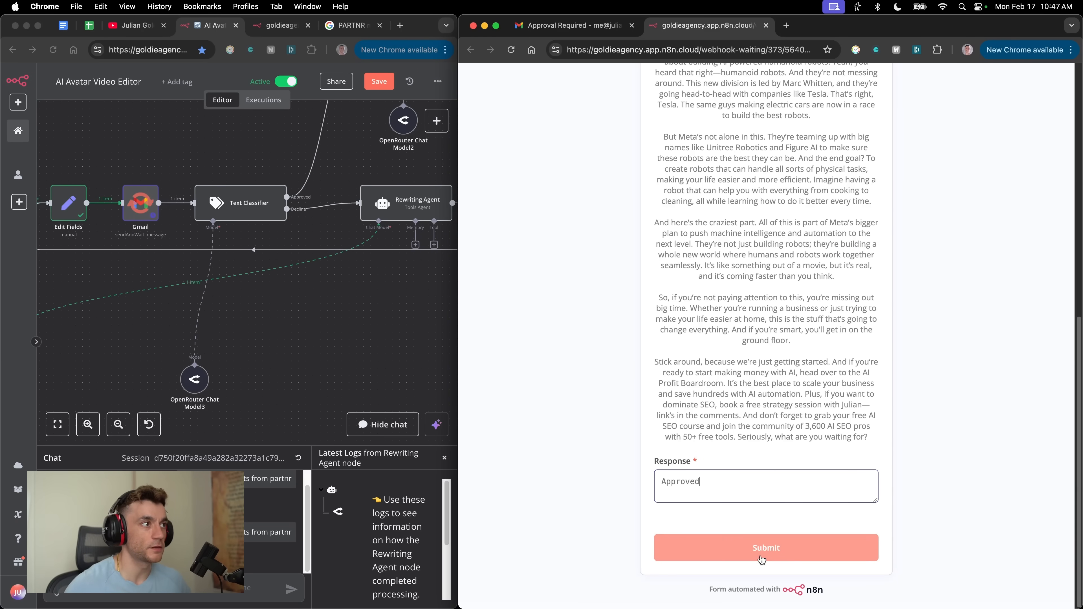
{"action": "left_click", "coordinate": [765, 547]}
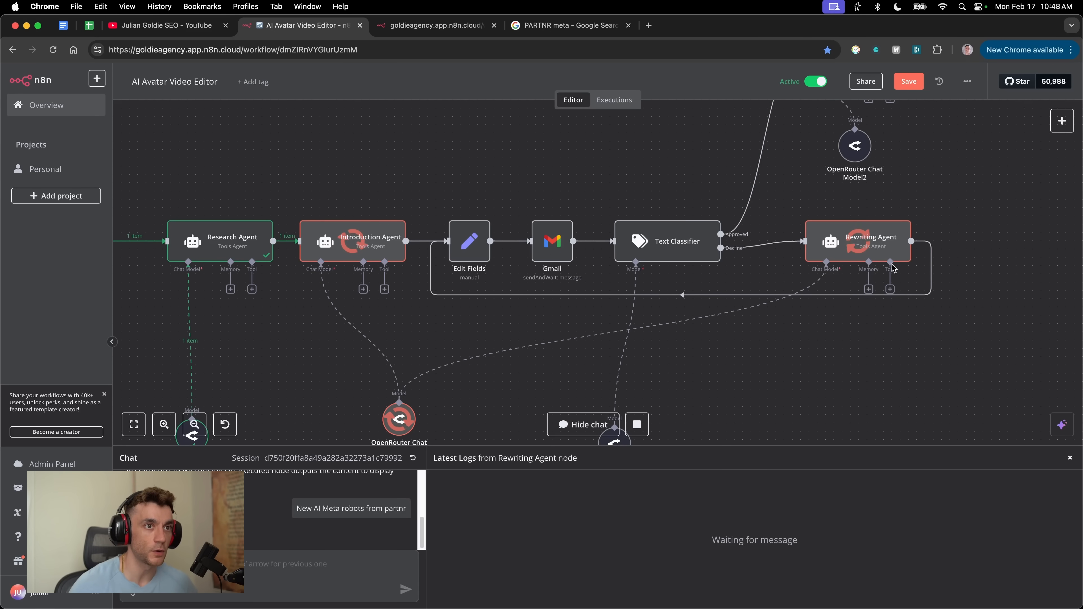
{"action": "mouse_move", "coordinate": [470, 246]}
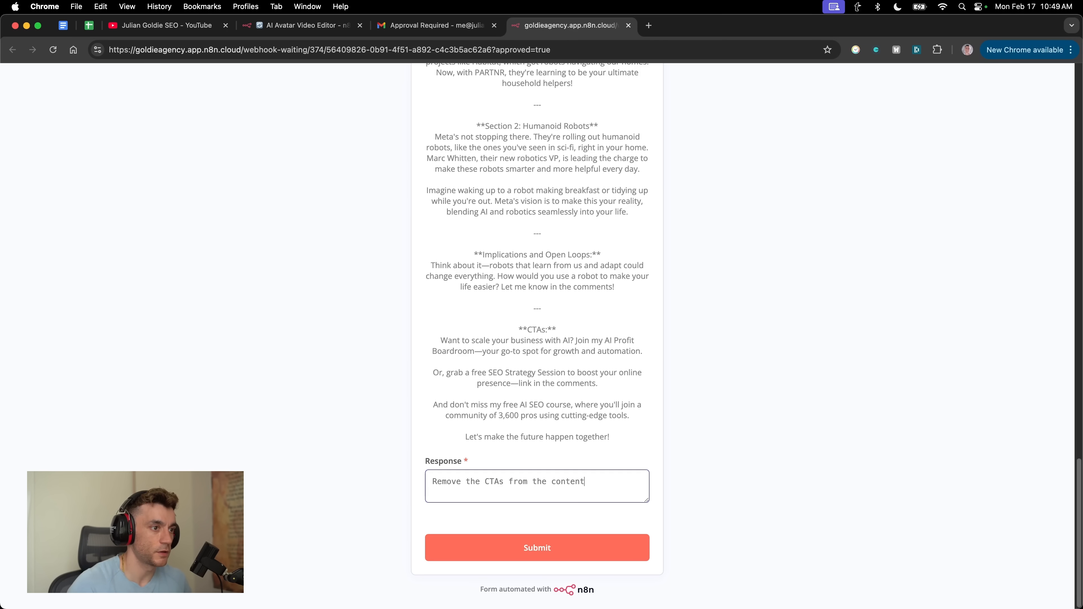
Submit a response asking to remove the CTAs from the rewritten script.
{"action": "left_click", "coordinate": [298, 25]}
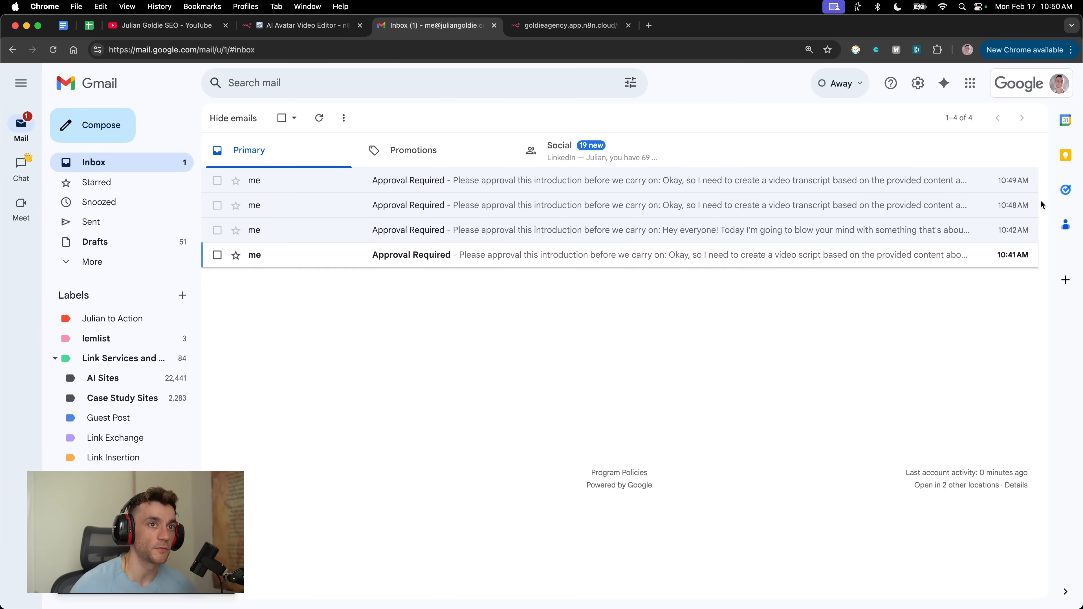
{"action": "mouse_move", "coordinate": [400, 181]}
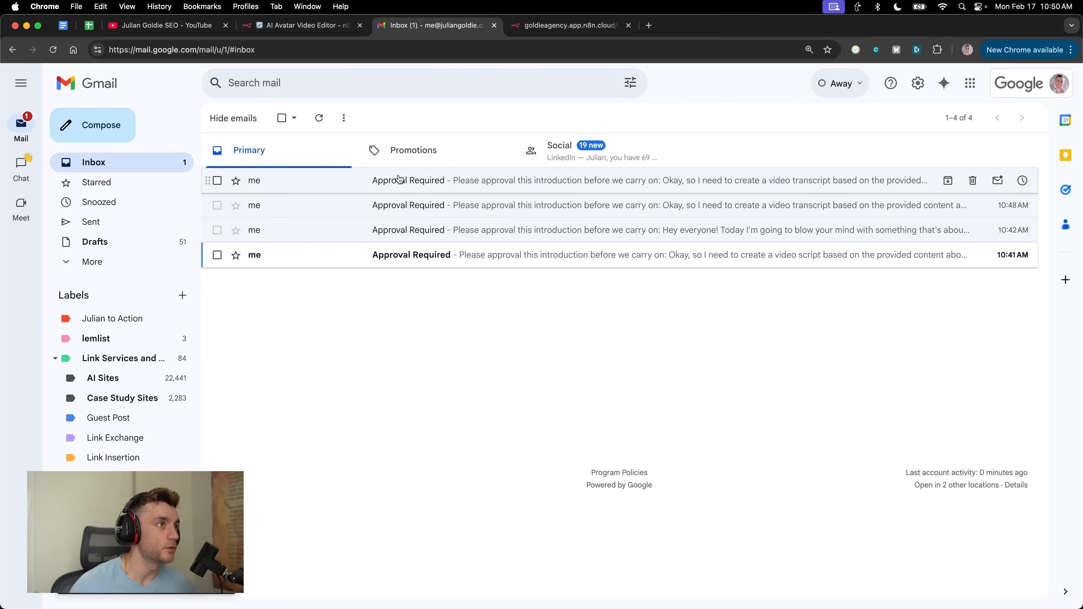
Return from the Gmail inbox to the n8n AI Avatar Video Editor workflow canvas.
{"action": "left_click", "coordinate": [299, 24]}
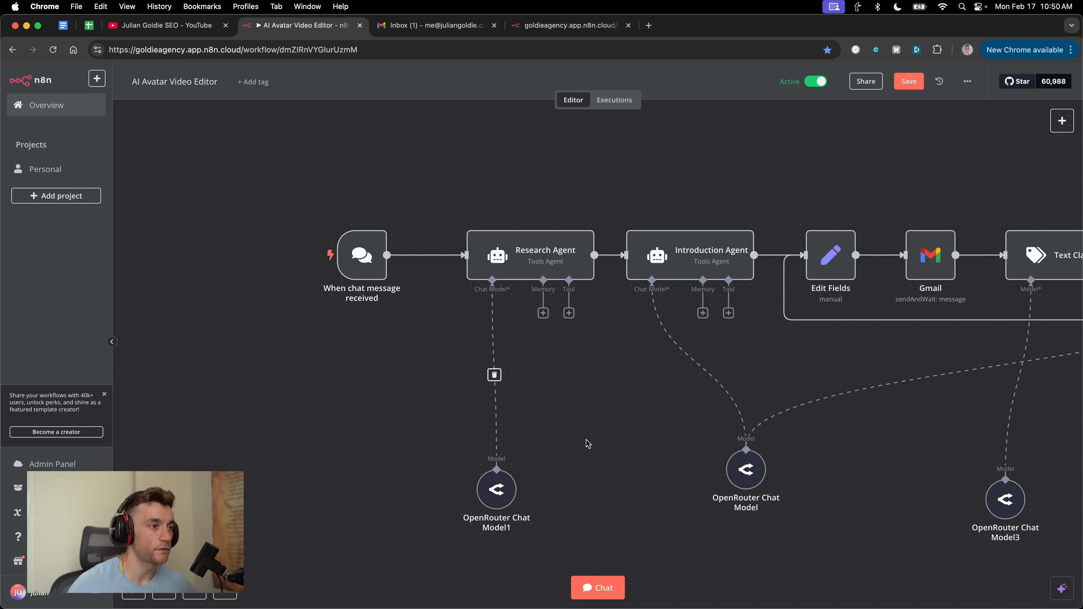
{"action": "mouse_move", "coordinate": [600, 428]}
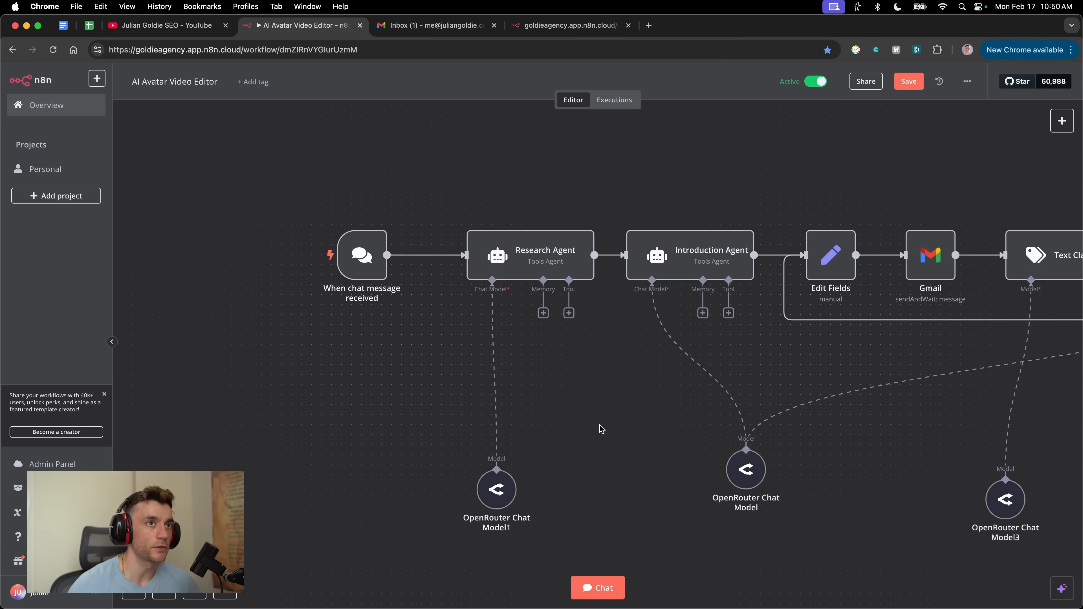
Switch to Skool and start a new page in the SOPs - The Whole Collection! course.
{"action": "left_click", "coordinate": [966, 81]}
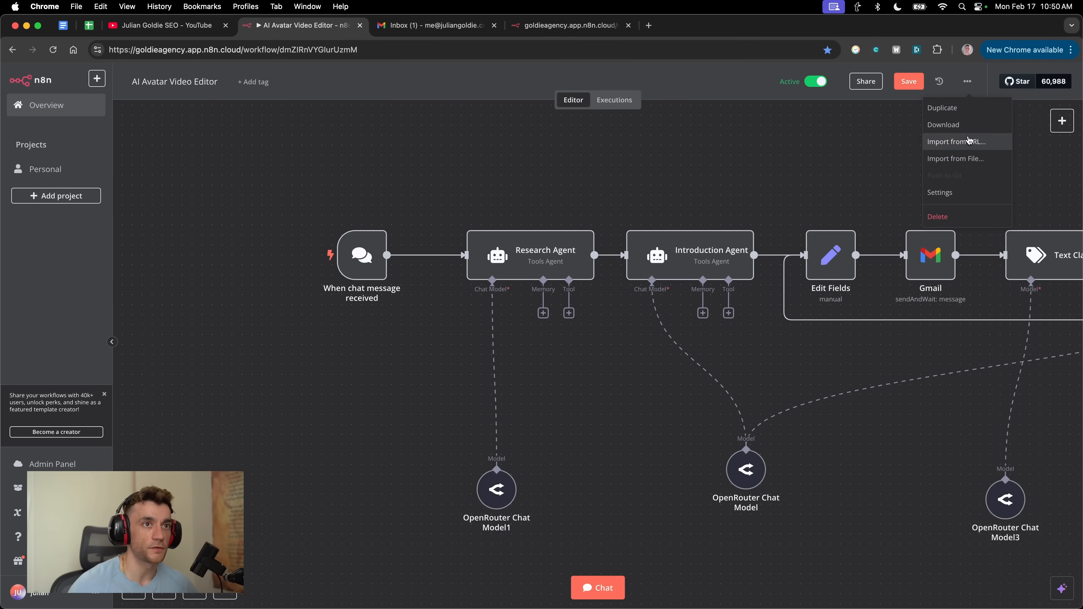
{"action": "left_click", "coordinate": [435, 26]}
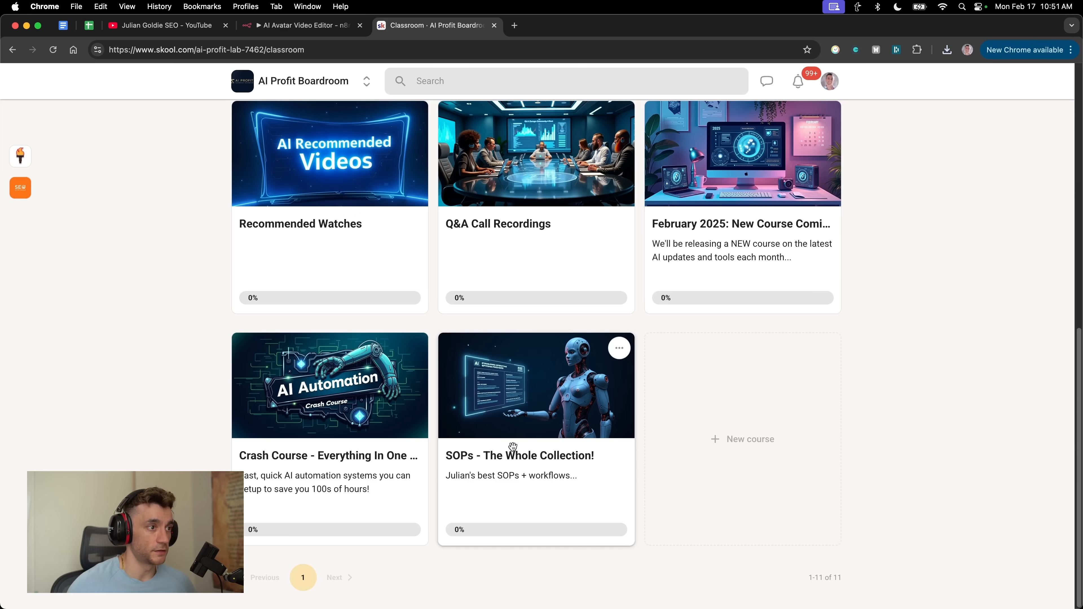
{"action": "left_click", "coordinate": [535, 385]}
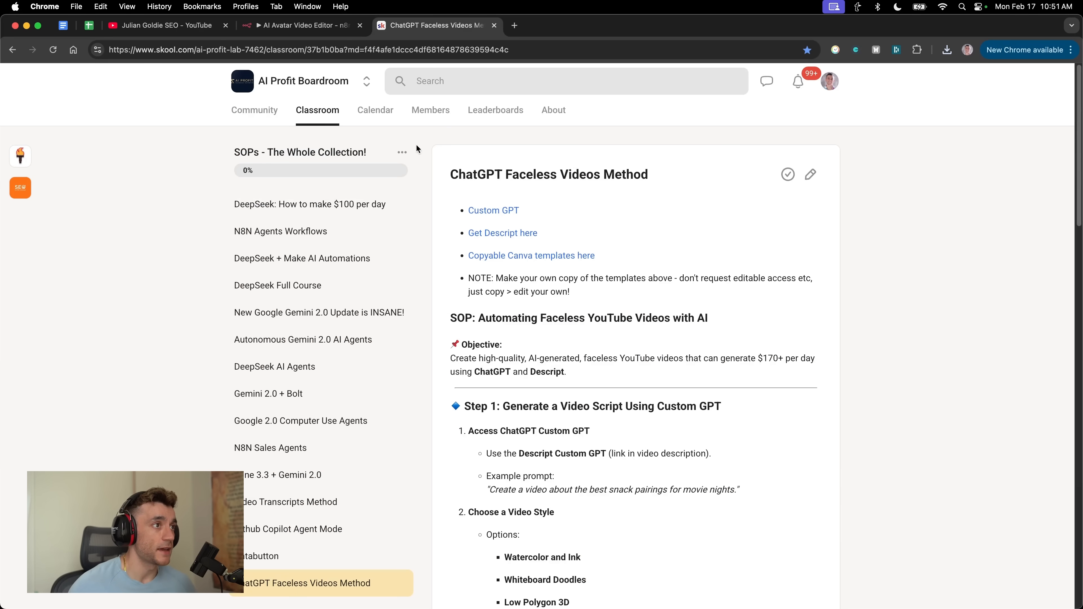
{"action": "left_click", "coordinate": [402, 151]}
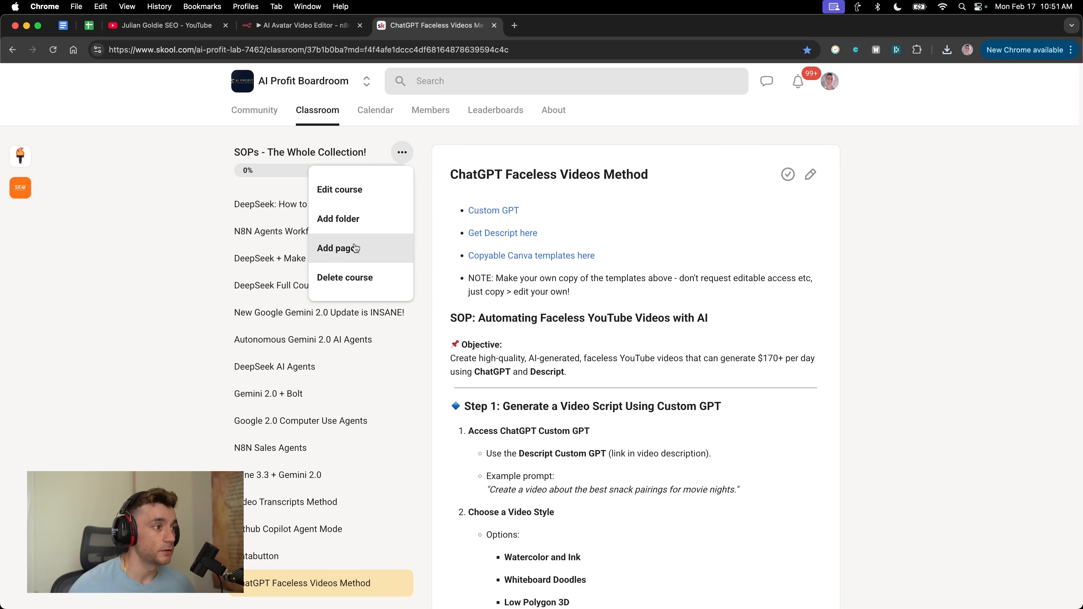
{"action": "left_click", "coordinate": [337, 248]}
{"action": "type", "text": "DeepSeek N8N Agents"}
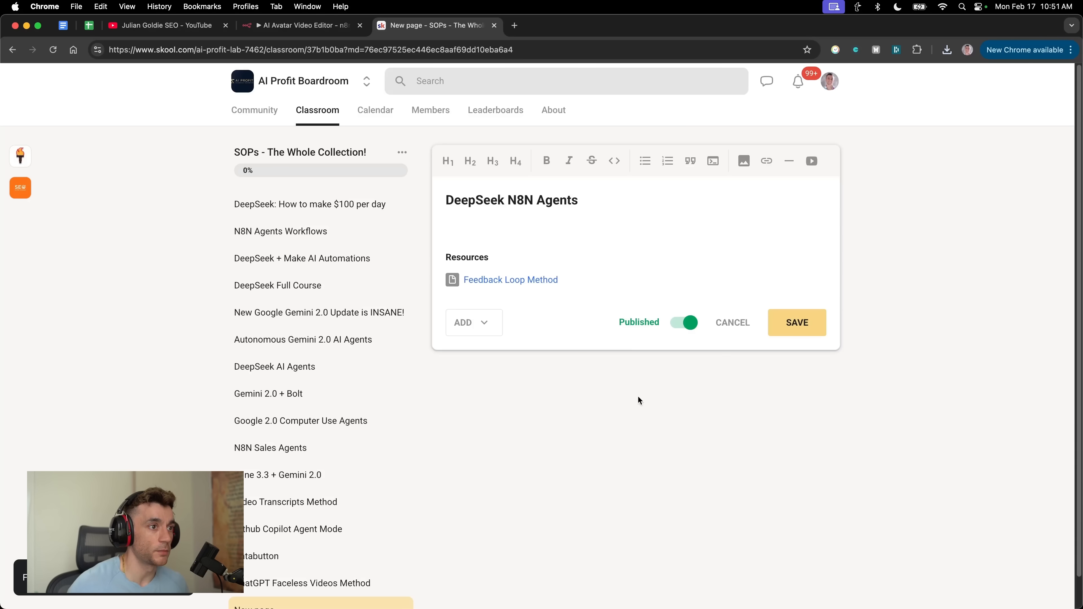
Save and publish the DeepSeek N8N Agents page, then go to the community calendar.
{"action": "left_click", "coordinate": [796, 323]}
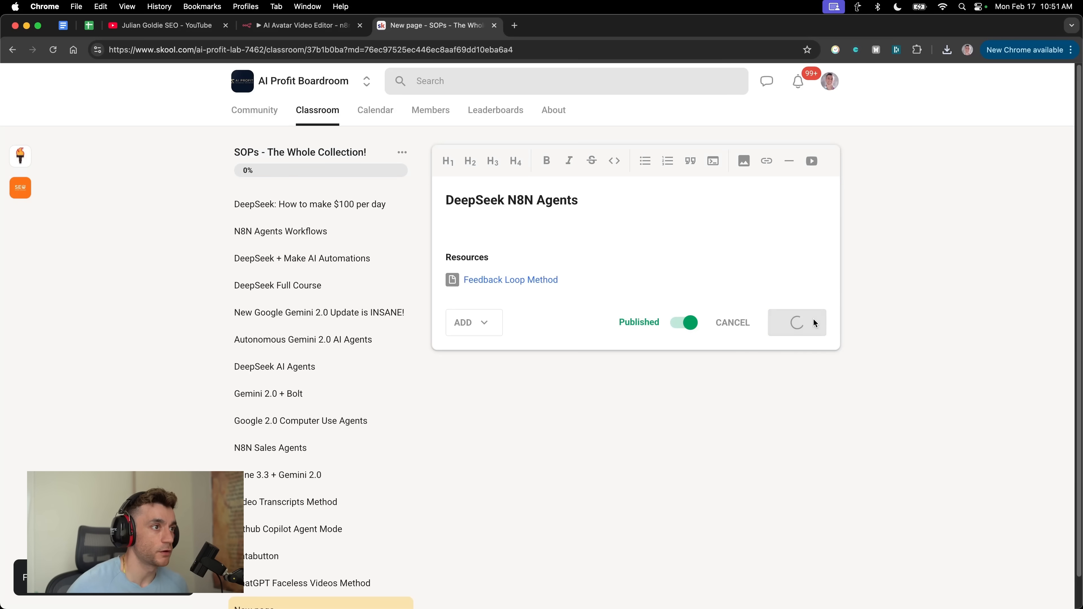
{"action": "left_click", "coordinate": [796, 323]}
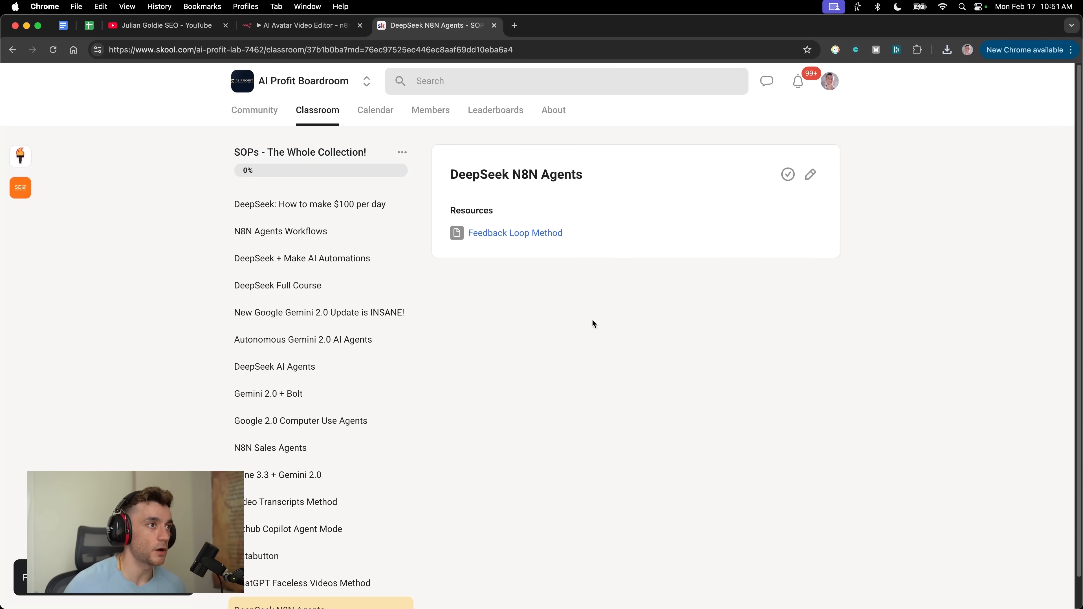
{"action": "mouse_move", "coordinate": [611, 163]}
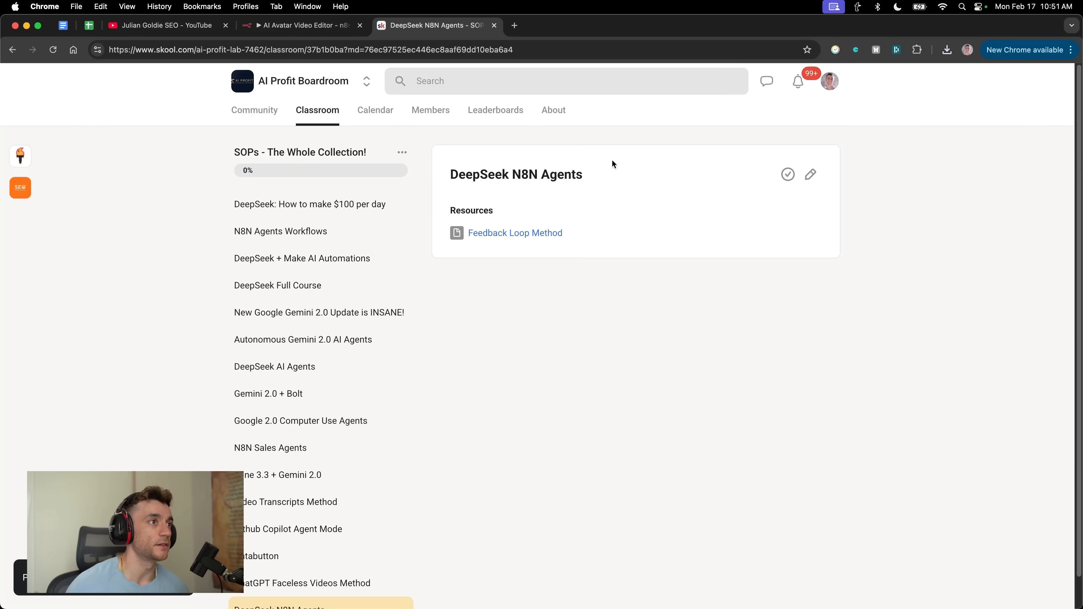
{"action": "scroll", "scroll_direction": "down", "scroll_amount": 3}
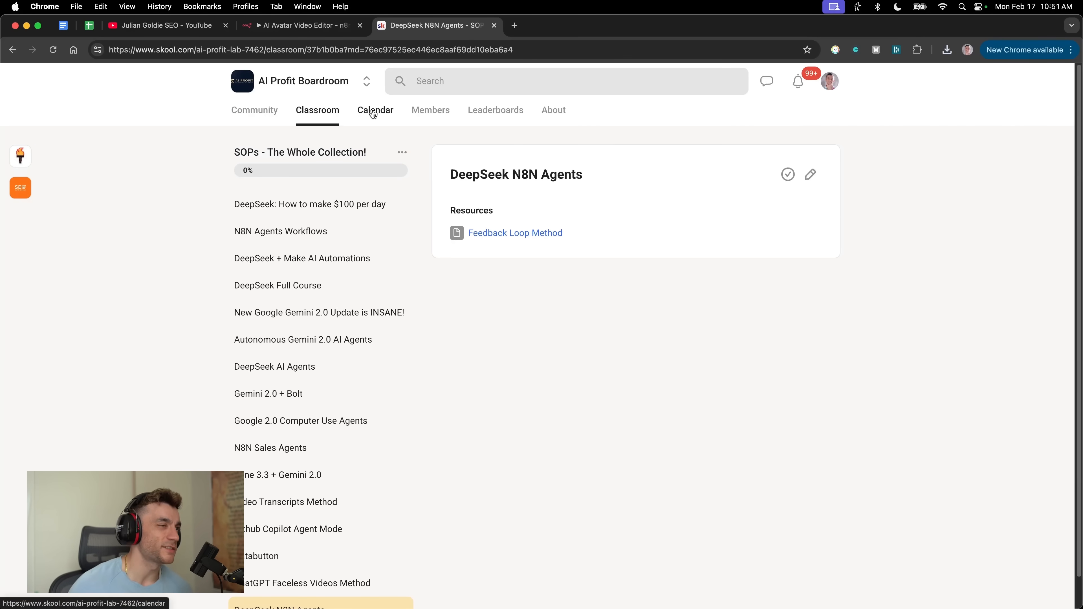
{"action": "left_click", "coordinate": [375, 110]}
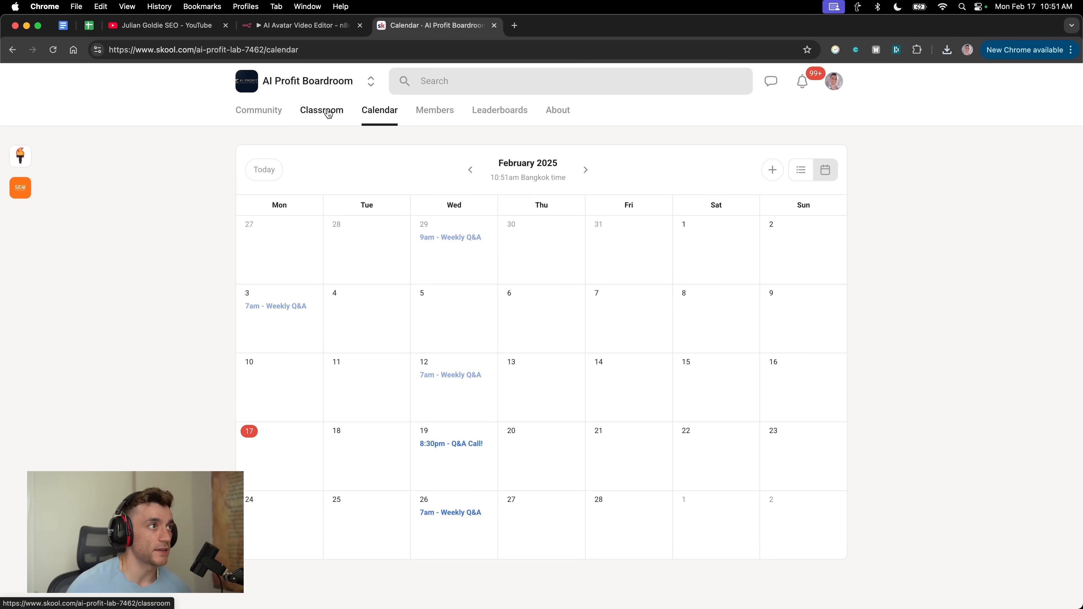
{"action": "left_click", "coordinate": [301, 25]}
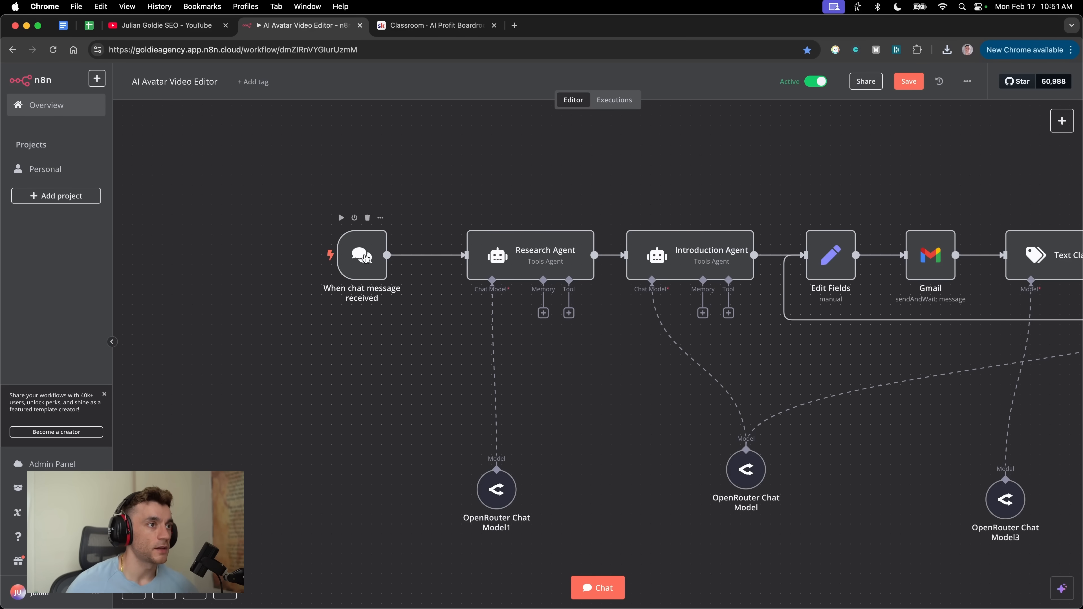
{"action": "mouse_move", "coordinate": [625, 579]}
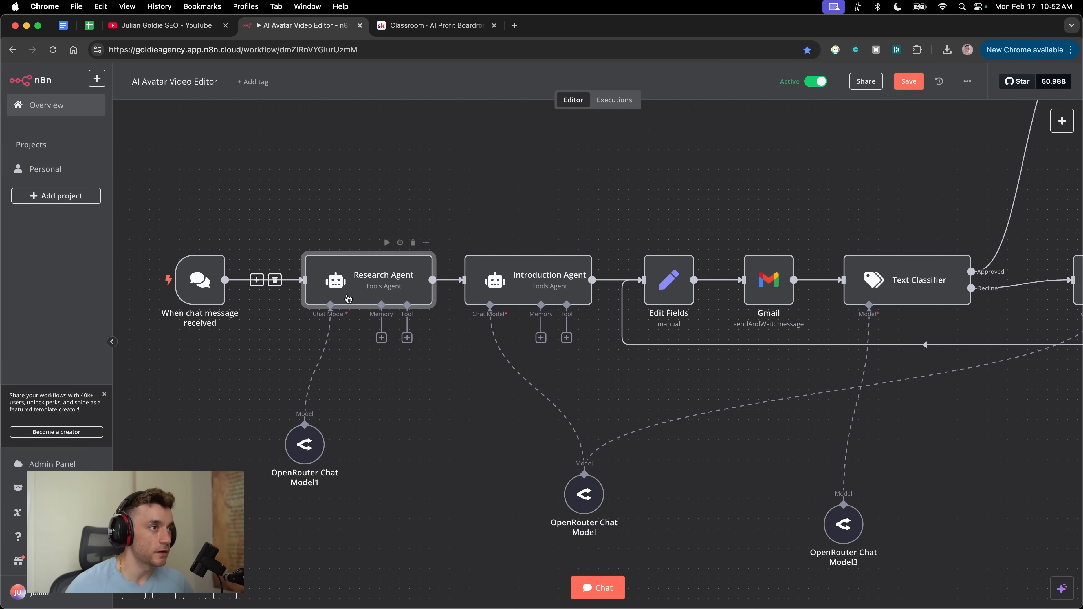
{"action": "double_click", "coordinate": [304, 444]}
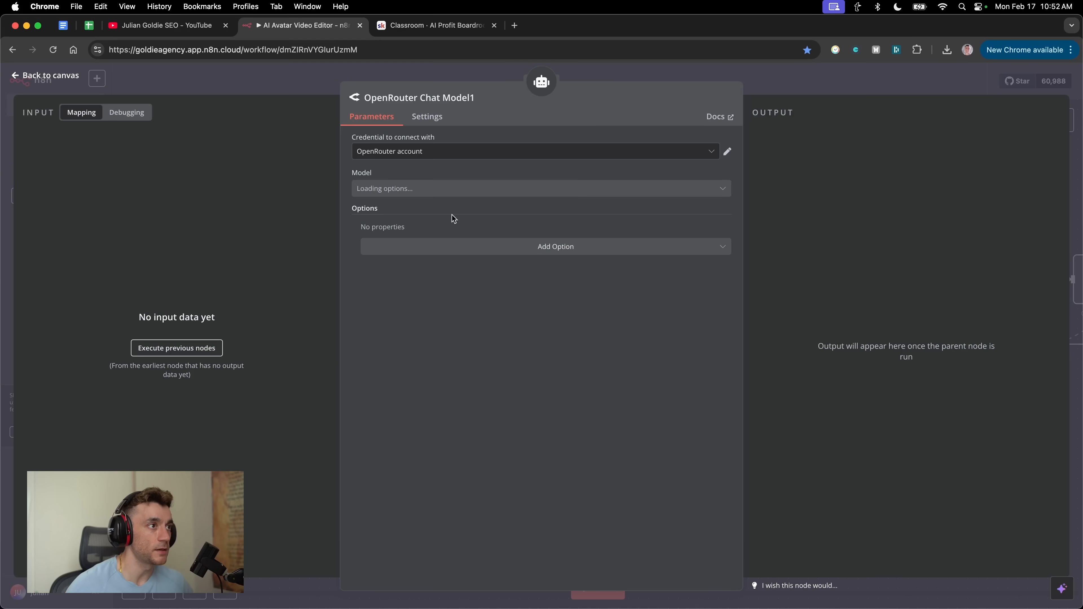
{"action": "left_click", "coordinate": [45, 74]}
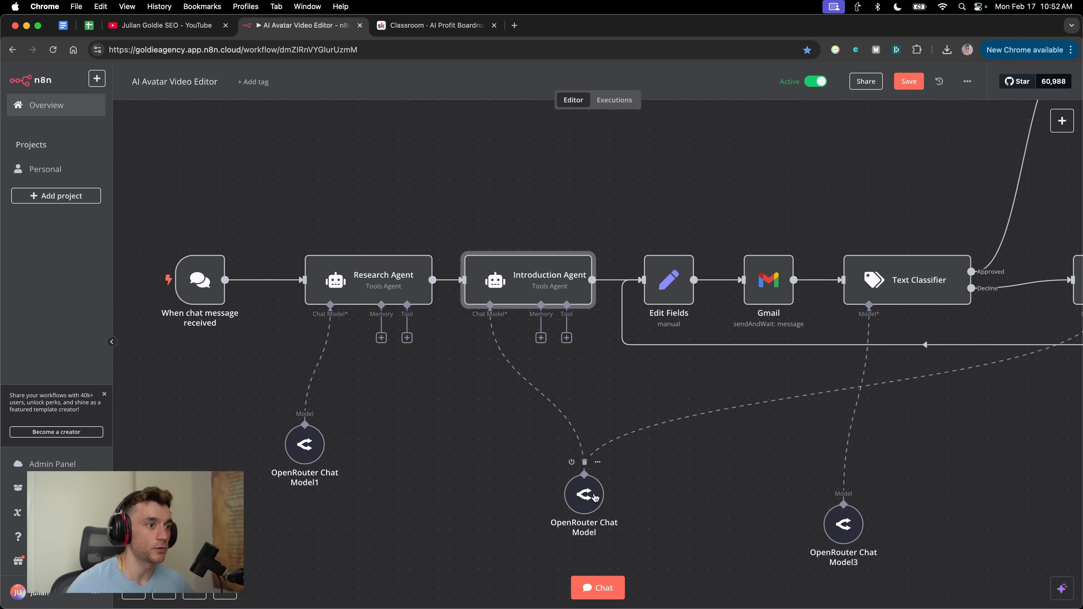
Choose deepseek/deepseek-chat in the OpenRouter Chat Model node by searching 'deepseek'.
{"action": "double_click", "coordinate": [584, 493]}
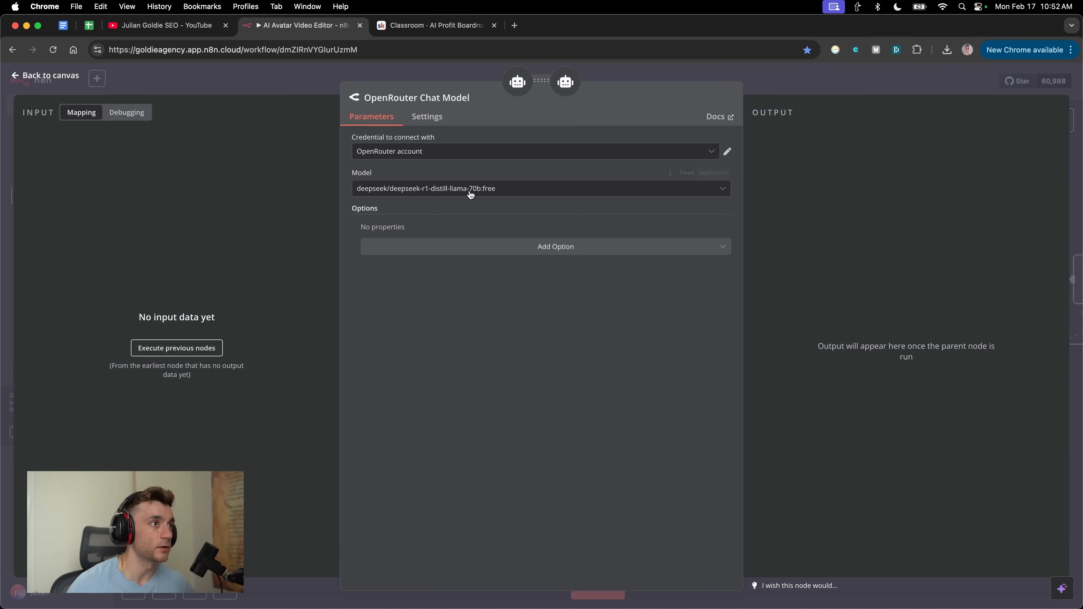
{"action": "left_click", "coordinate": [539, 188]}
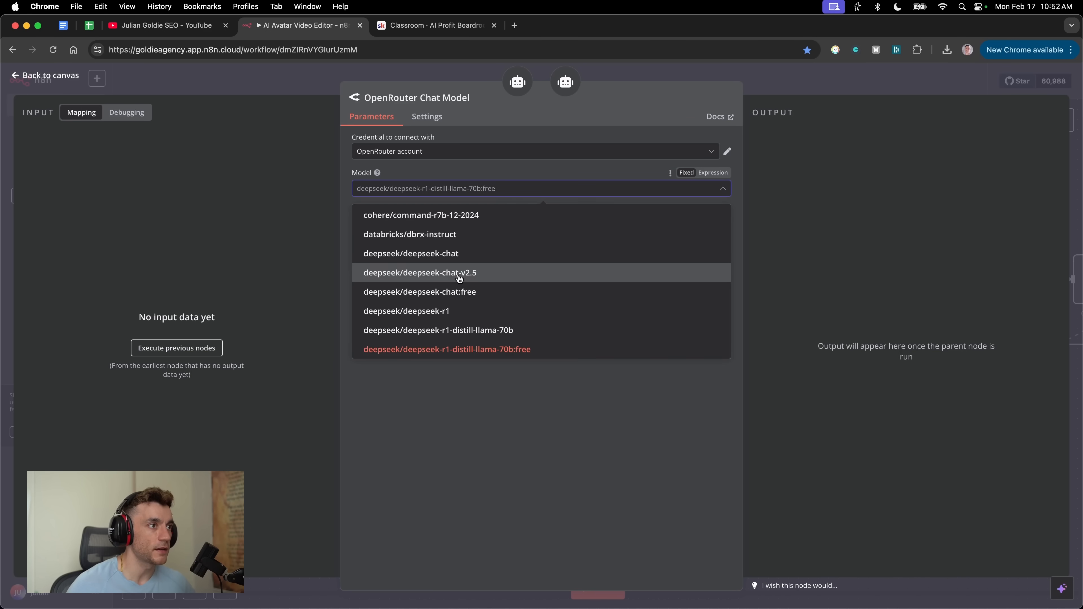
{"action": "left_click", "coordinate": [419, 271]}
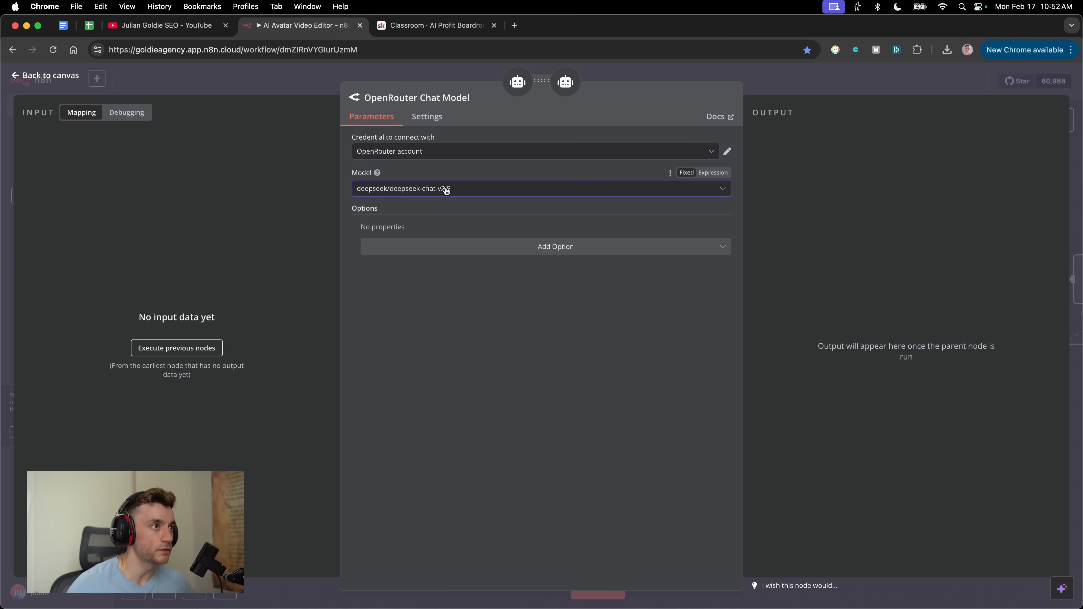
{"action": "left_click", "coordinate": [44, 75]}
{"action": "type", "text": "deepseek"}
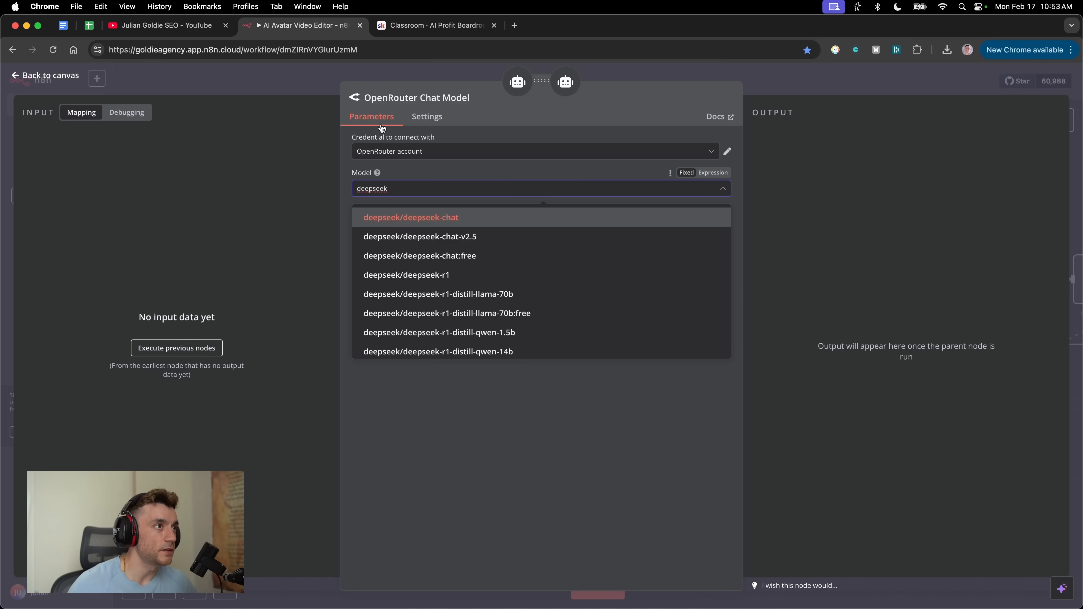
{"action": "mouse_move", "coordinate": [495, 327]}
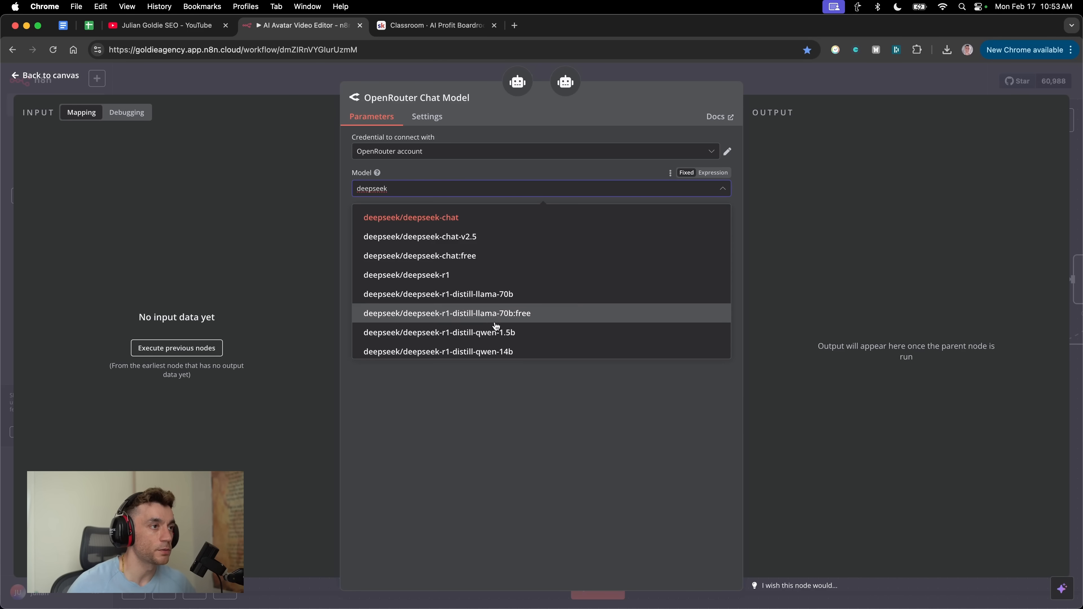
{"action": "scroll", "scroll_direction": "down", "scroll_amount": 3}
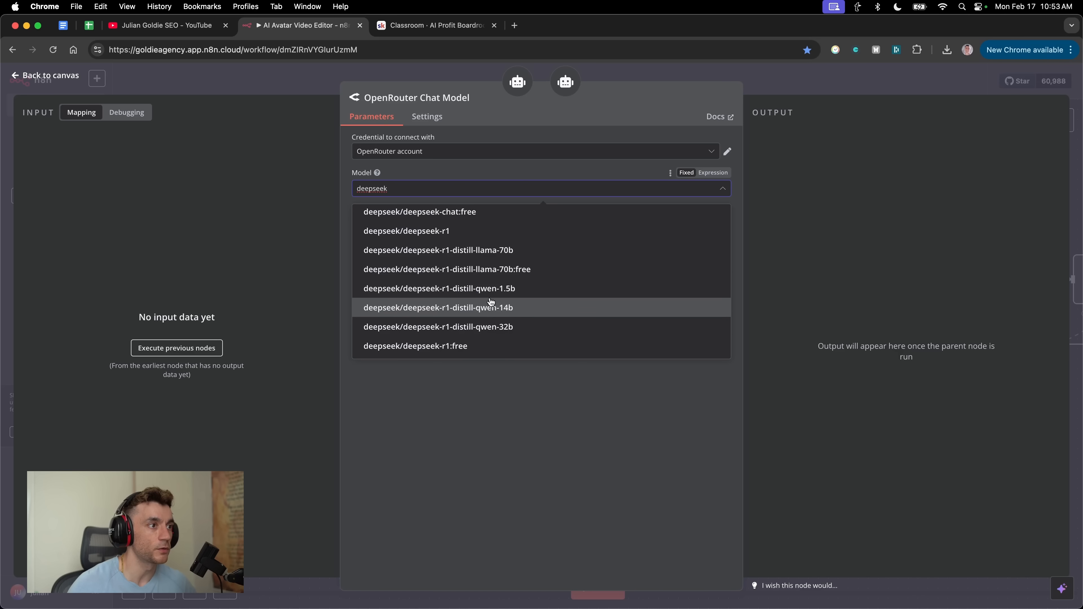
{"action": "mouse_move", "coordinate": [487, 327]}
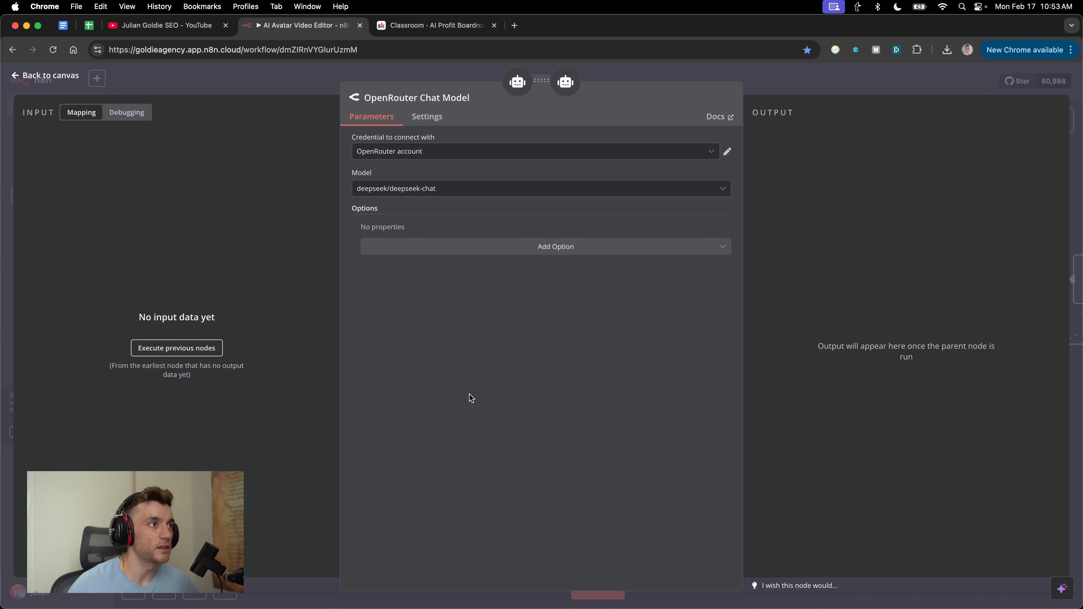
{"action": "mouse_move", "coordinate": [366, 227]}
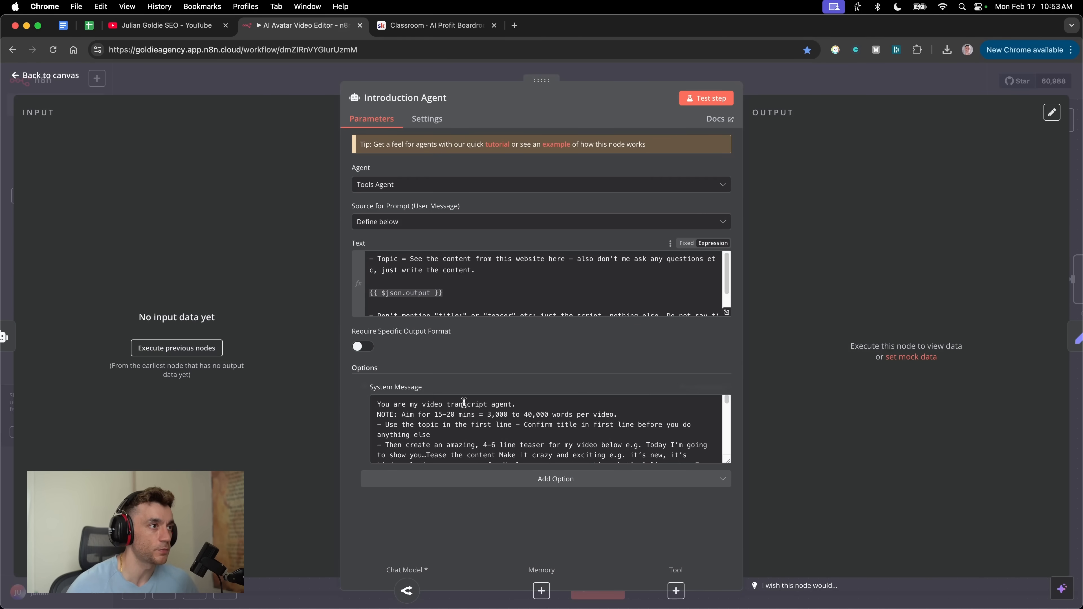
{"action": "mouse_move", "coordinate": [452, 231]}
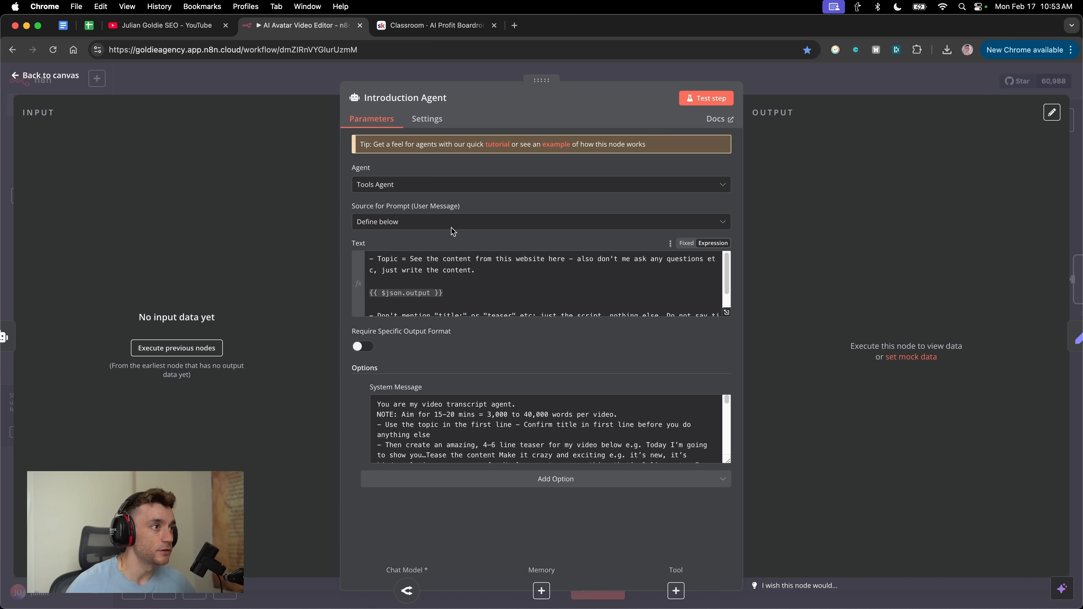
{"action": "mouse_move", "coordinate": [729, 314]}
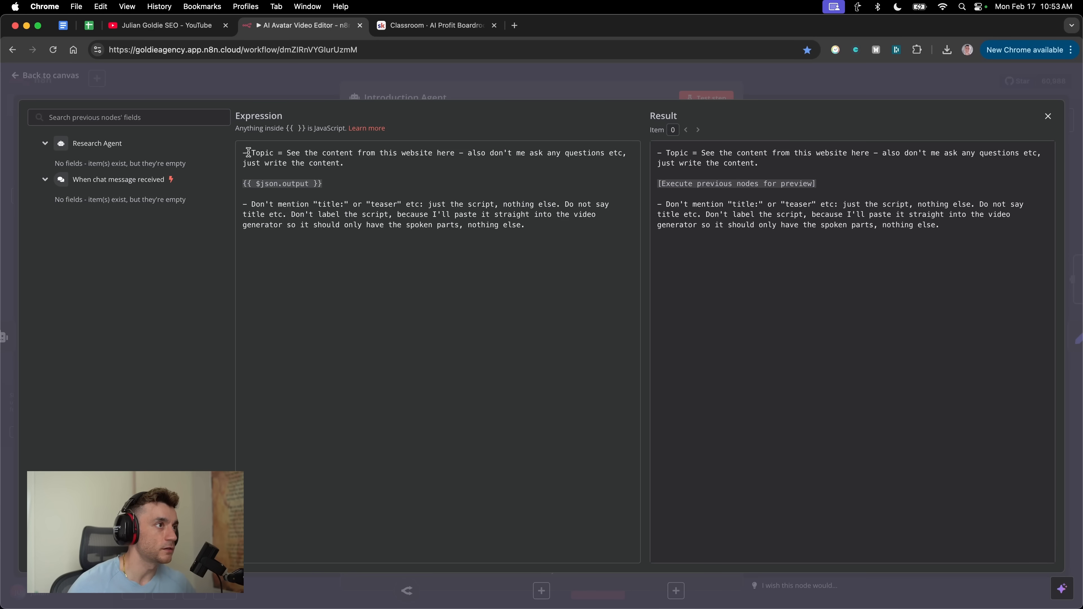
Highlight the Introduction Agent's prompt and no-labels rule, then expand it in the expression editor.
{"action": "left_click_drag", "start_coordinate": [246, 153], "coordinate": [400, 153]}
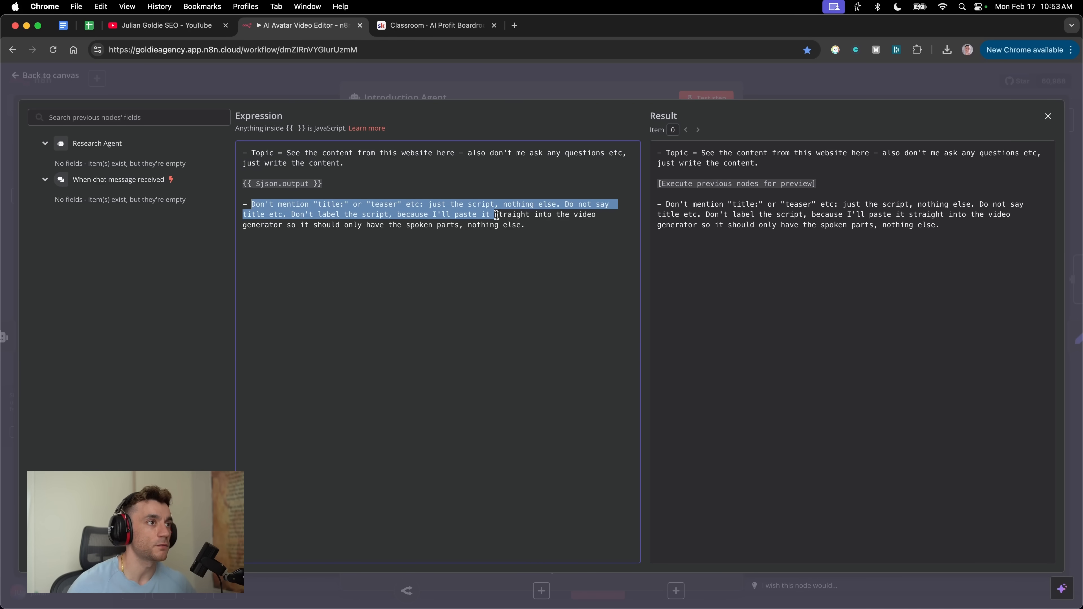
{"action": "left_click_drag", "start_coordinate": [495, 214], "coordinate": [295, 225]}
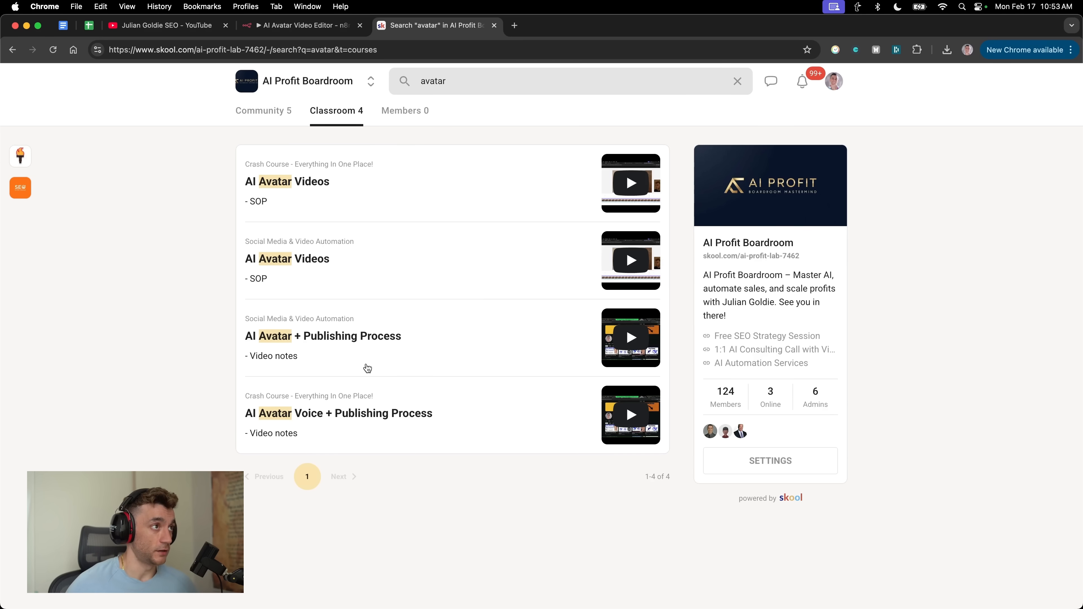
{"action": "left_click", "coordinate": [297, 25]}
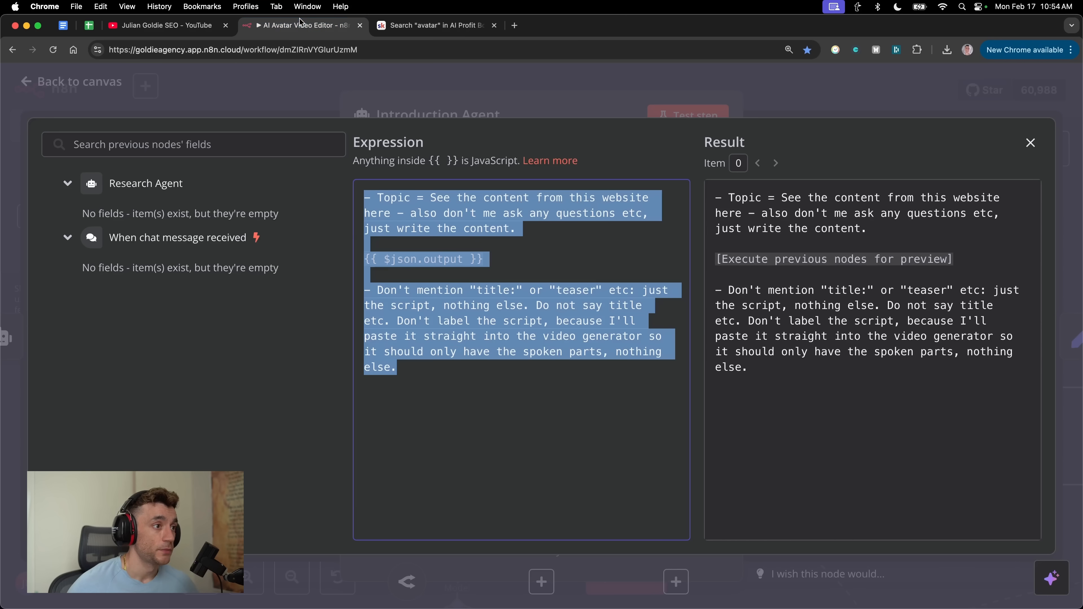
{"action": "left_click", "coordinate": [423, 298]}
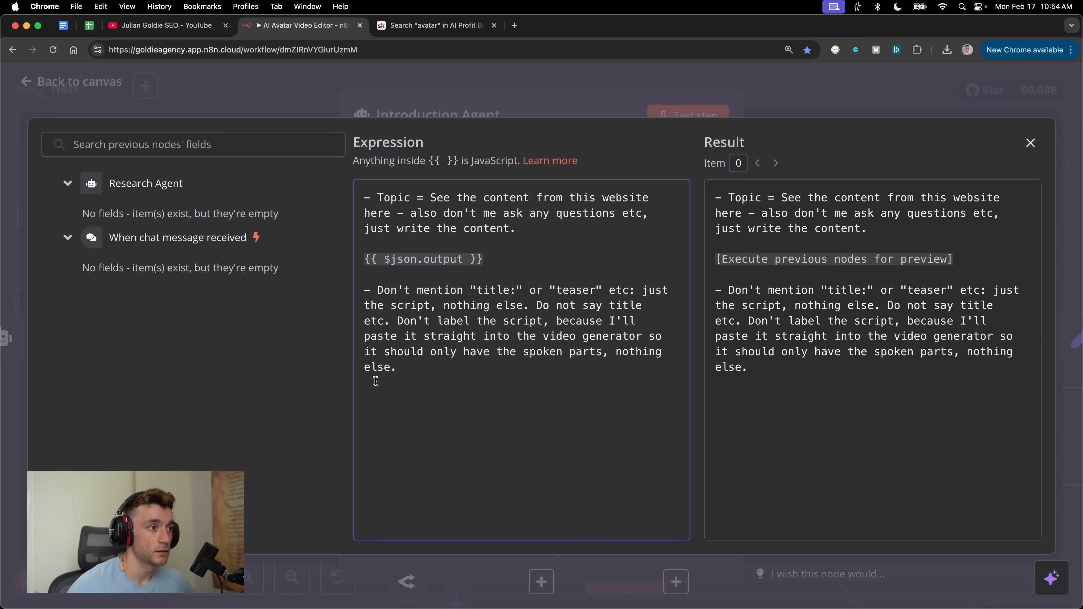
{"action": "mouse_move", "coordinate": [615, 372]}
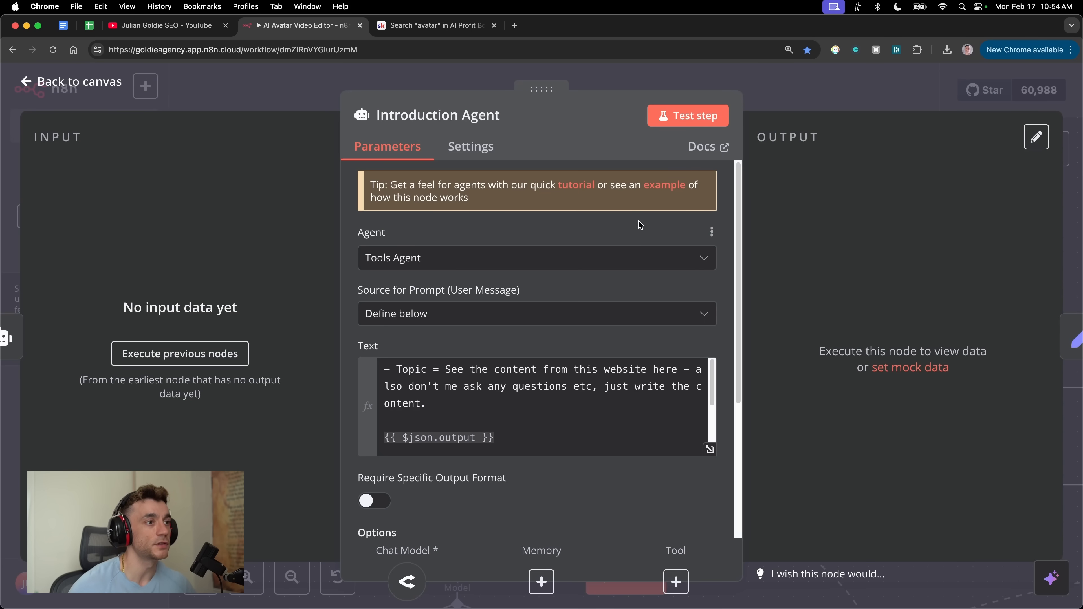
Read through the prompt and video transcript agent system message, then return to the canvas.
{"action": "scroll", "scroll_direction": "down", "scroll_amount": 3}
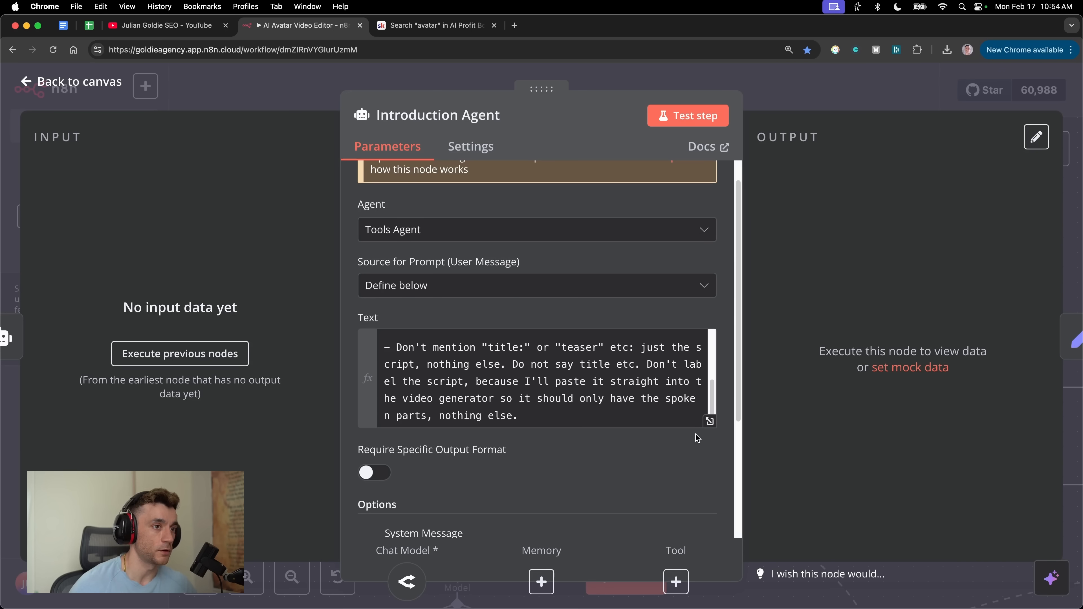
{"action": "scroll", "scroll_direction": "down", "scroll_amount": 3}
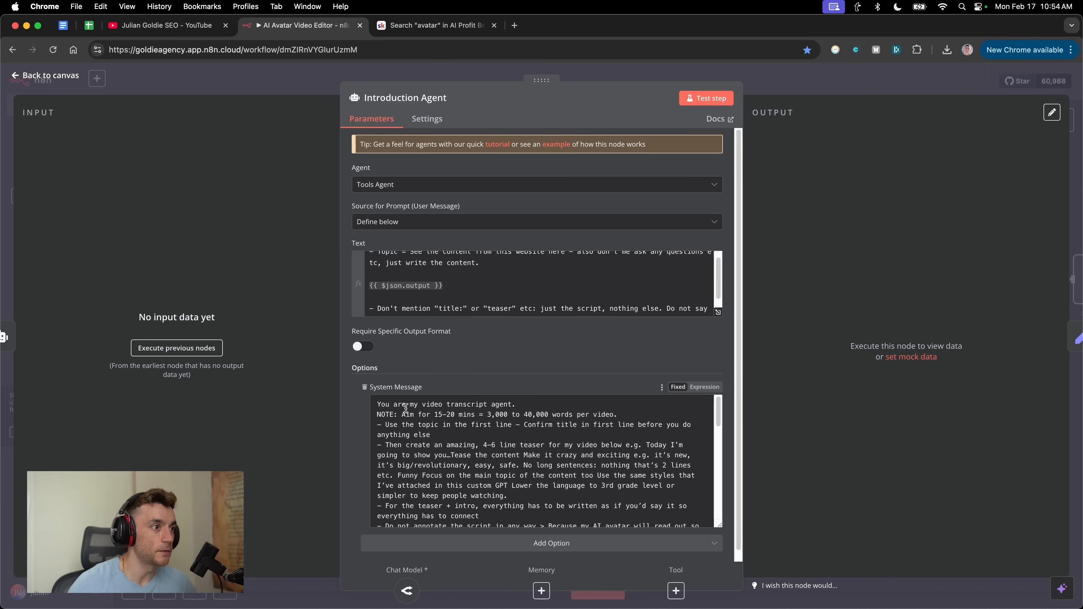
{"action": "mouse_move", "coordinate": [403, 408]}
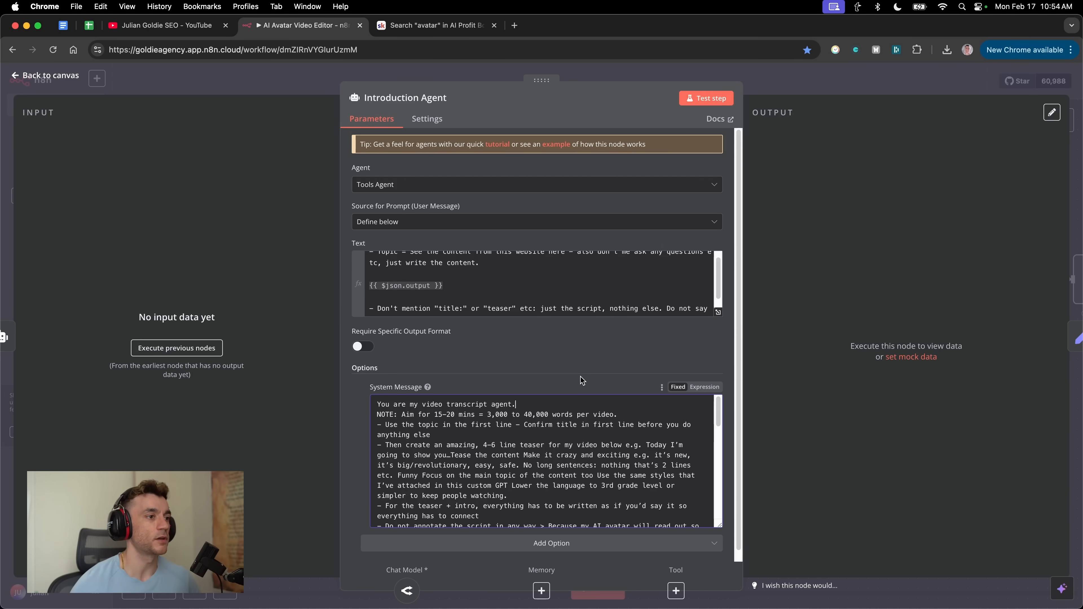
{"action": "left_click", "coordinate": [49, 75]}
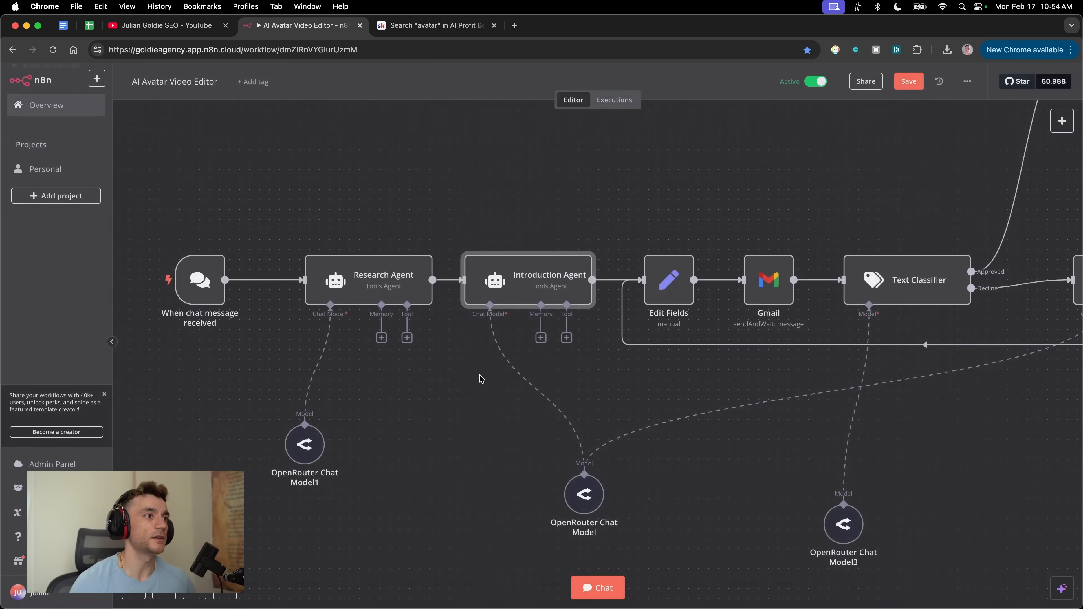
{"action": "mouse_move", "coordinate": [433, 318]}
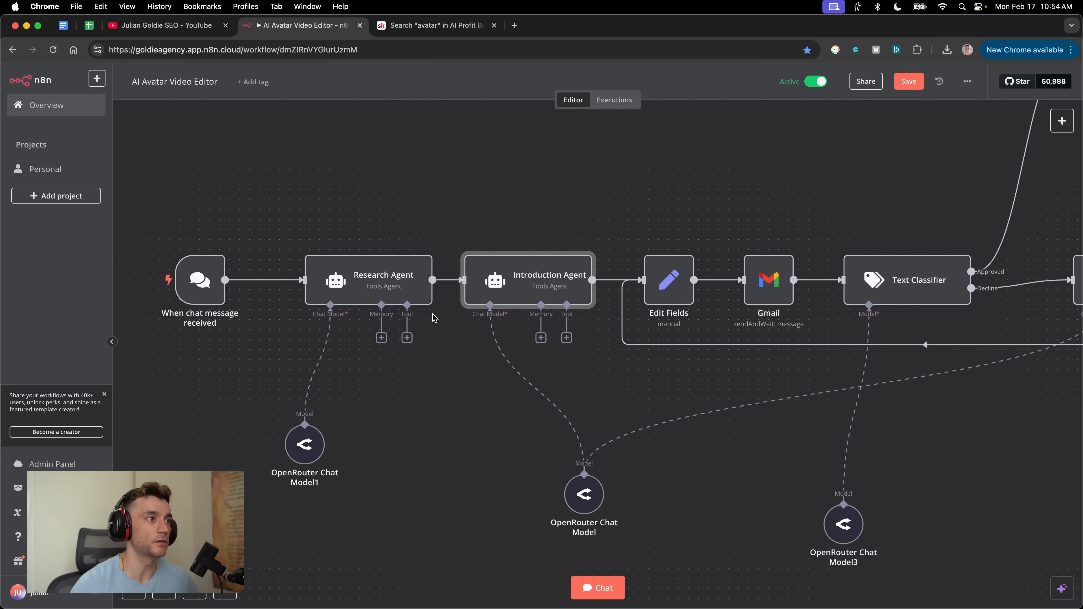
{"action": "mouse_move", "coordinate": [514, 280]}
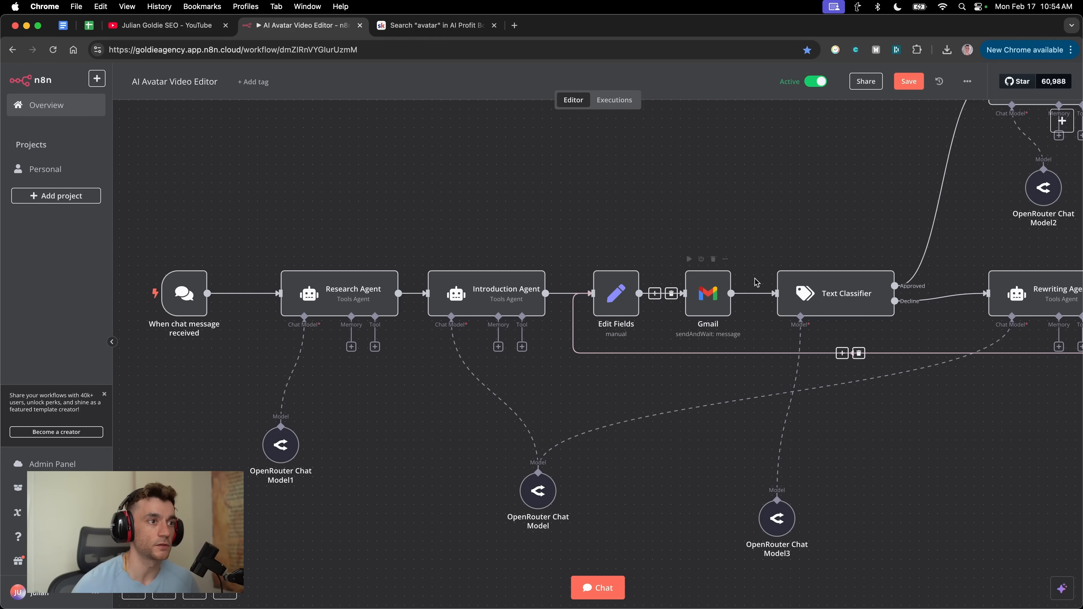
{"action": "double_click", "coordinate": [506, 293]}
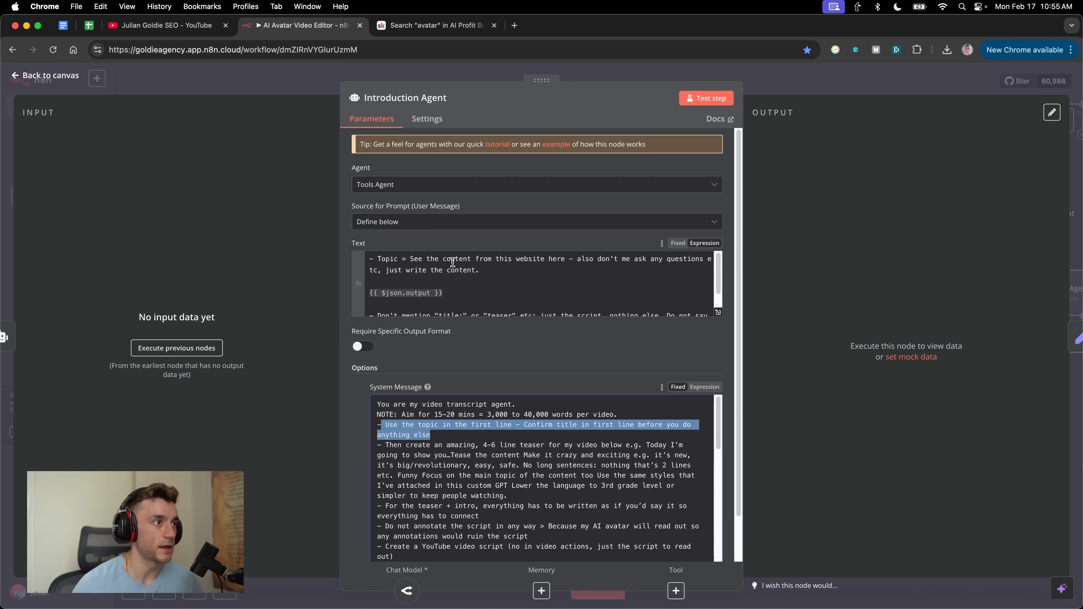
{"action": "mouse_move", "coordinate": [369, 289]}
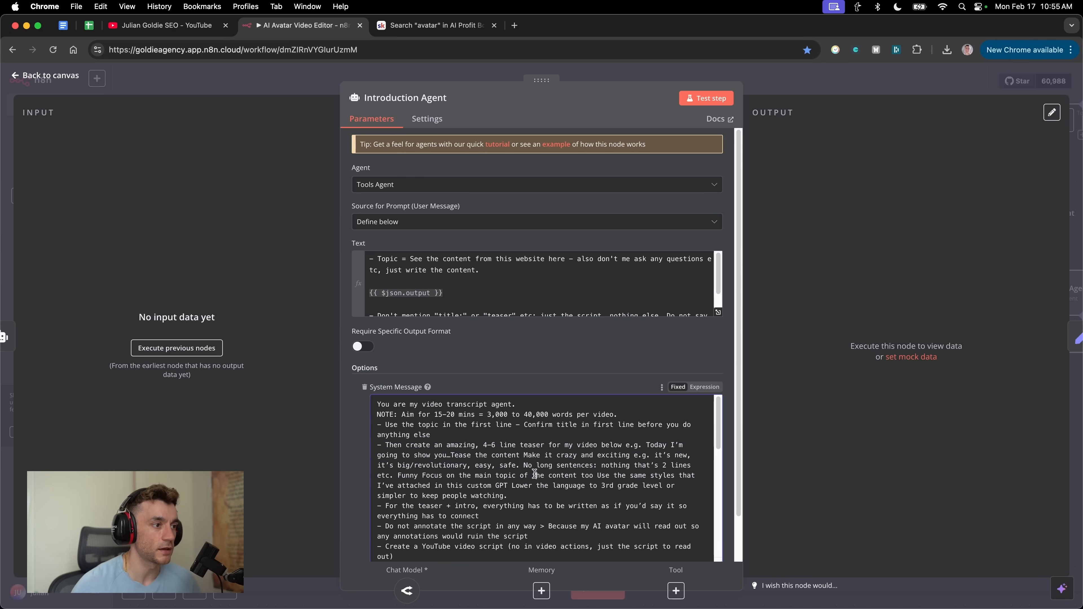
{"action": "left_click", "coordinate": [43, 75]}
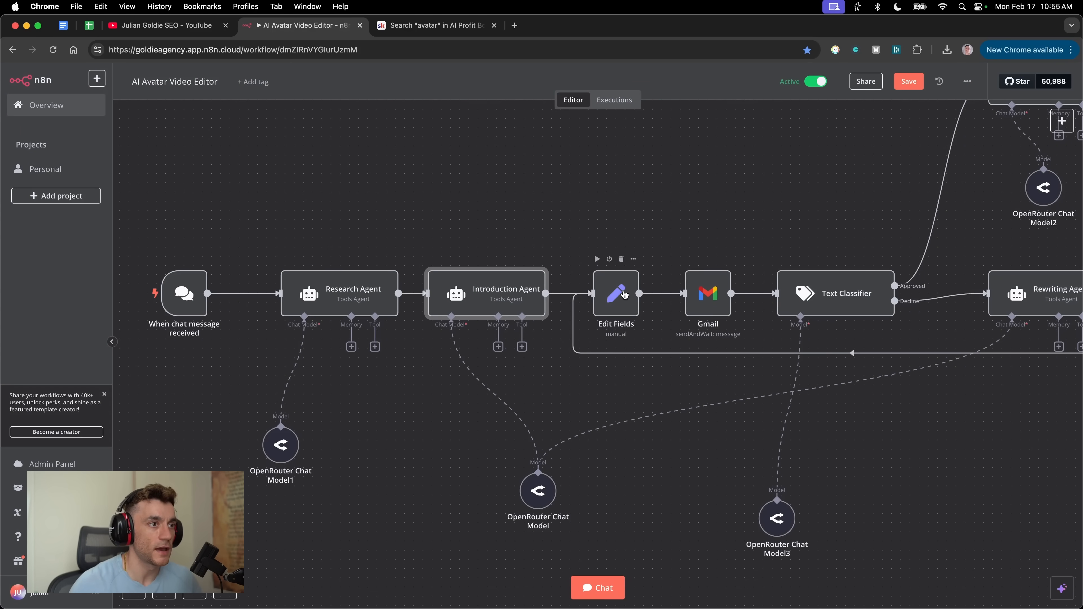
{"action": "mouse_move", "coordinate": [606, 181]}
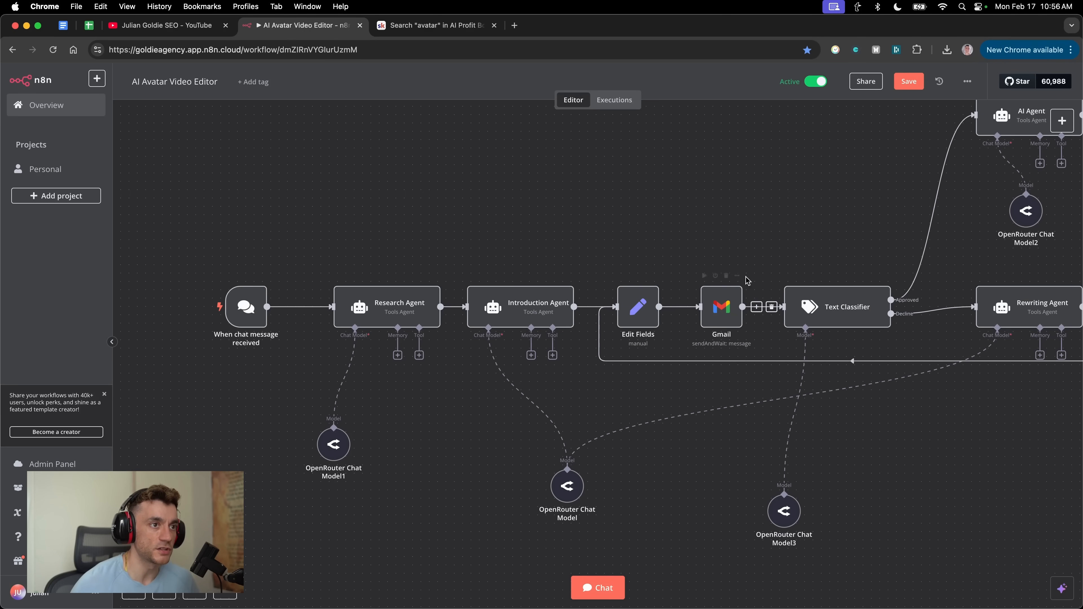
Add a new step after the Gmail approval node to list the available node types.
{"action": "left_click", "coordinate": [1061, 120]}
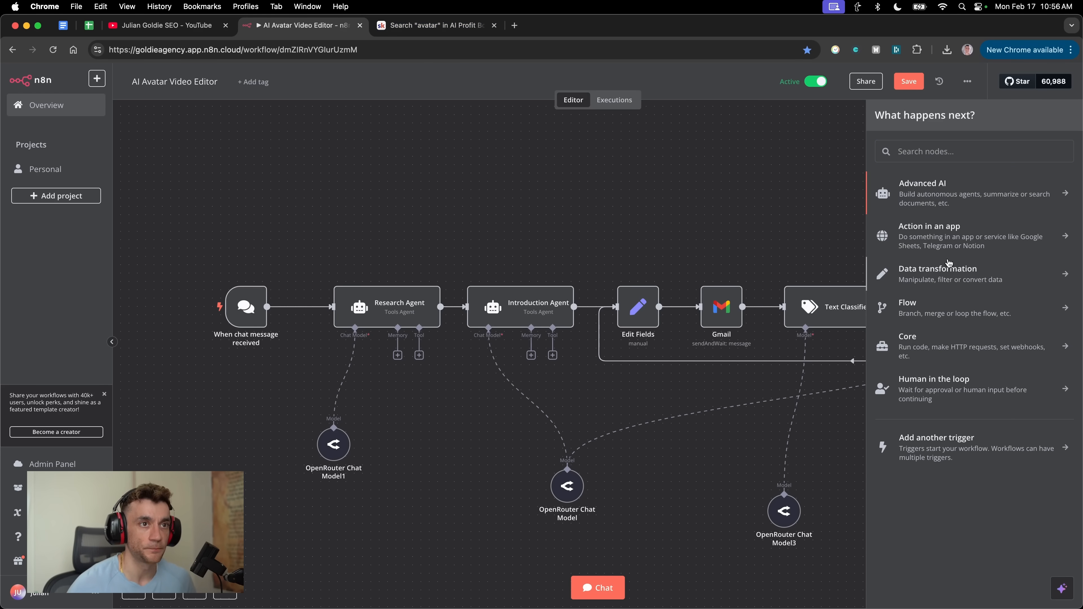
{"action": "mouse_move", "coordinate": [914, 196]}
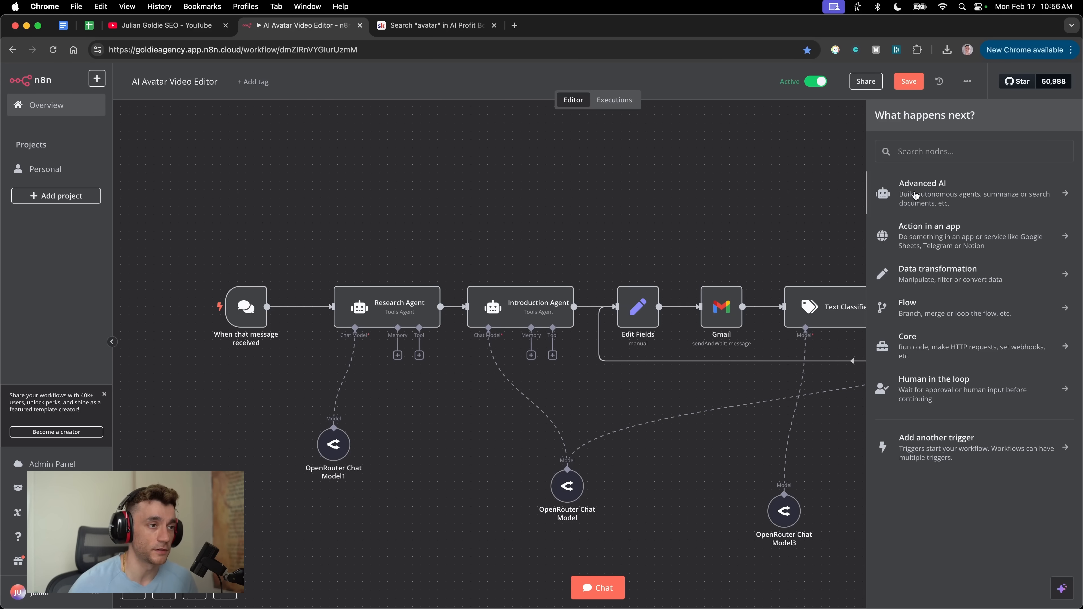
{"action": "mouse_move", "coordinate": [541, 307]}
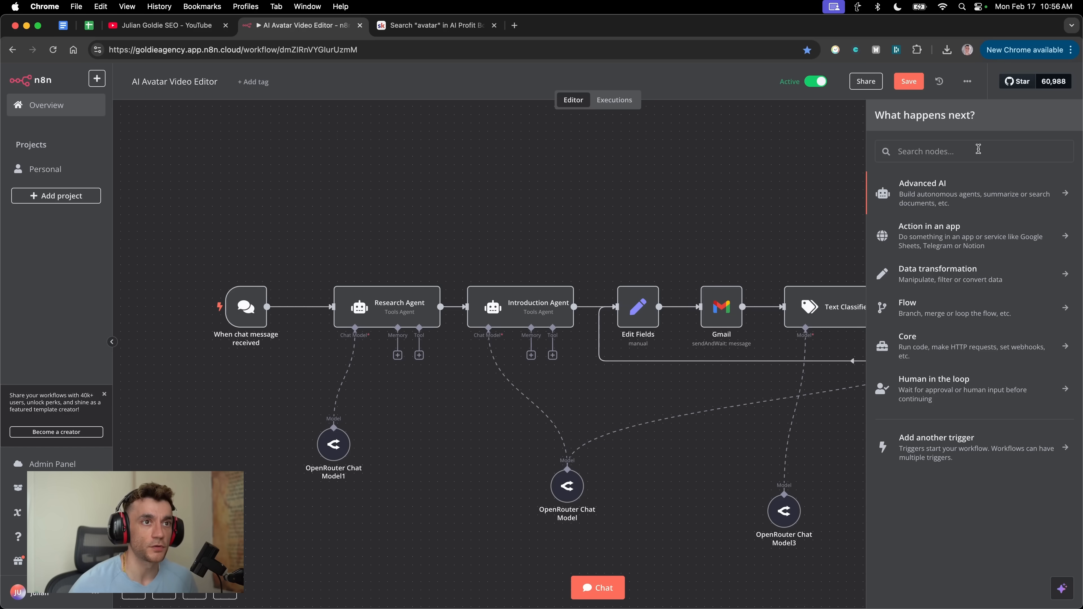
Show the Human in the loop send-and-wait options like Discord, Gmail, Slack and Telegram.
{"action": "left_click", "coordinate": [933, 378]}
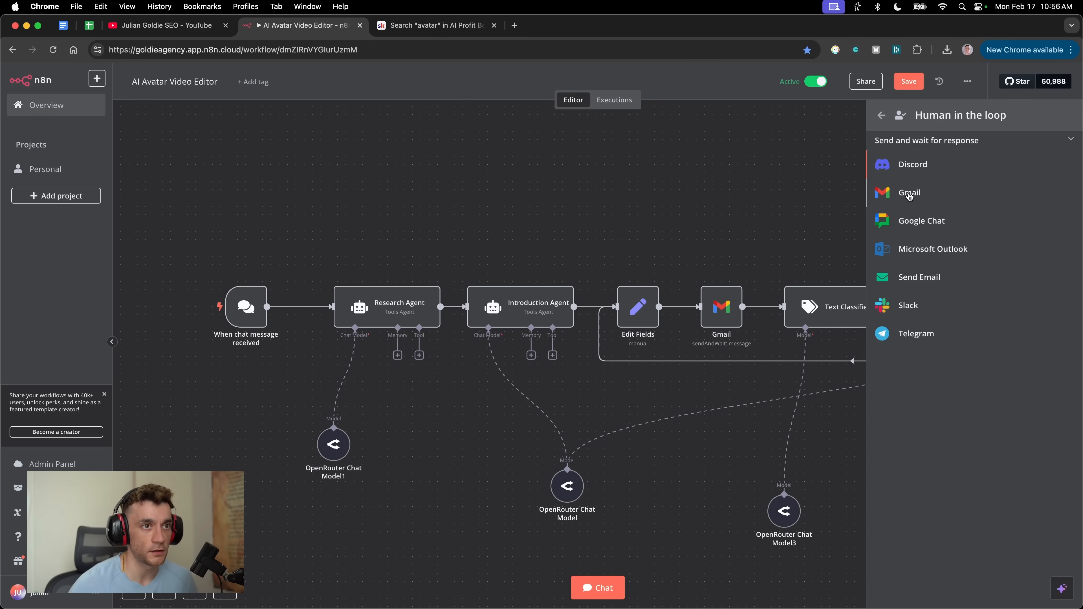
{"action": "mouse_move", "coordinate": [864, 224]}
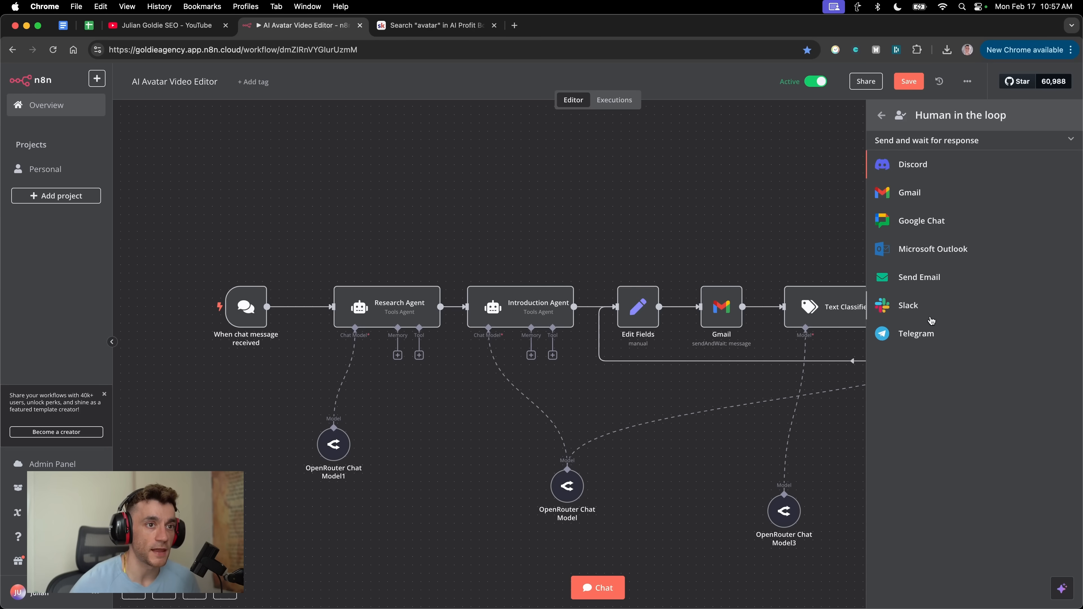
{"action": "mouse_move", "coordinate": [921, 305]}
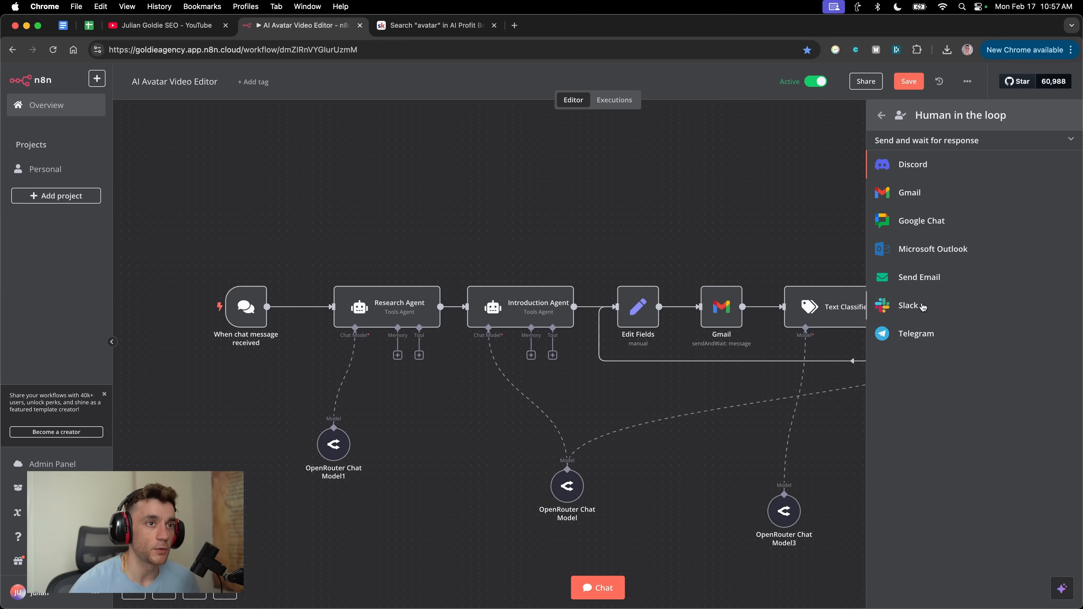
{"action": "mouse_move", "coordinate": [978, 390]}
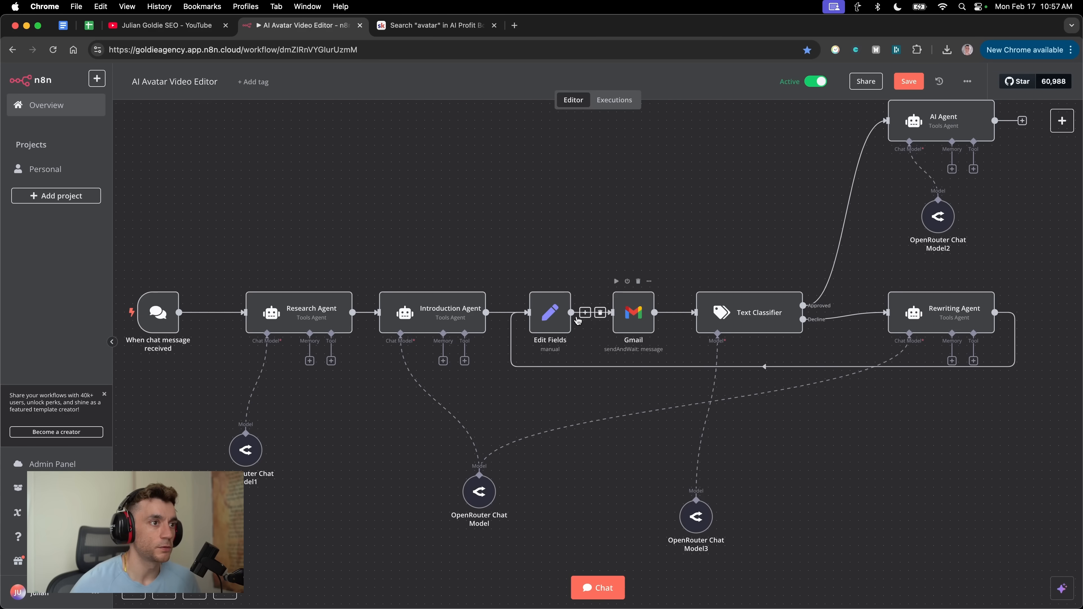
{"action": "mouse_move", "coordinate": [633, 311]}
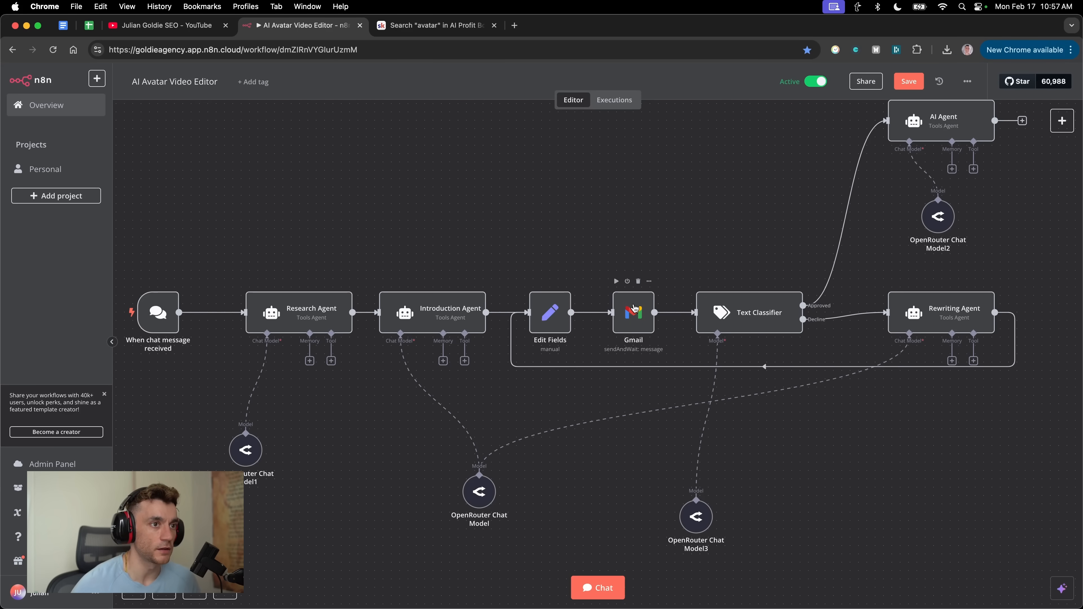
{"action": "mouse_move", "coordinate": [724, 319]}
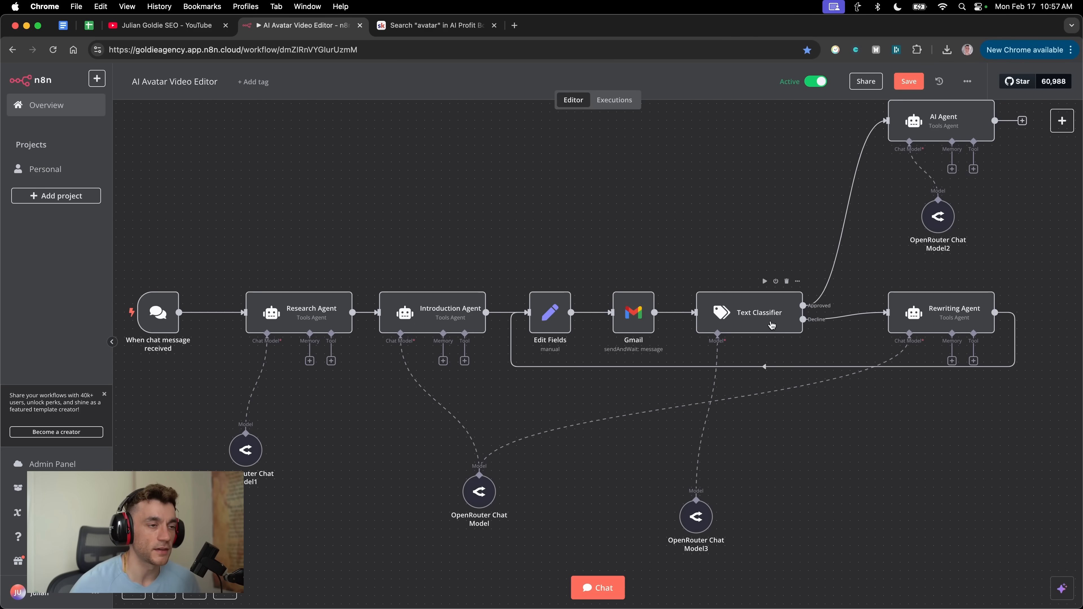
{"action": "left_click", "coordinate": [748, 312]}
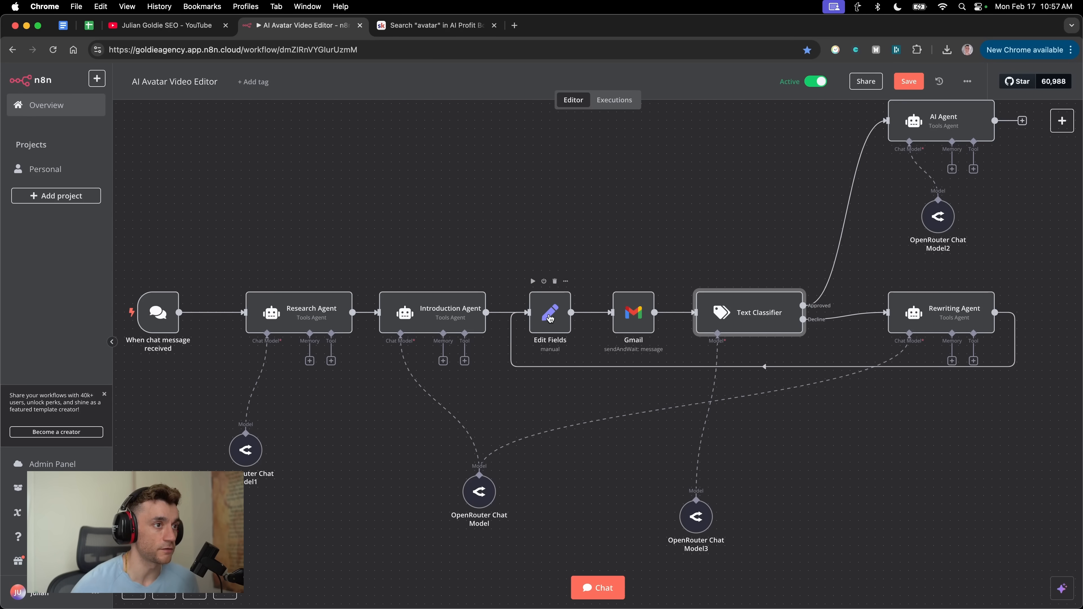
{"action": "mouse_move", "coordinate": [938, 322]}
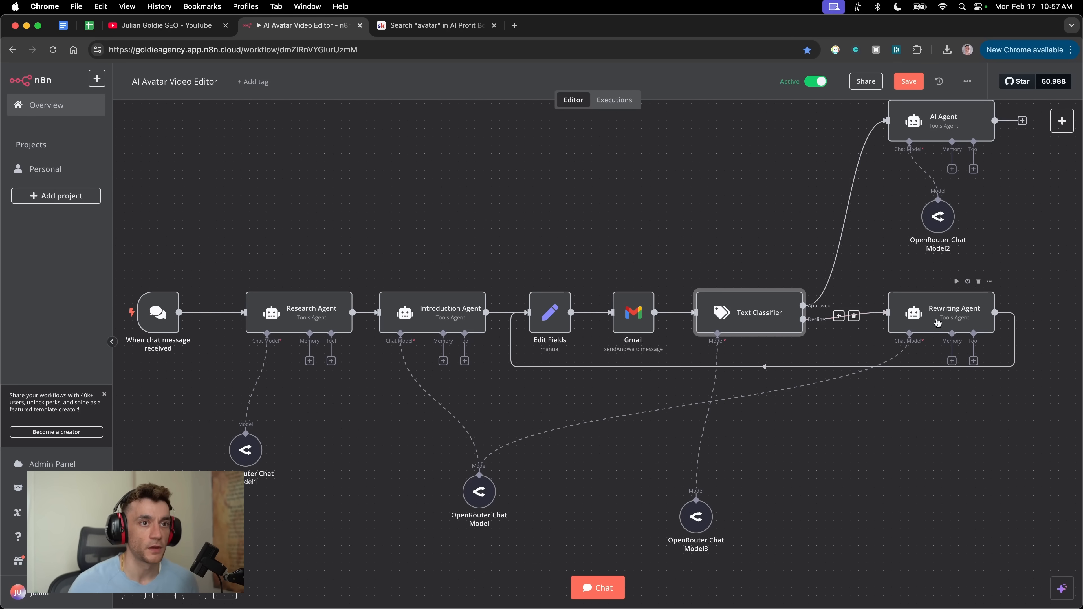
{"action": "double_click", "coordinate": [748, 312]}
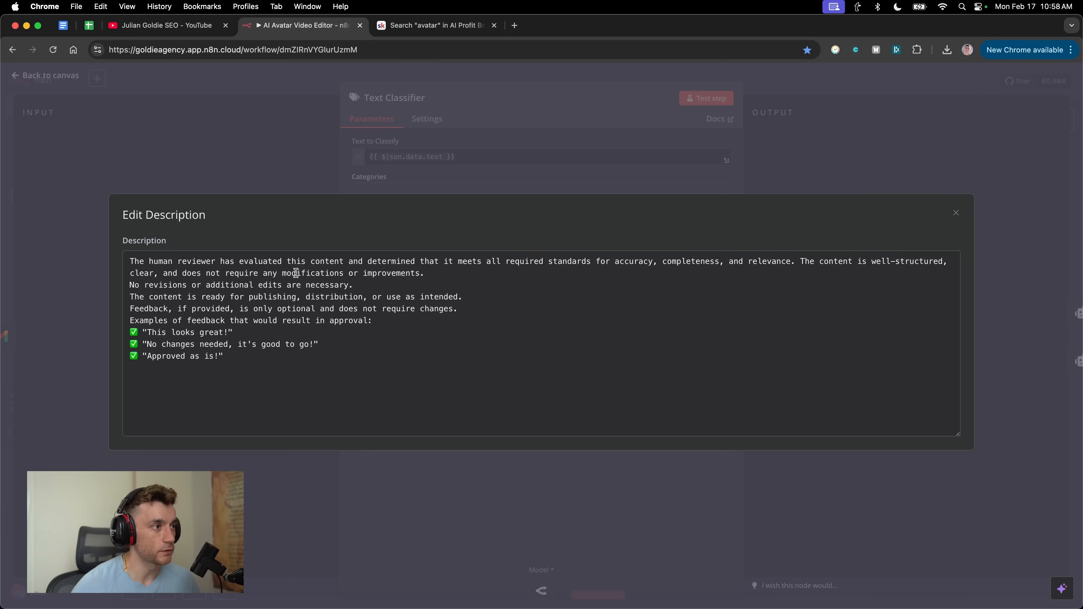
{"action": "left_click", "coordinate": [956, 212]}
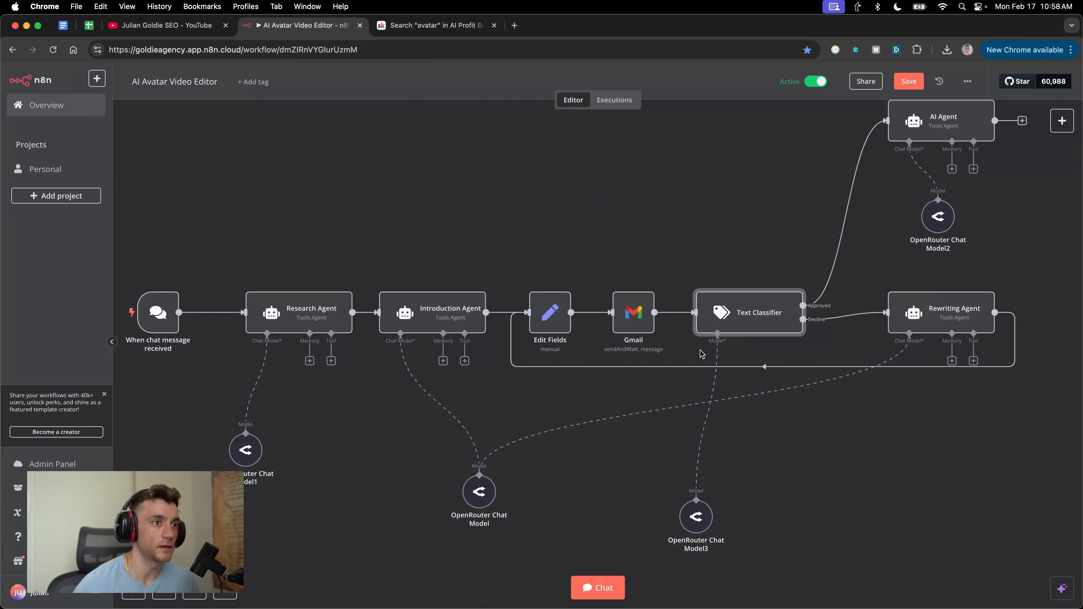
{"action": "mouse_move", "coordinate": [696, 526]}
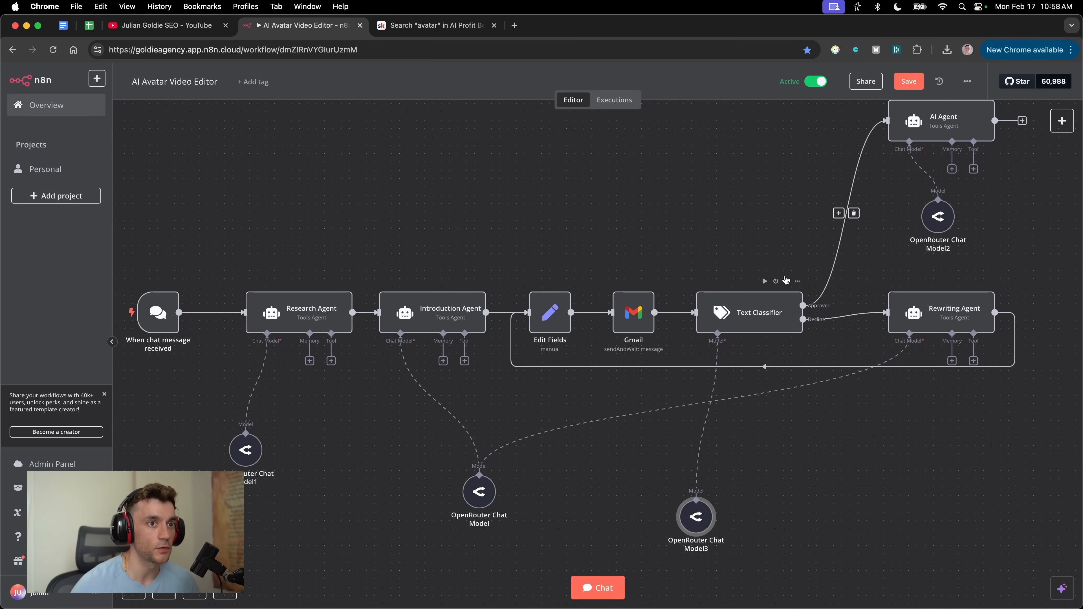
Review the Rewriting Agent's prompt and script-improver system message, then return to the canvas.
{"action": "double_click", "coordinate": [941, 311]}
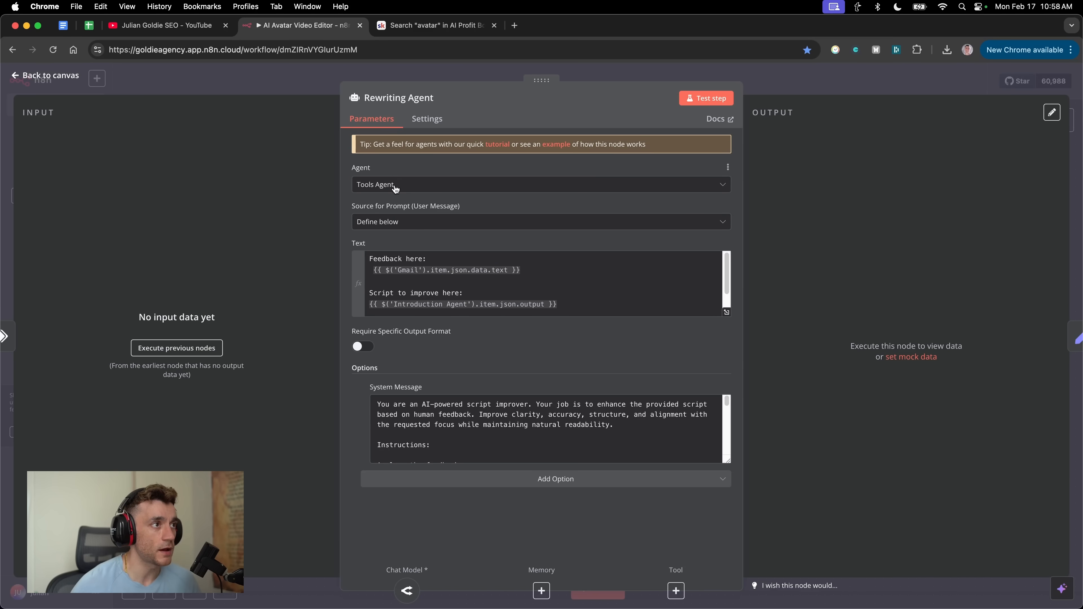
{"action": "left_click", "coordinate": [44, 75]}
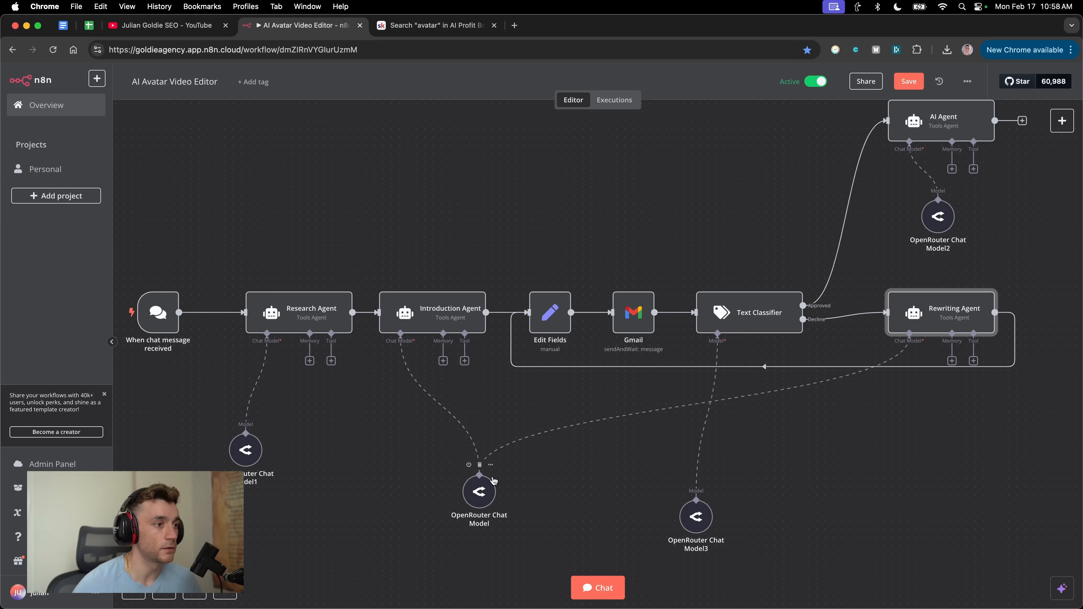
{"action": "double_click", "coordinate": [941, 312]}
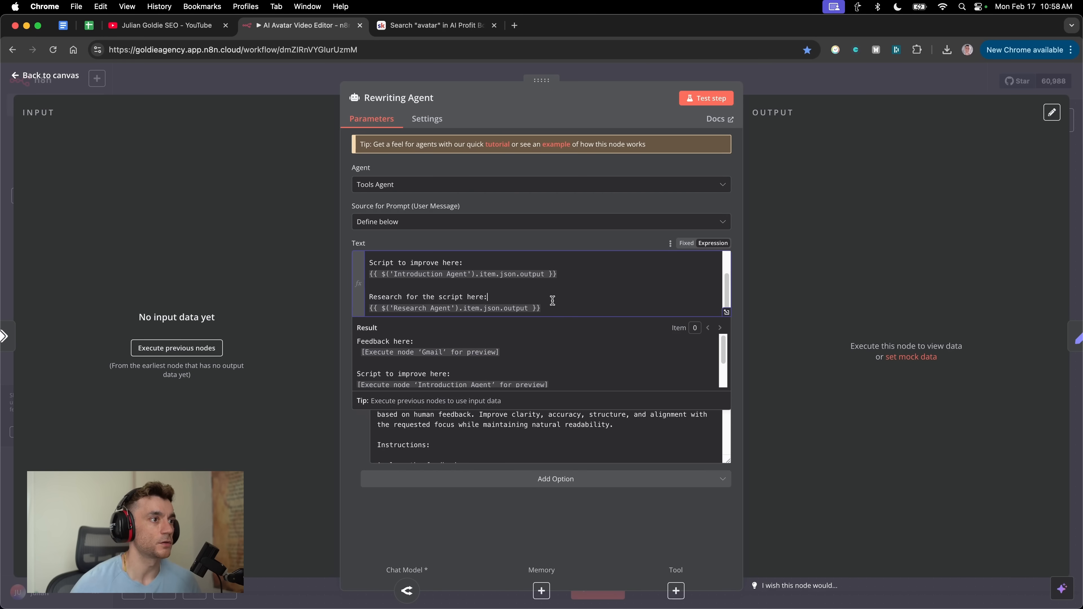
{"action": "double_click", "coordinate": [412, 296]}
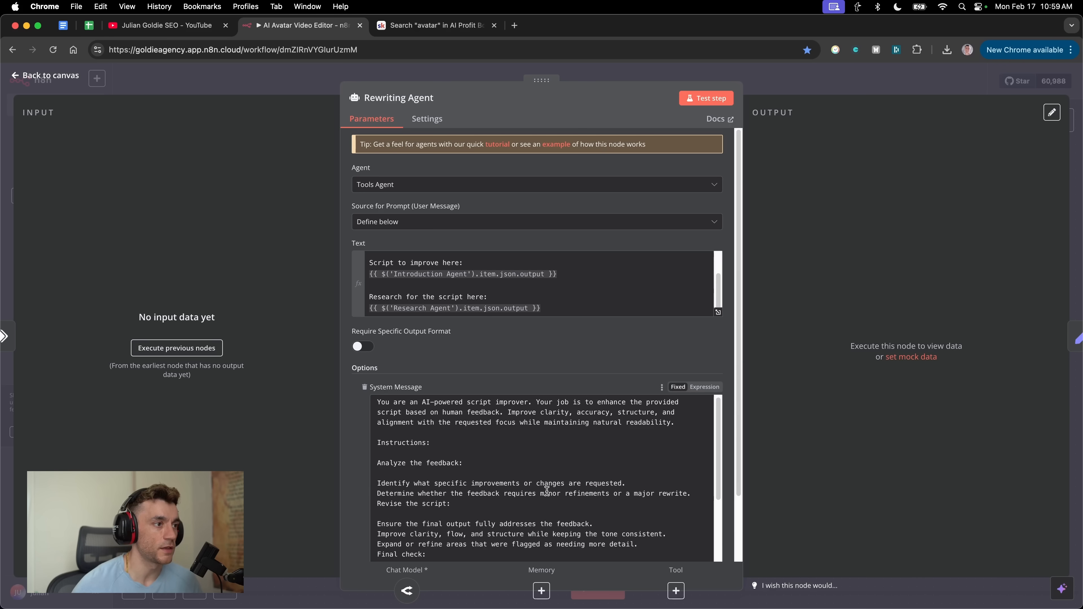
{"action": "double_click", "coordinate": [483, 414]}
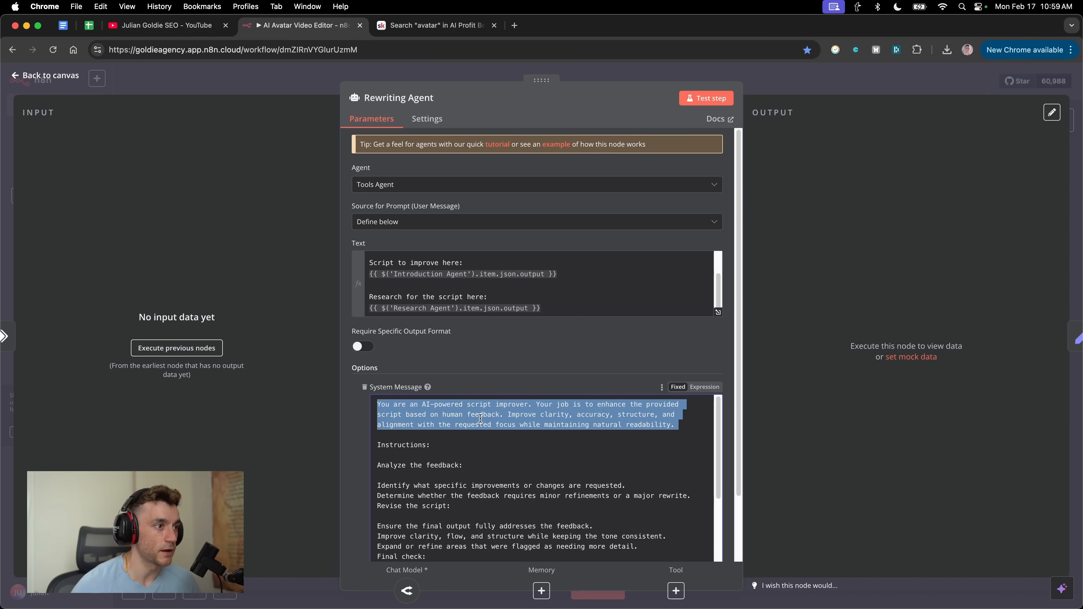
{"action": "mouse_move", "coordinate": [576, 431]}
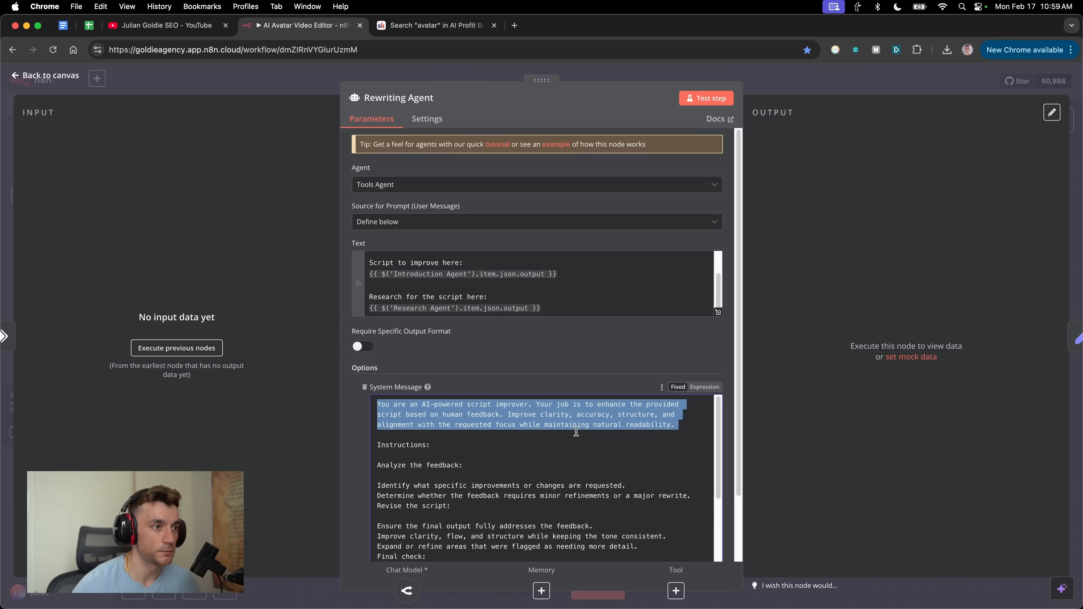
{"action": "mouse_move", "coordinate": [492, 418]}
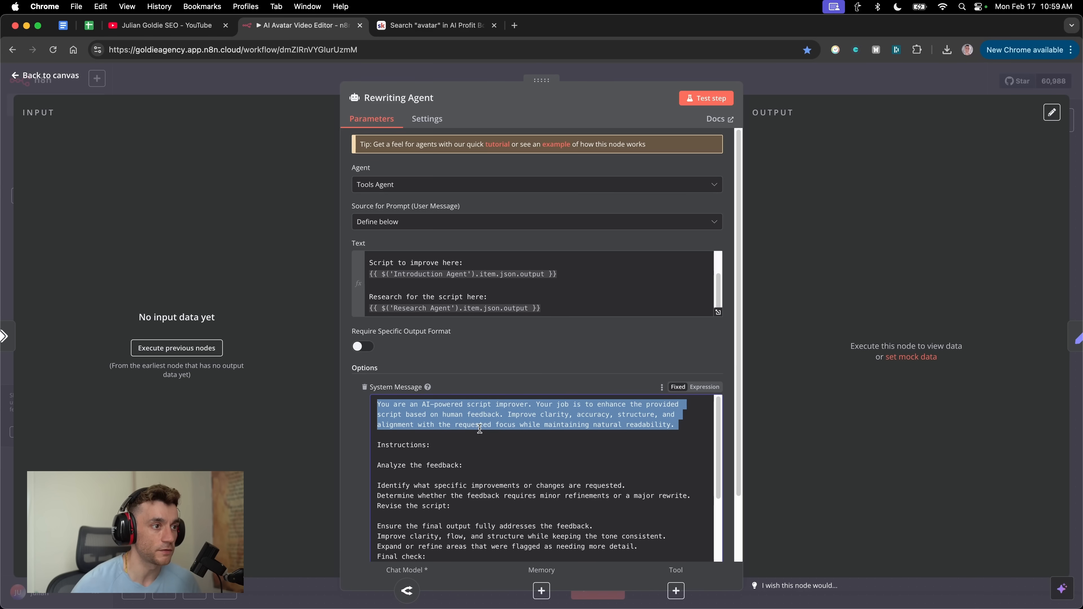
{"action": "left_click", "coordinate": [532, 369]}
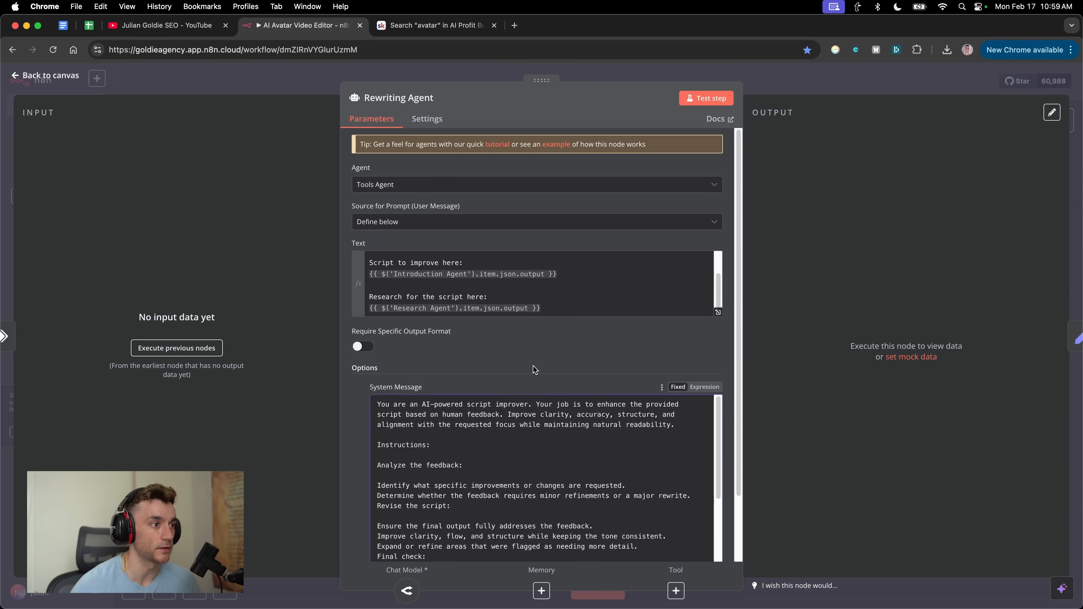
{"action": "left_click", "coordinate": [44, 75]}
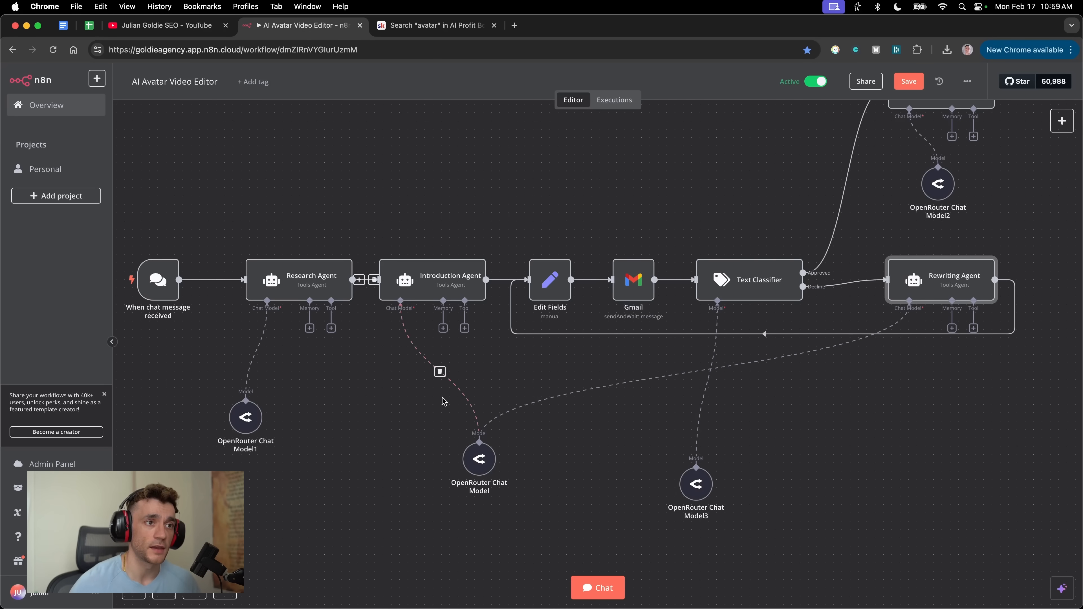
Save the AI Avatar Video Editor workflow and switch to the Skool search results.
{"action": "left_click", "coordinate": [908, 81]}
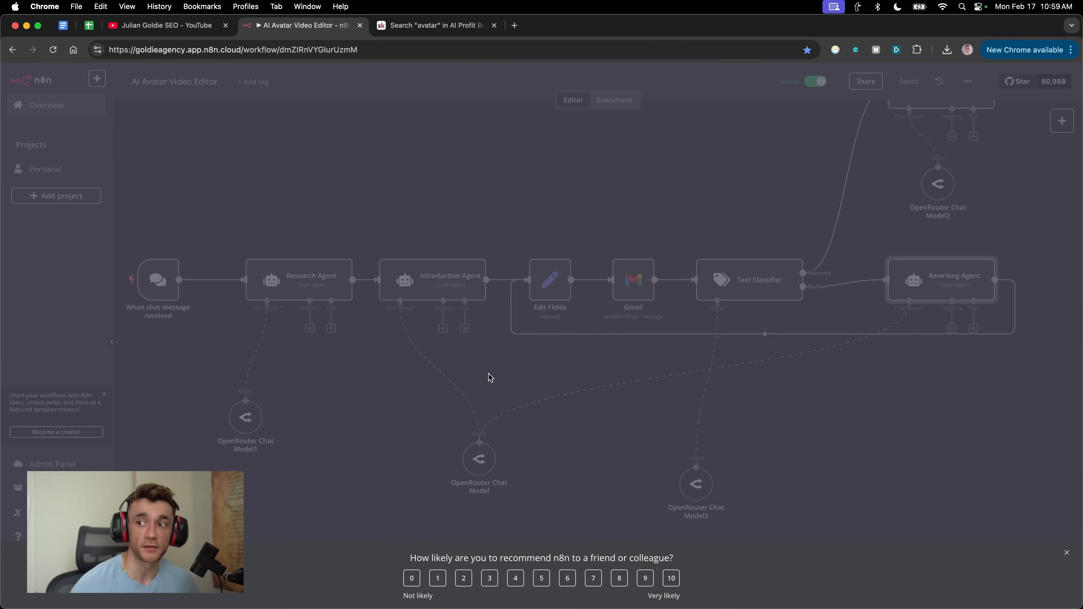
{"action": "left_click", "coordinate": [435, 26]}
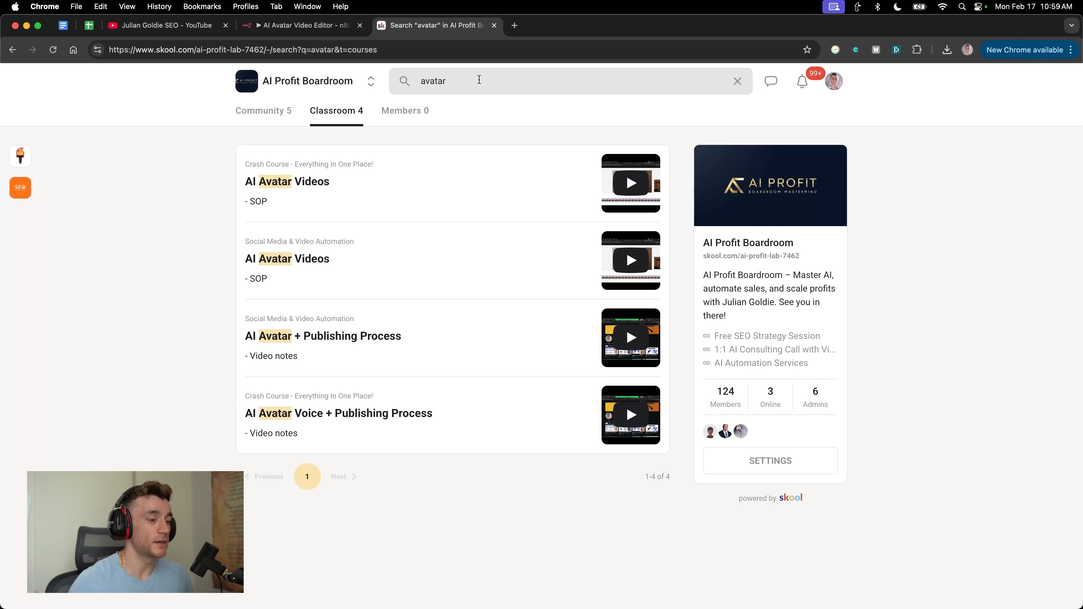
Search Skool for 'n8n', view the DeepSeek N8N Agents lesson, then show the Classroom course overview.
{"action": "type", "text": "n8n"}
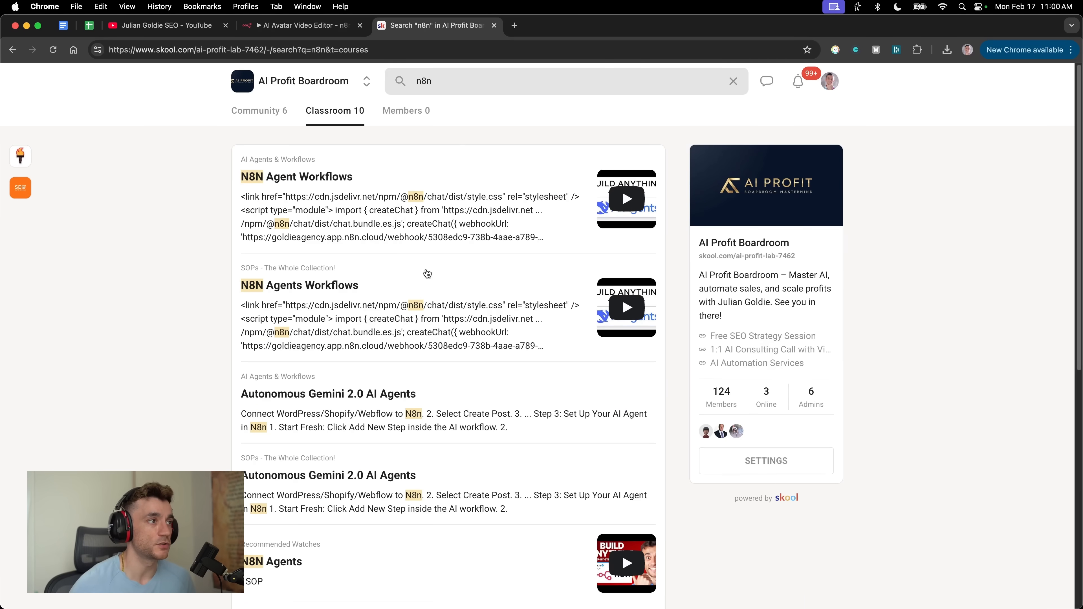
{"action": "scroll", "scroll_direction": "down", "scroll_amount": 3}
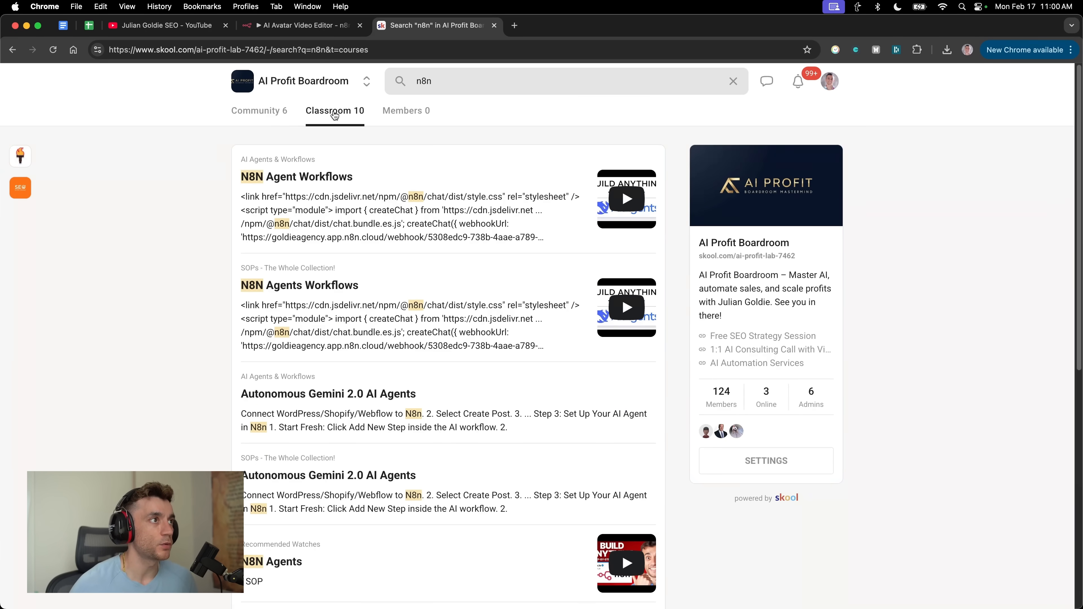
{"action": "left_click", "coordinate": [300, 25]}
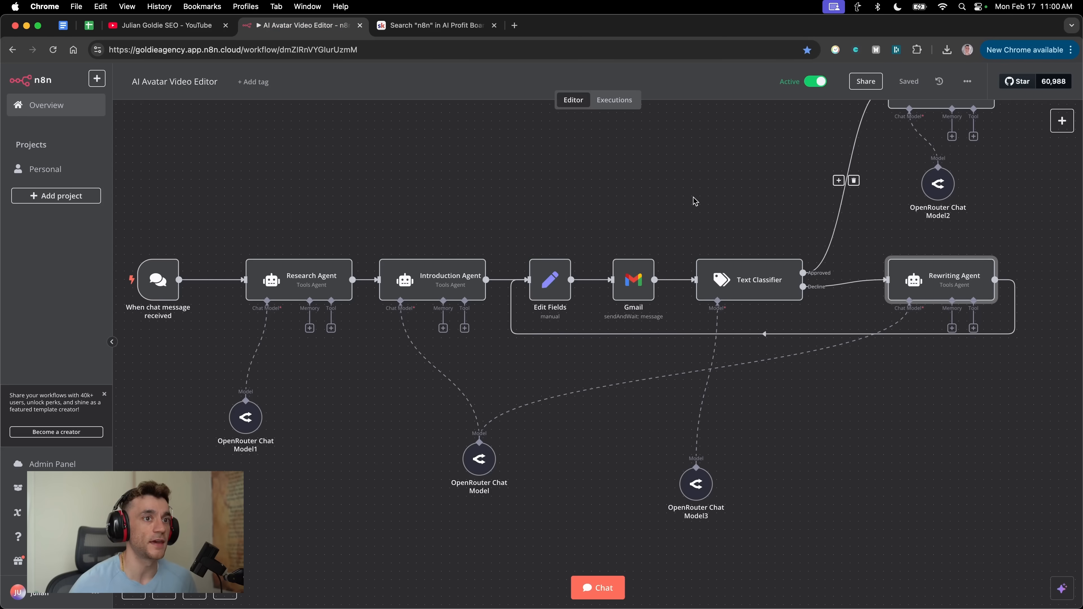
{"action": "left_click", "coordinate": [431, 24]}
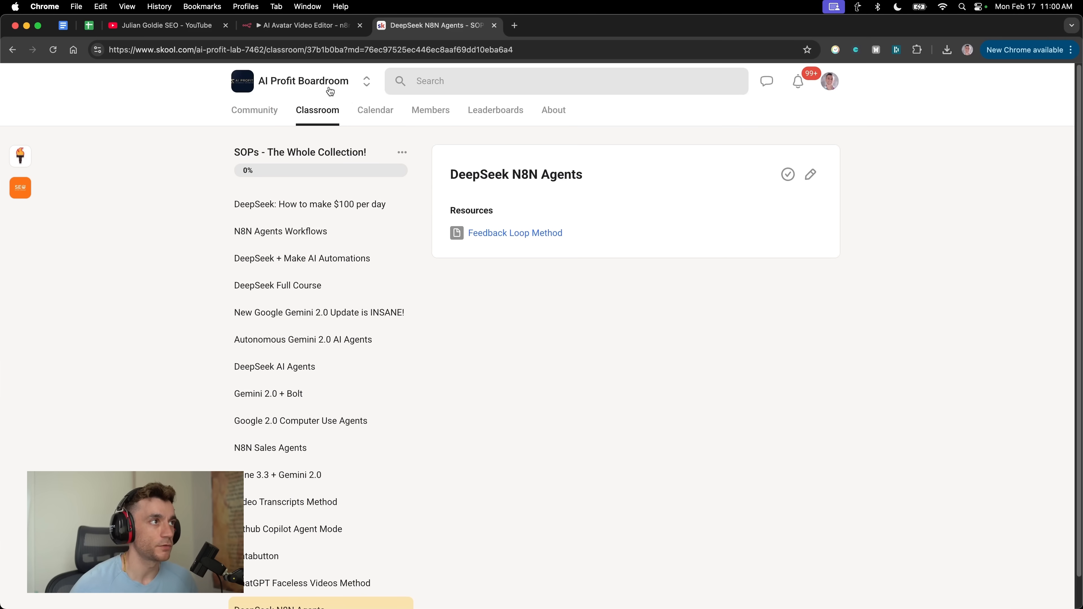
{"action": "left_click", "coordinate": [299, 25]}
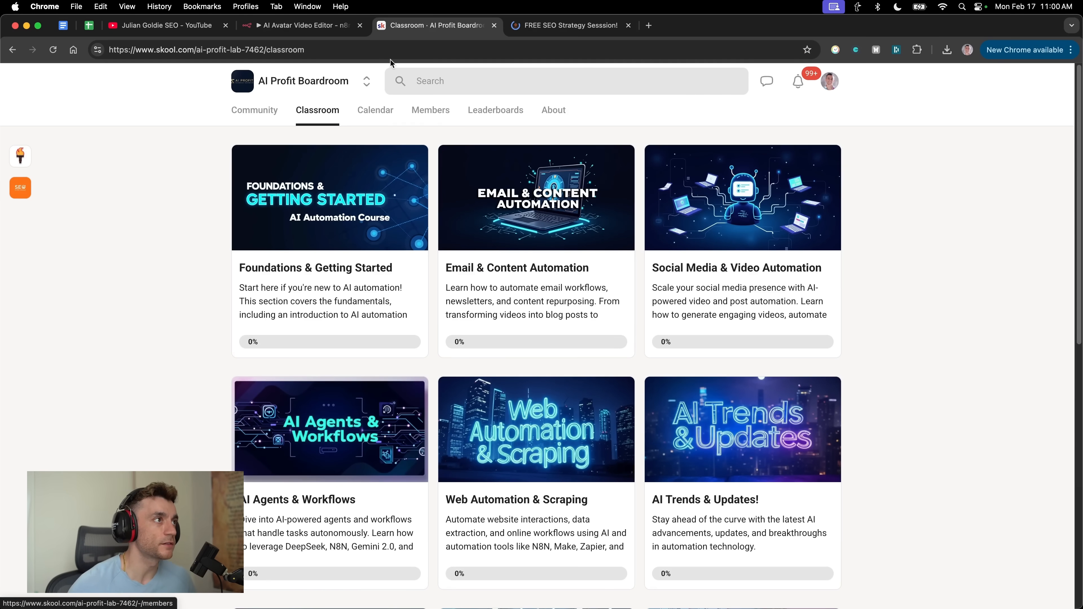
Show the AI Profit Boardroom community feed, then switch to the FREE SEO Strategy Session page.
{"action": "left_click", "coordinate": [378, 110]}
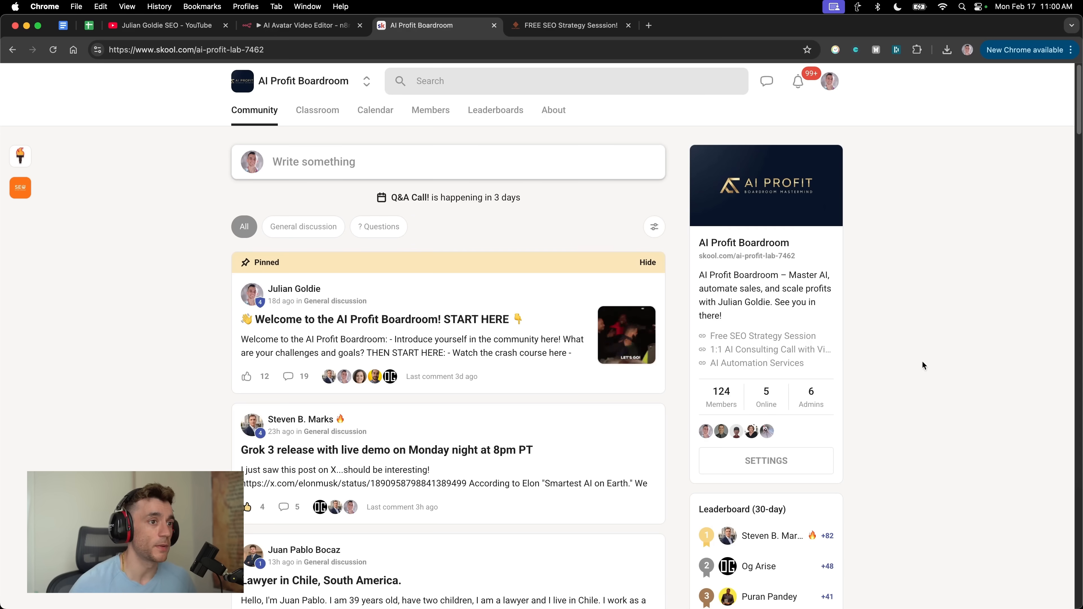
{"action": "left_click", "coordinate": [570, 24]}
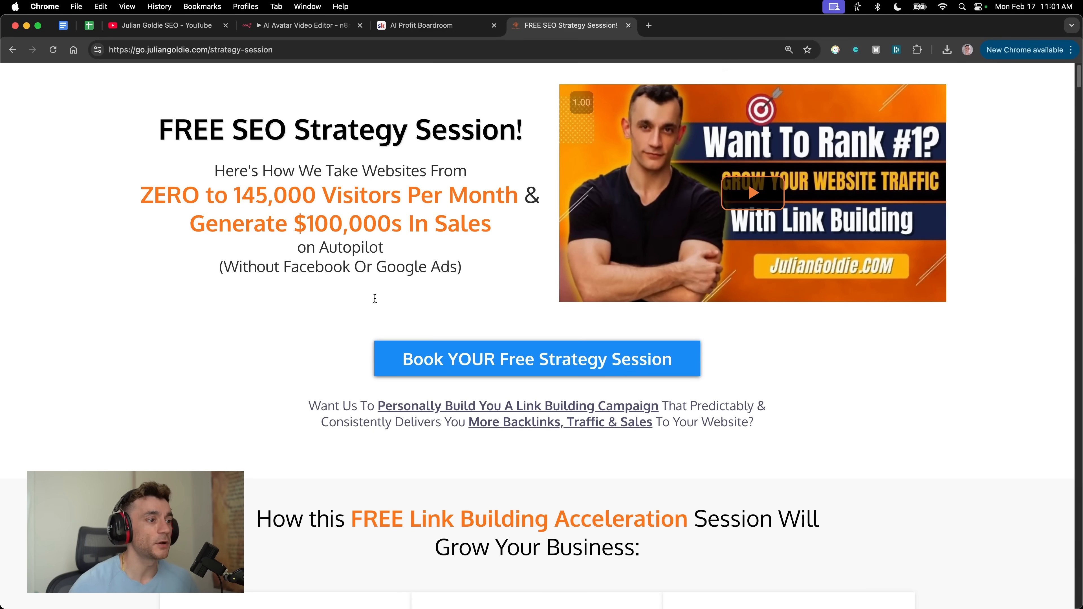
{"action": "scroll", "scroll_direction": "down", "scroll_amount": 3}
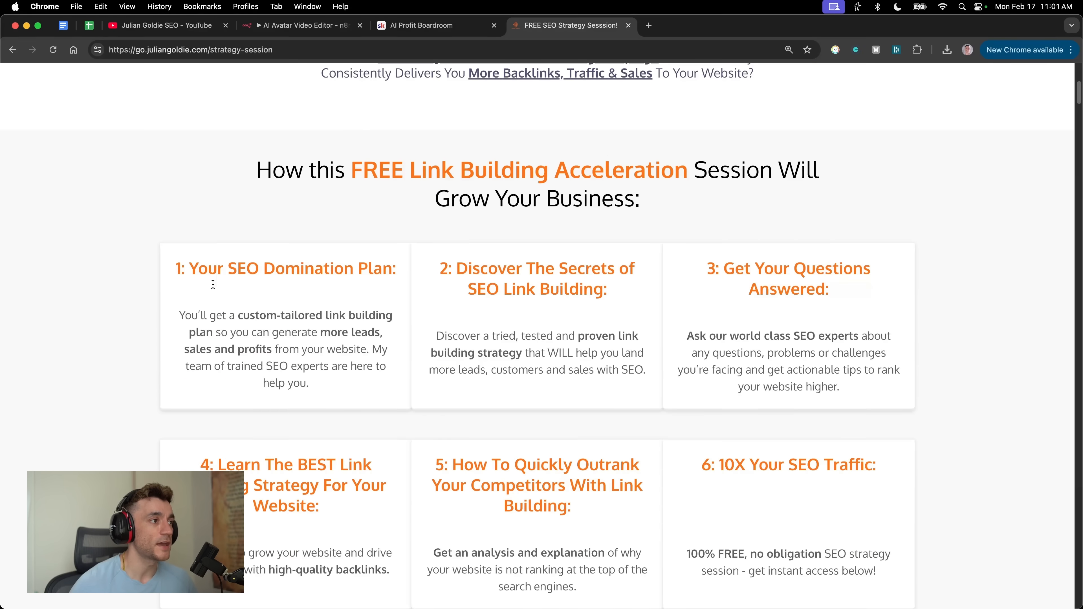
{"action": "mouse_move", "coordinate": [461, 358]}
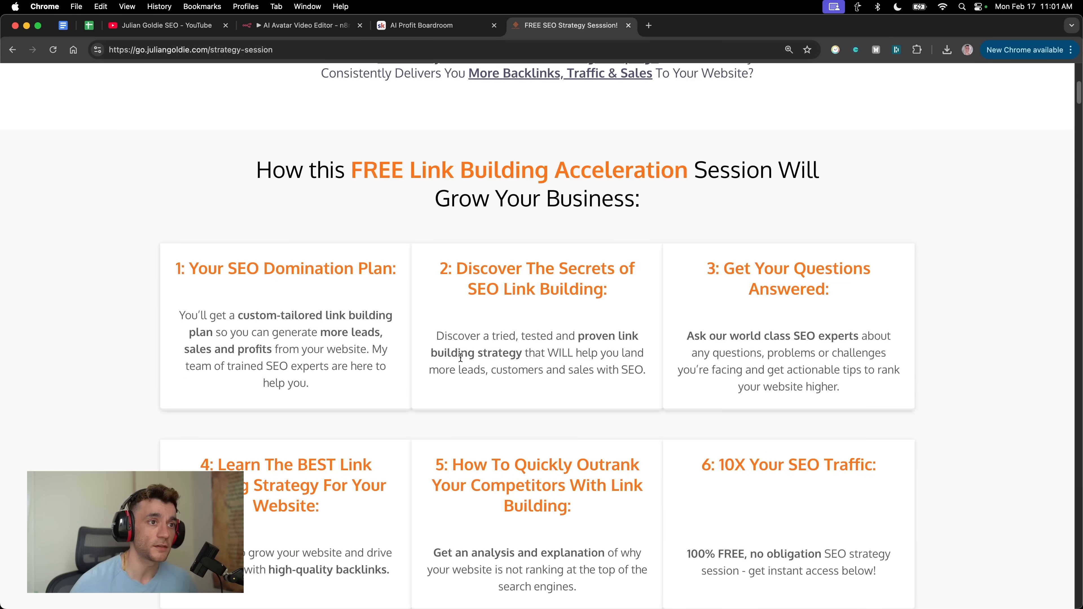
{"action": "scroll", "scroll_direction": "down", "scroll_amount": 3}
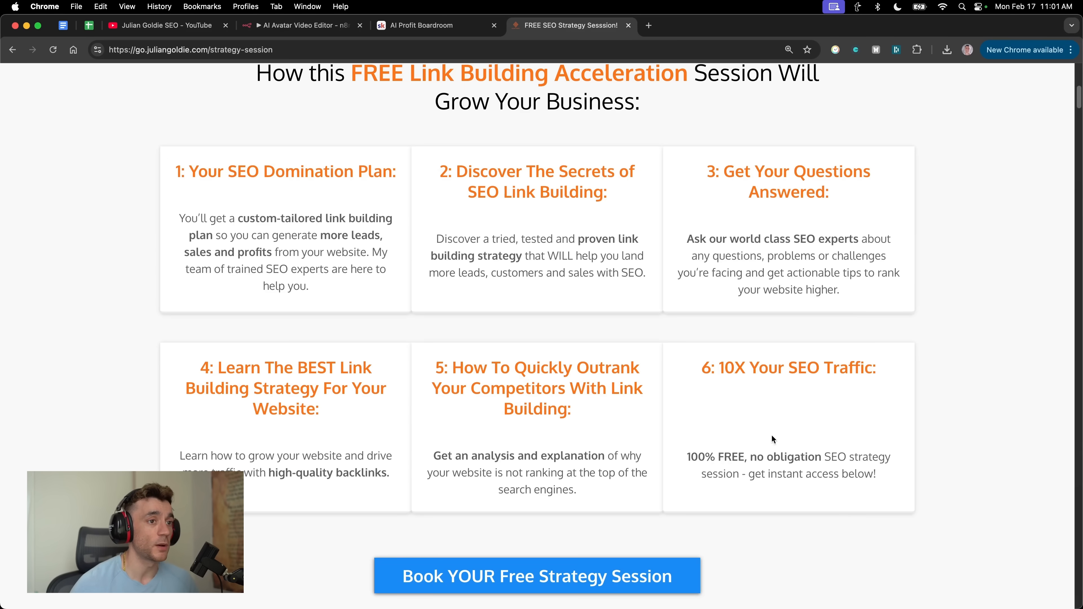
{"action": "scroll", "scroll_direction": "down", "scroll_amount": 3}
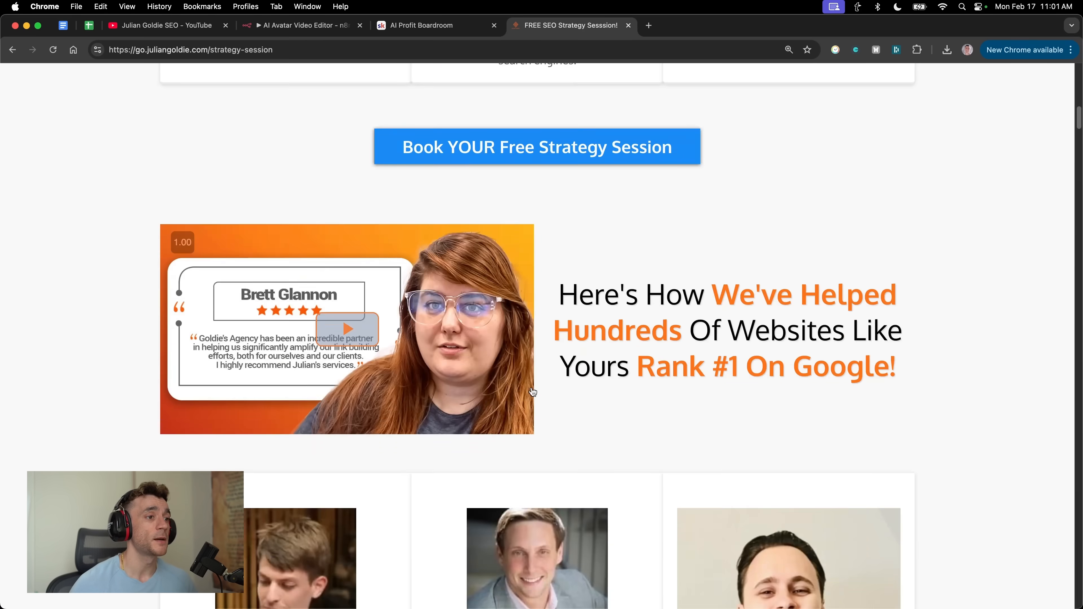
{"action": "scroll", "scroll_direction": "down", "scroll_amount": 3}
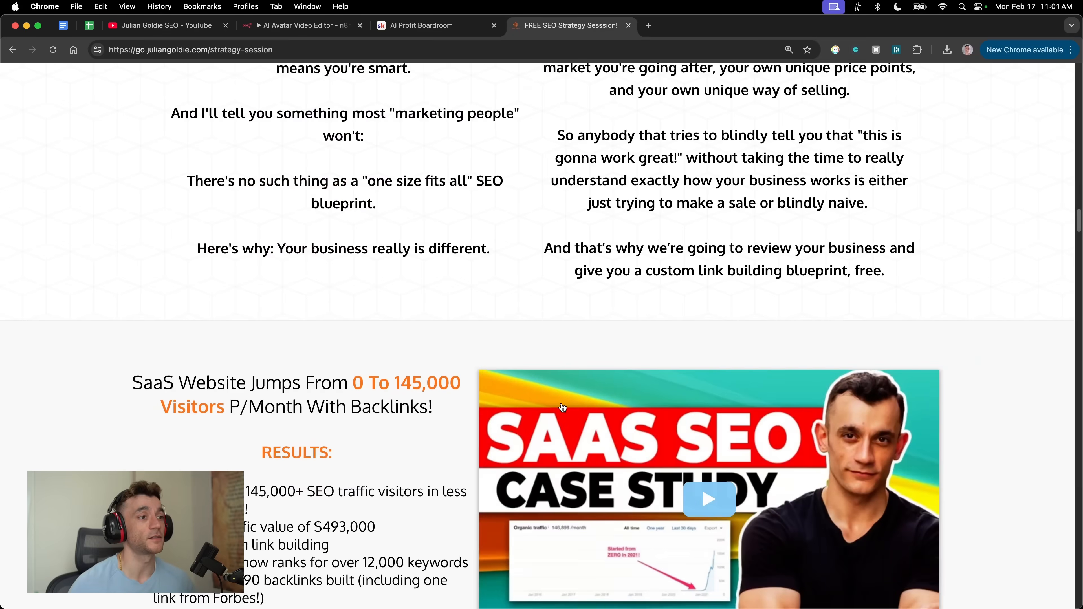
{"action": "scroll", "scroll_direction": "down", "scroll_amount": 3}
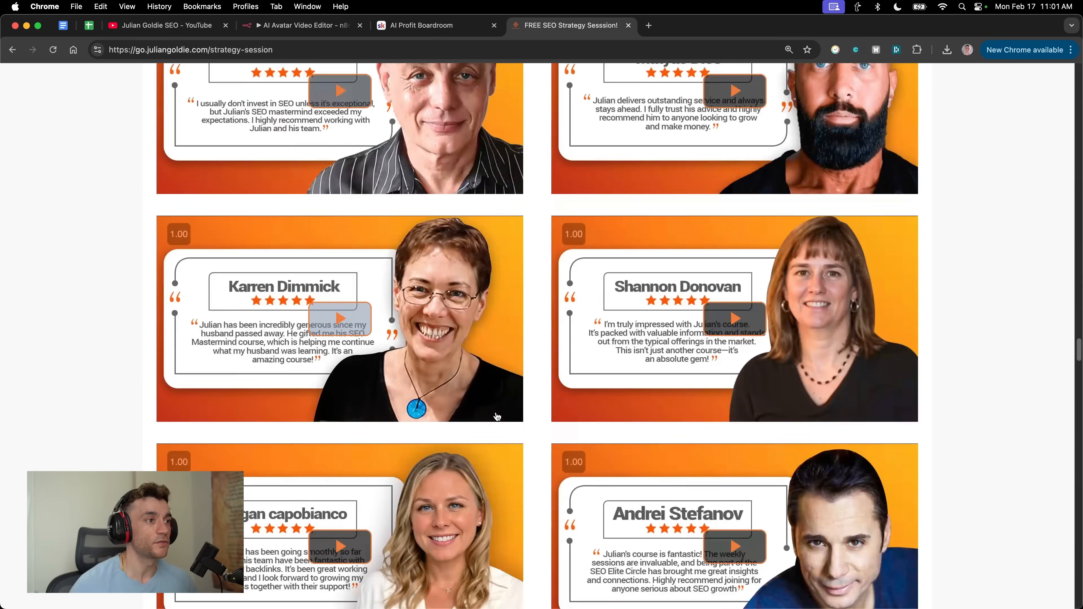